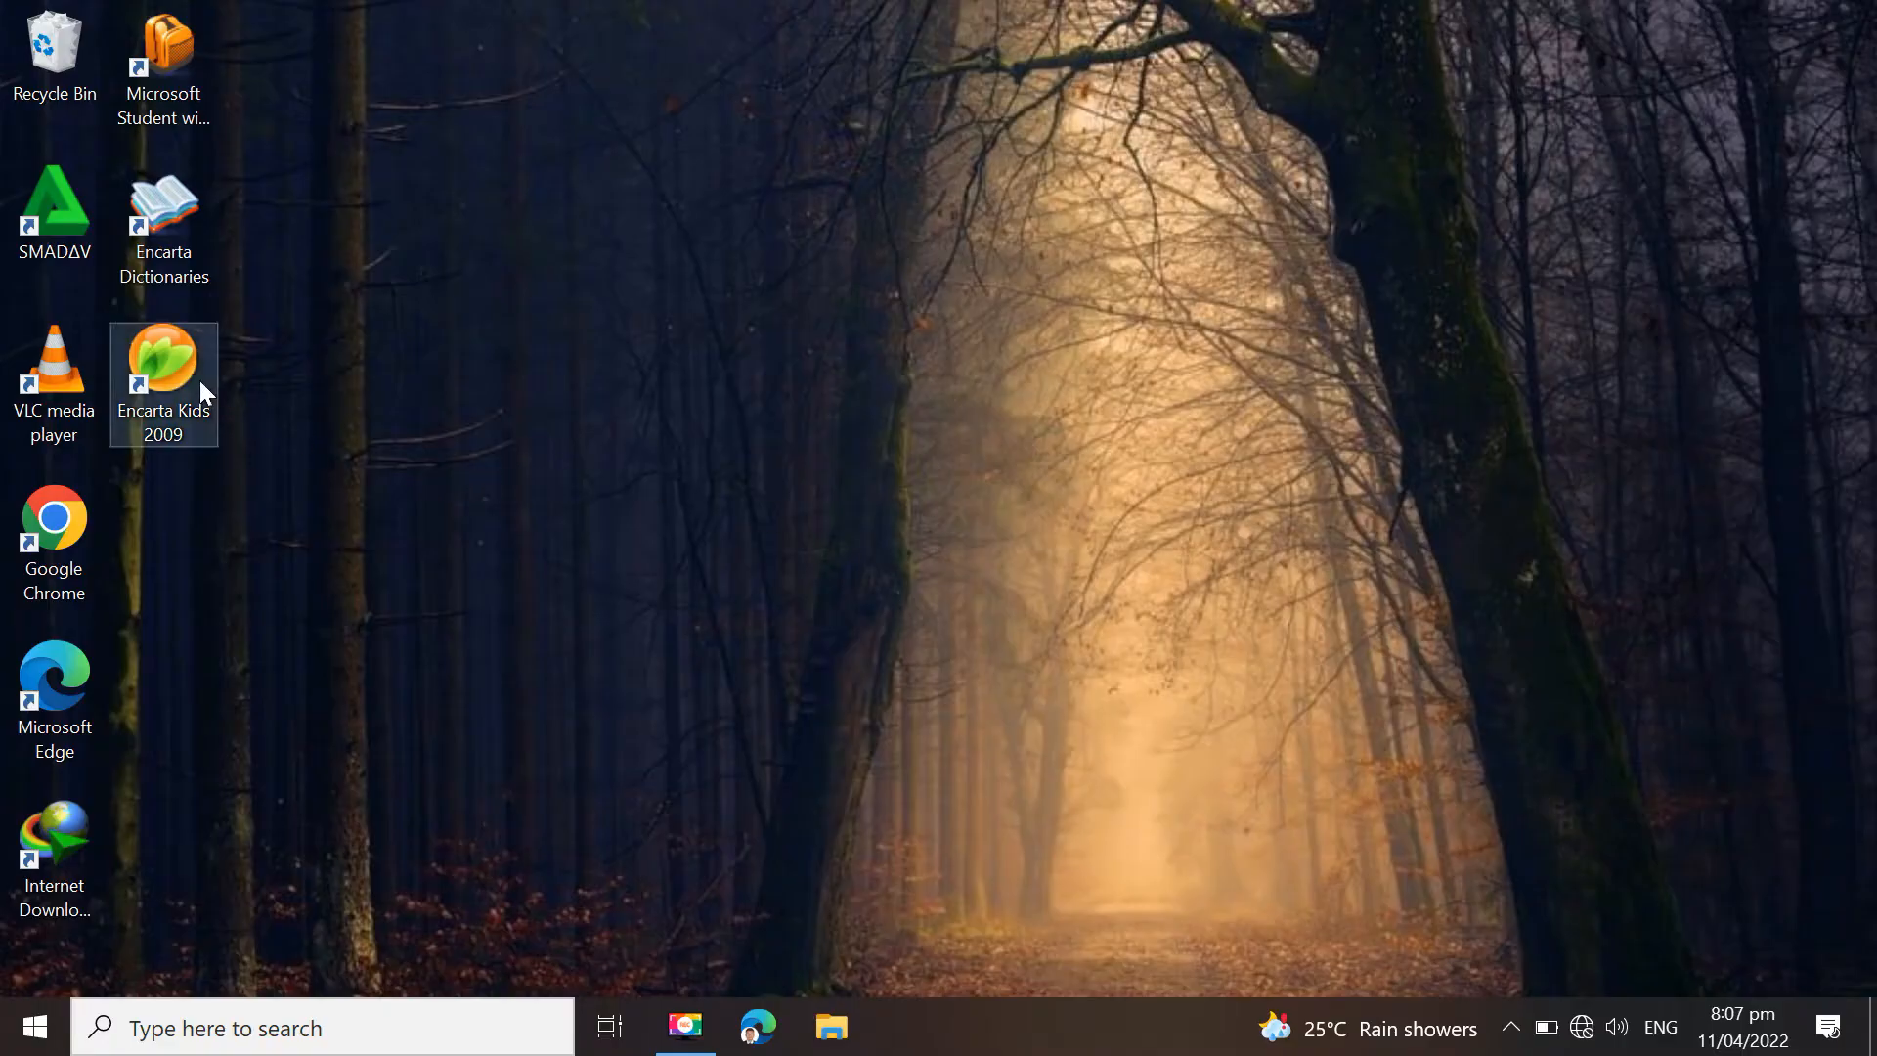
# Launch Encarta Kids 2009 and browse Science's Earth topics, then its Weather topics
pyautogui.doubleClick(164, 372)
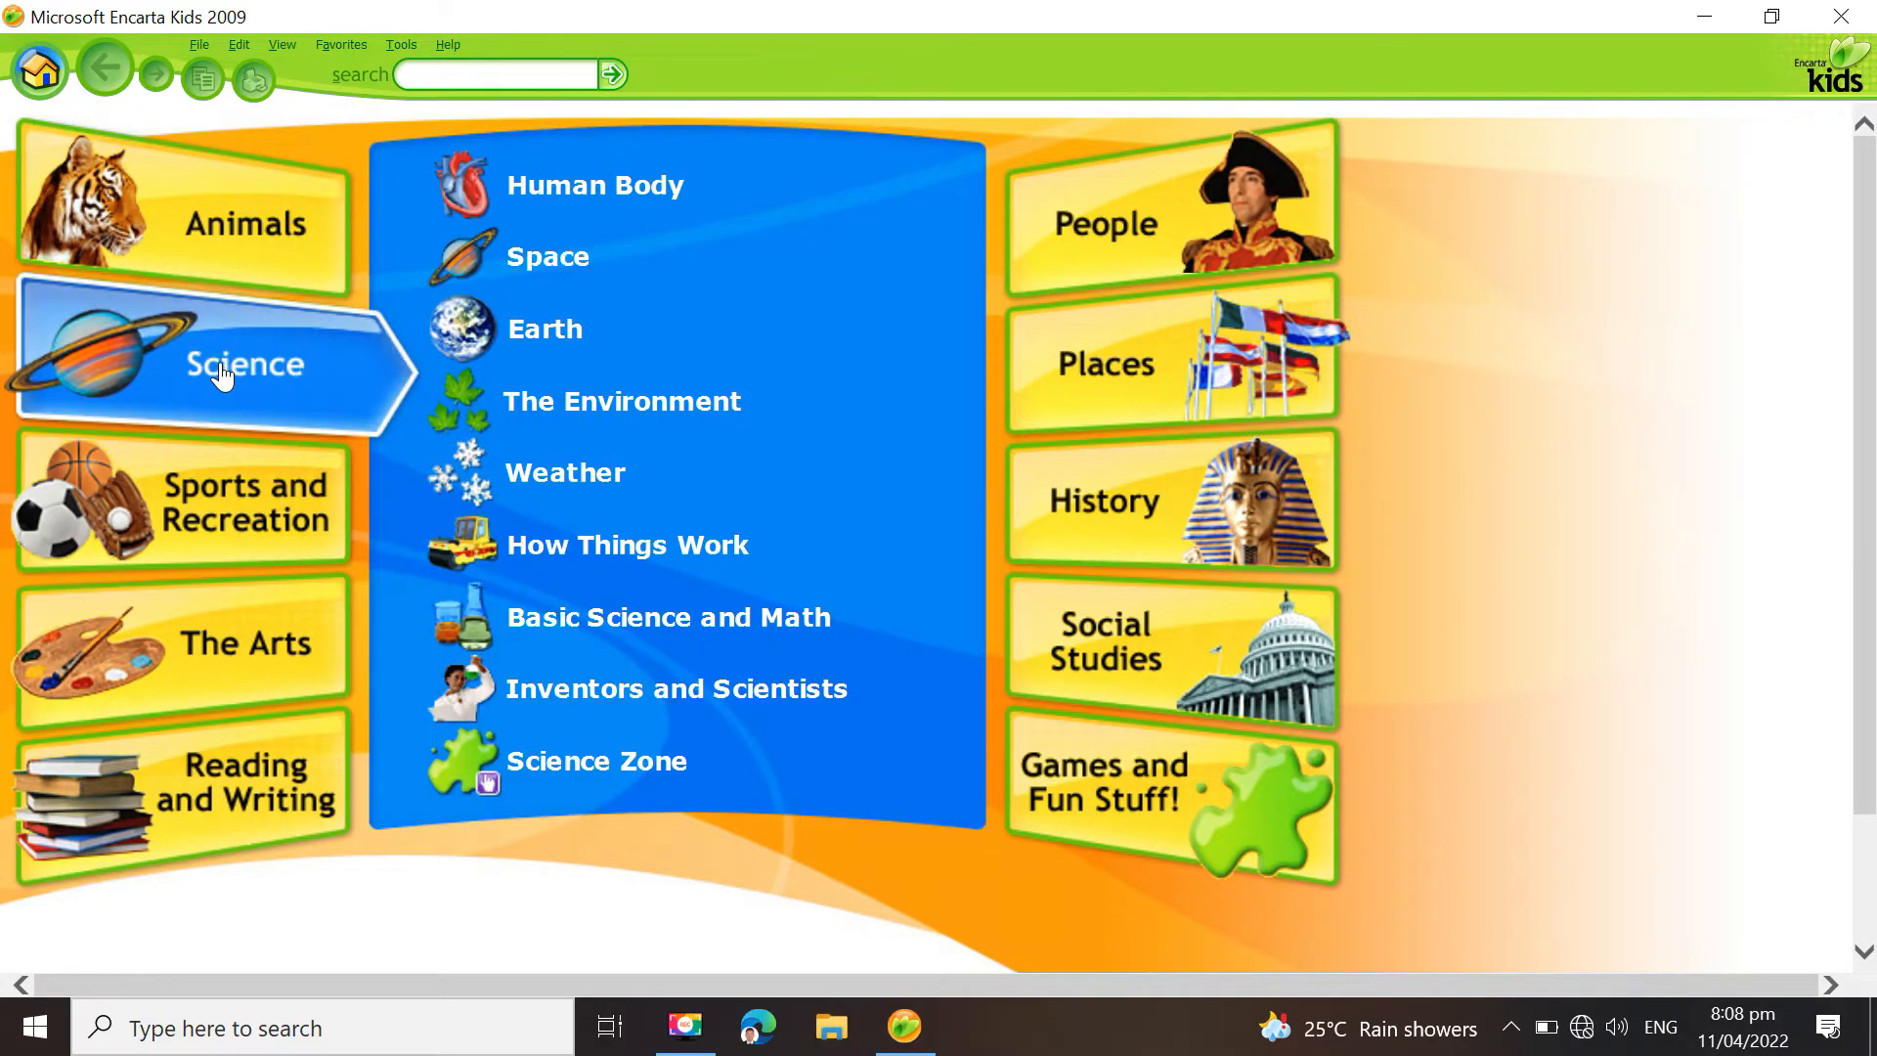
pyautogui.moveTo(546, 329)
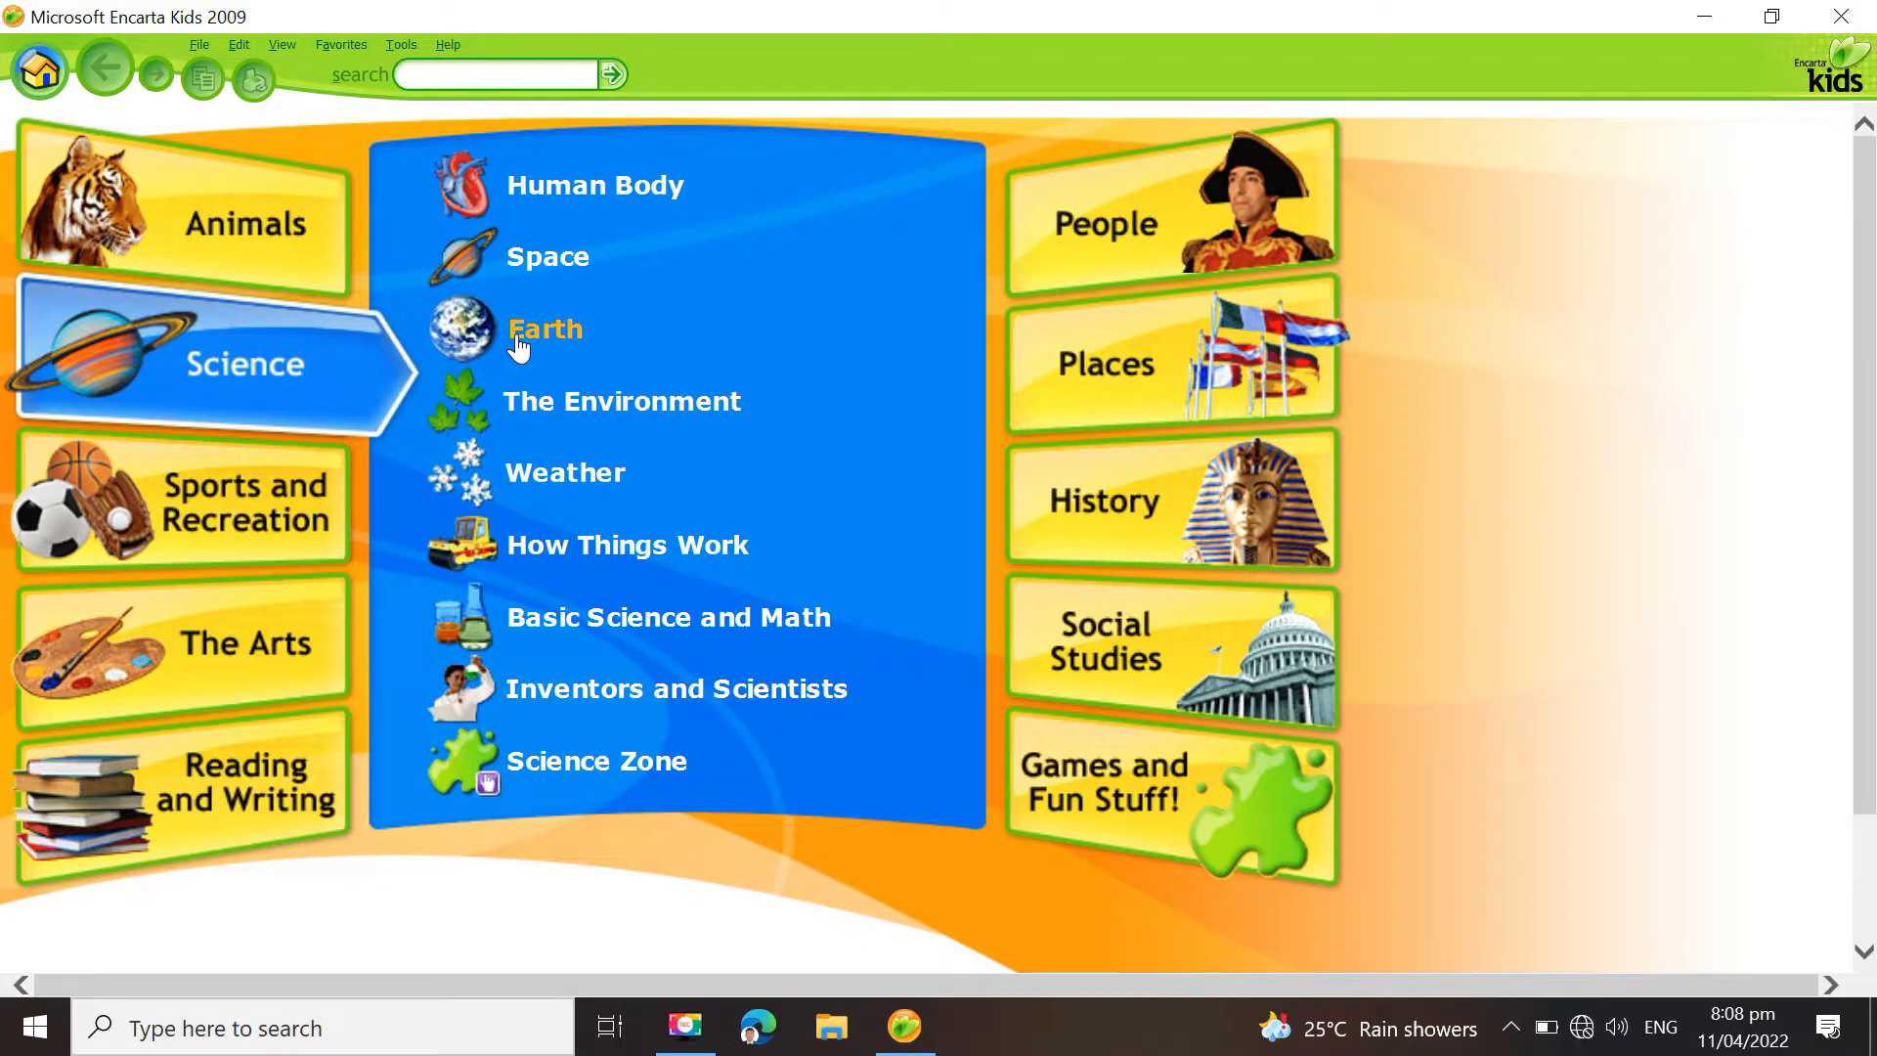
pyautogui.click(545, 329)
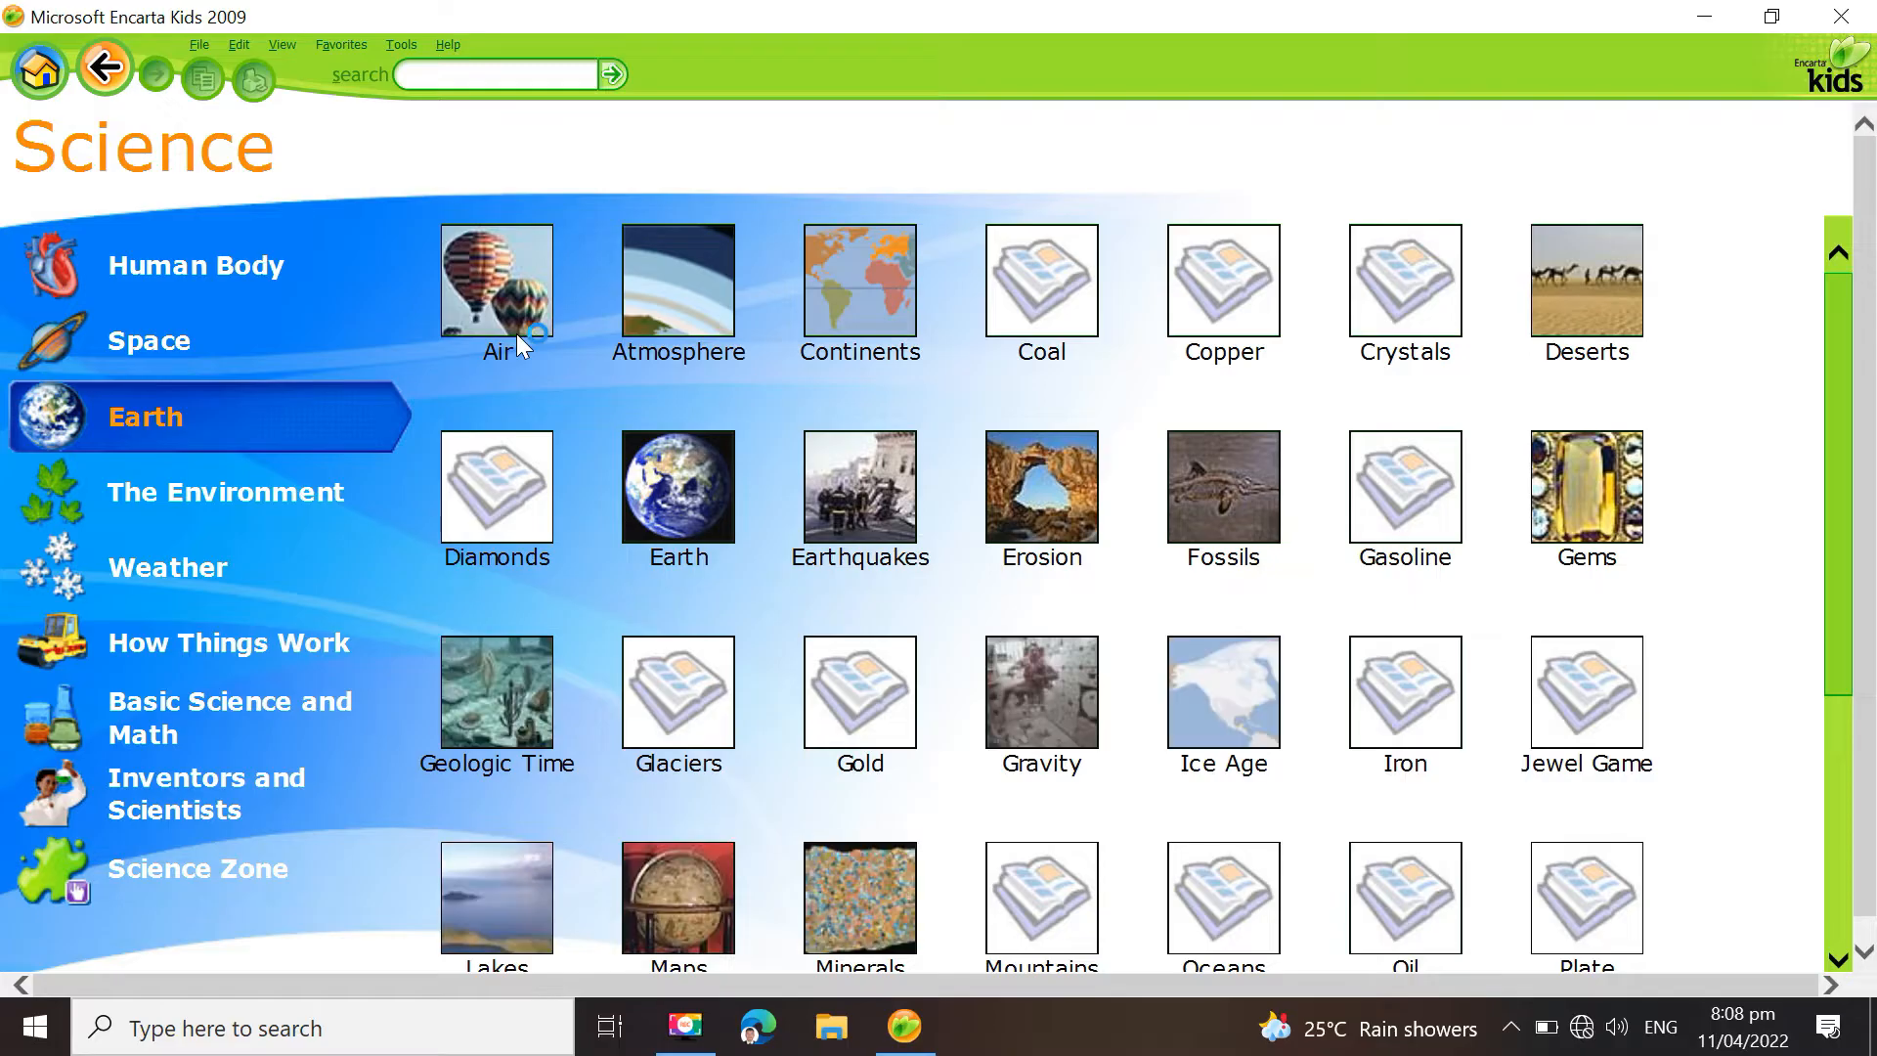
pyautogui.moveTo(860, 489)
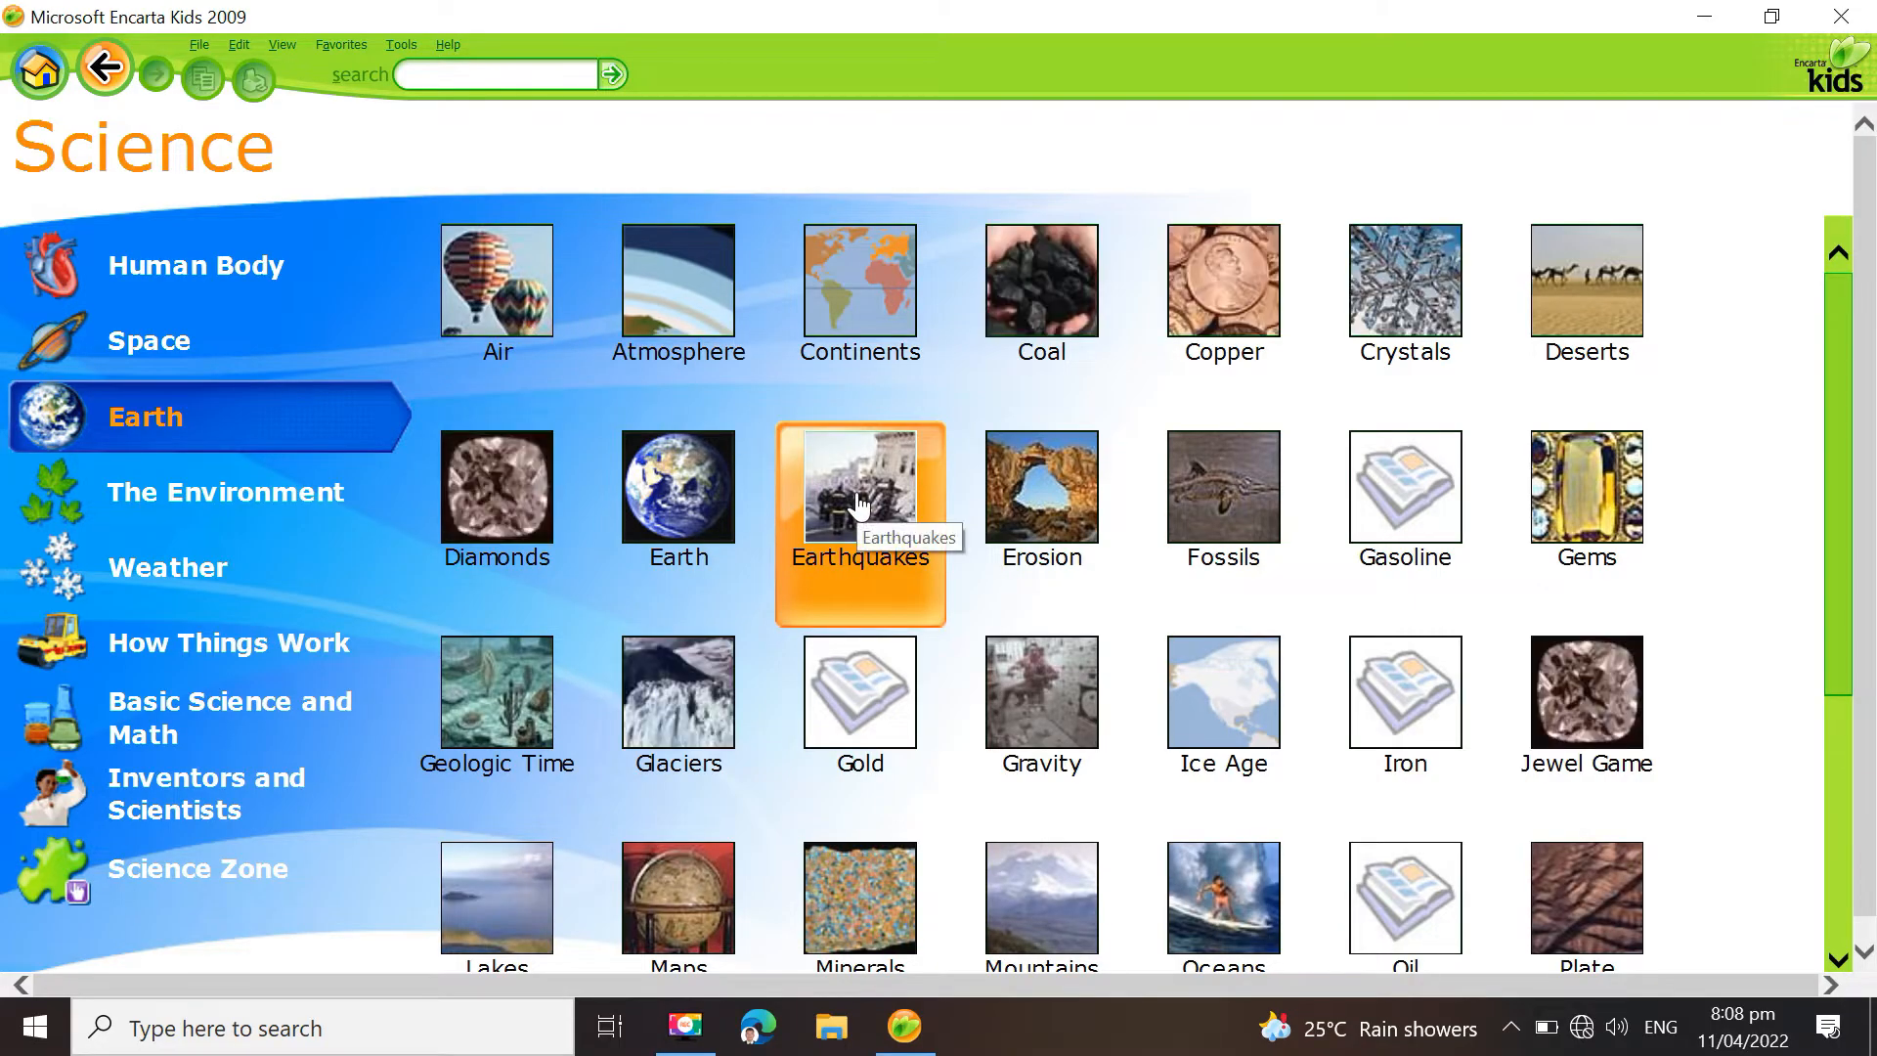
pyautogui.click(168, 567)
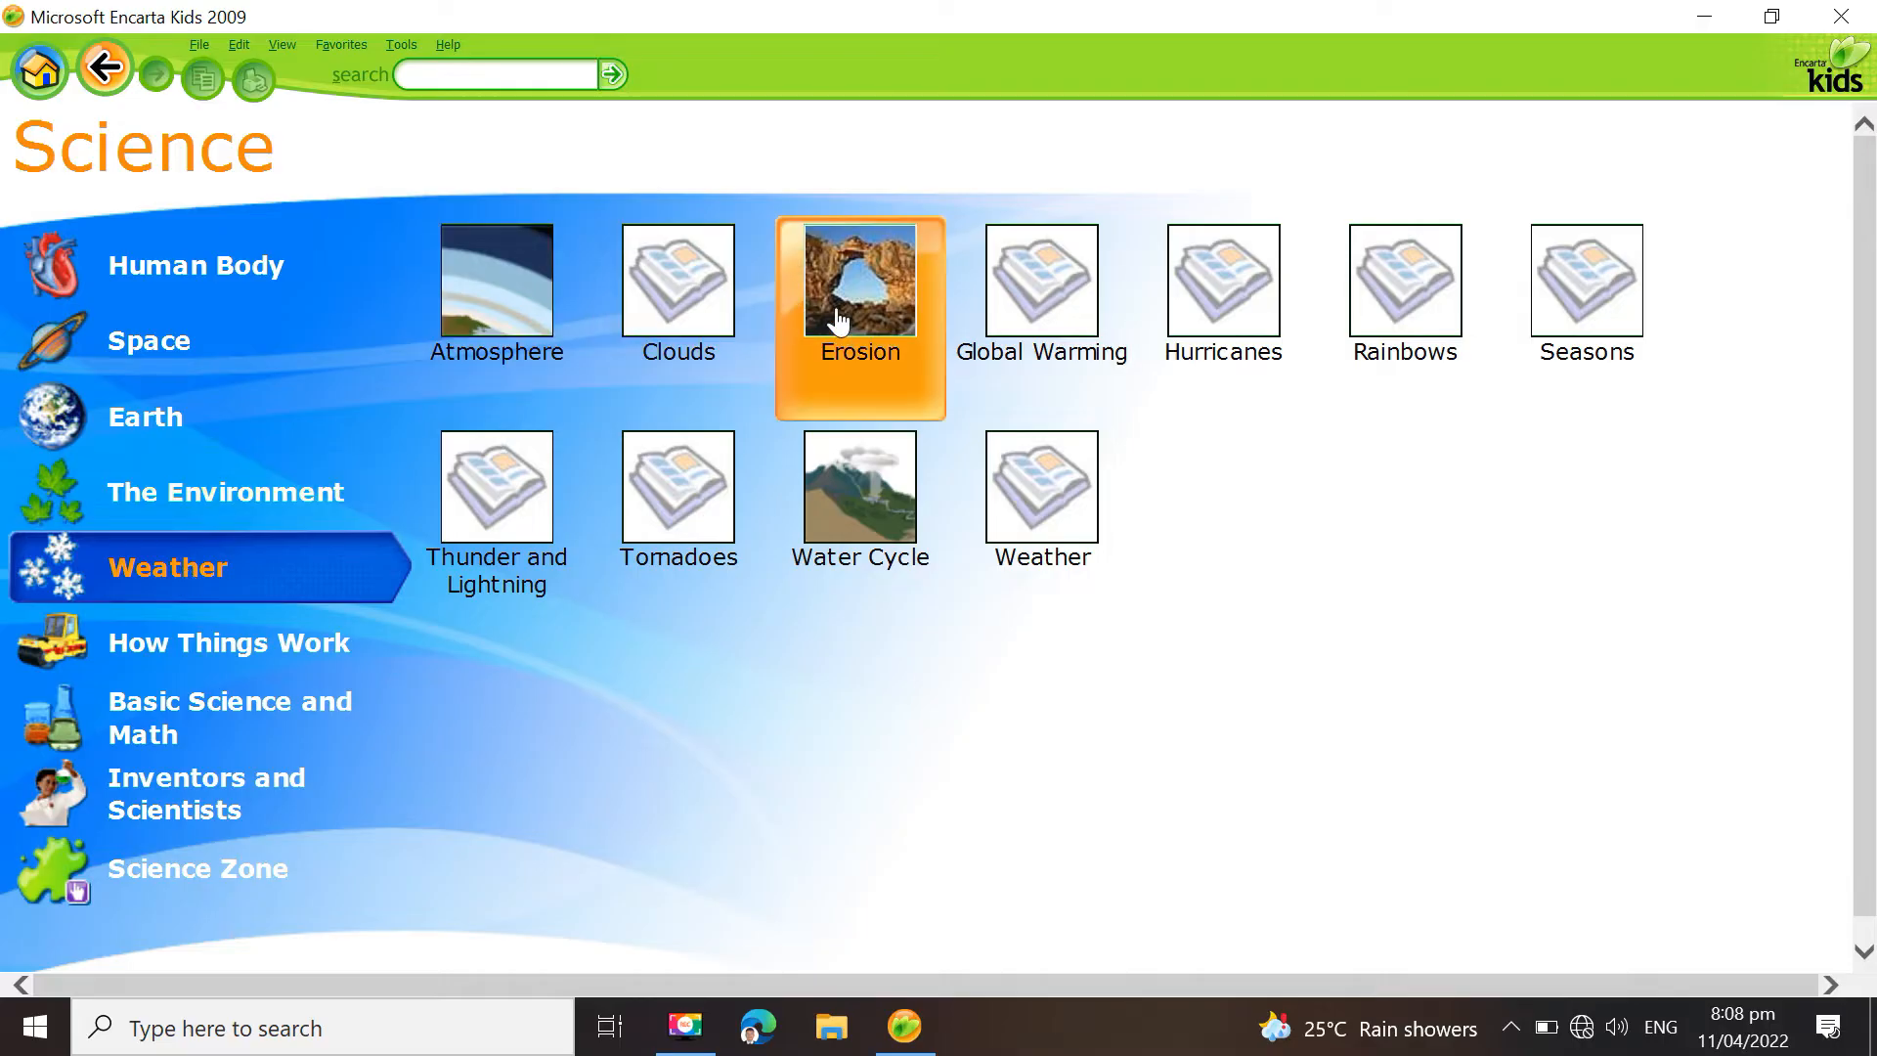
# Read through the Erosion article from the Weather topics
pyautogui.click(858, 279)
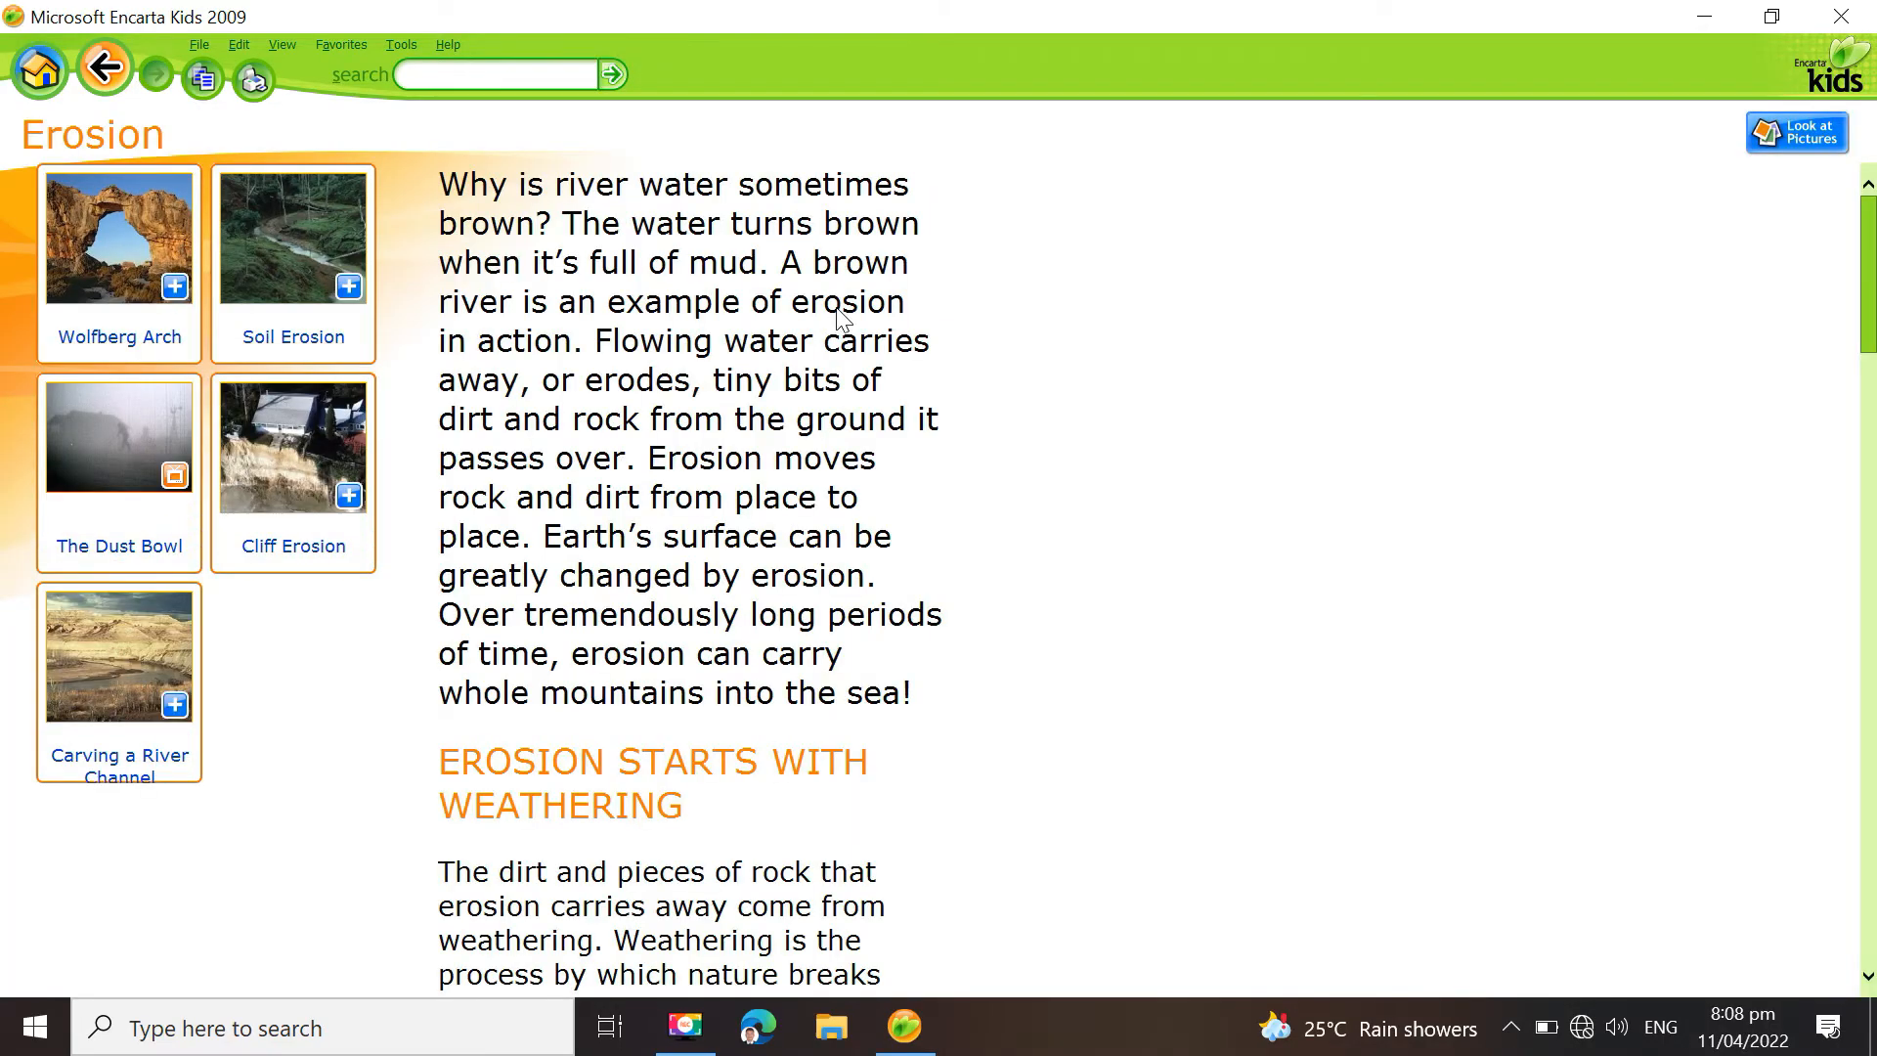
pyautogui.scroll(-3)
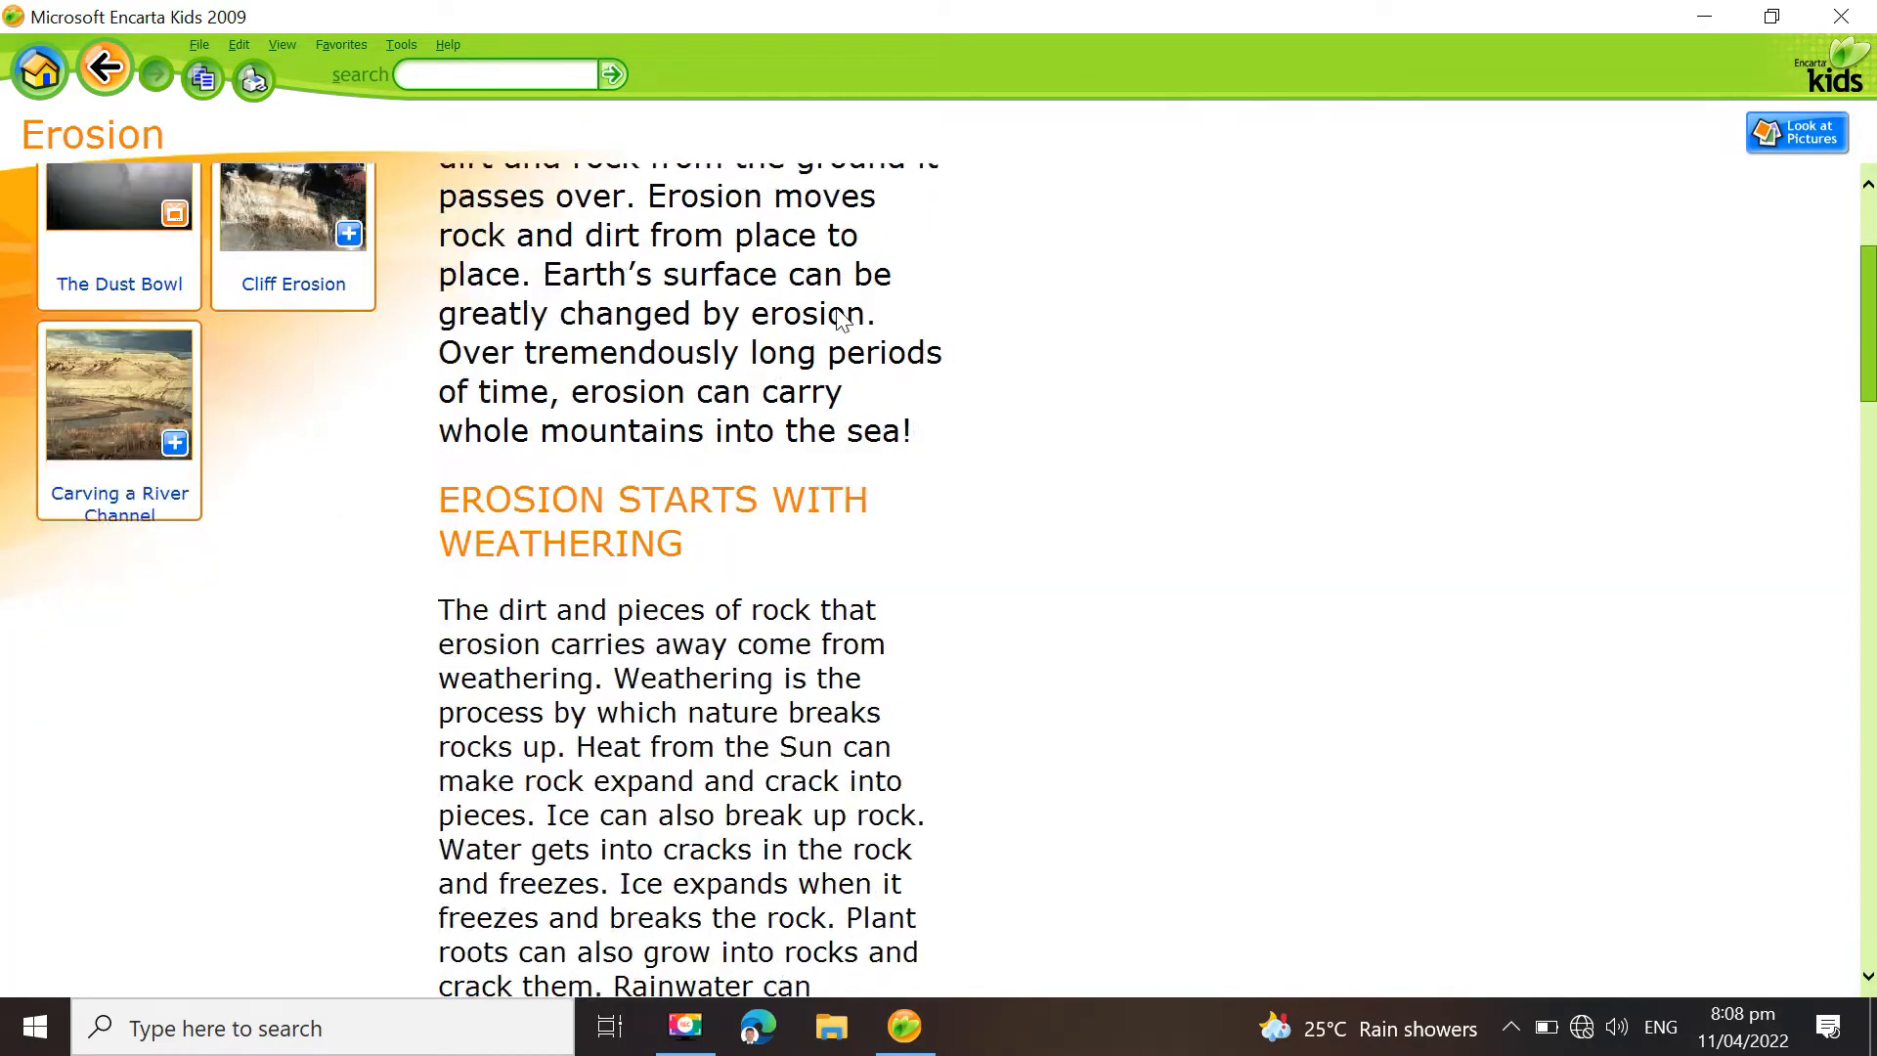
pyautogui.scroll(-3)
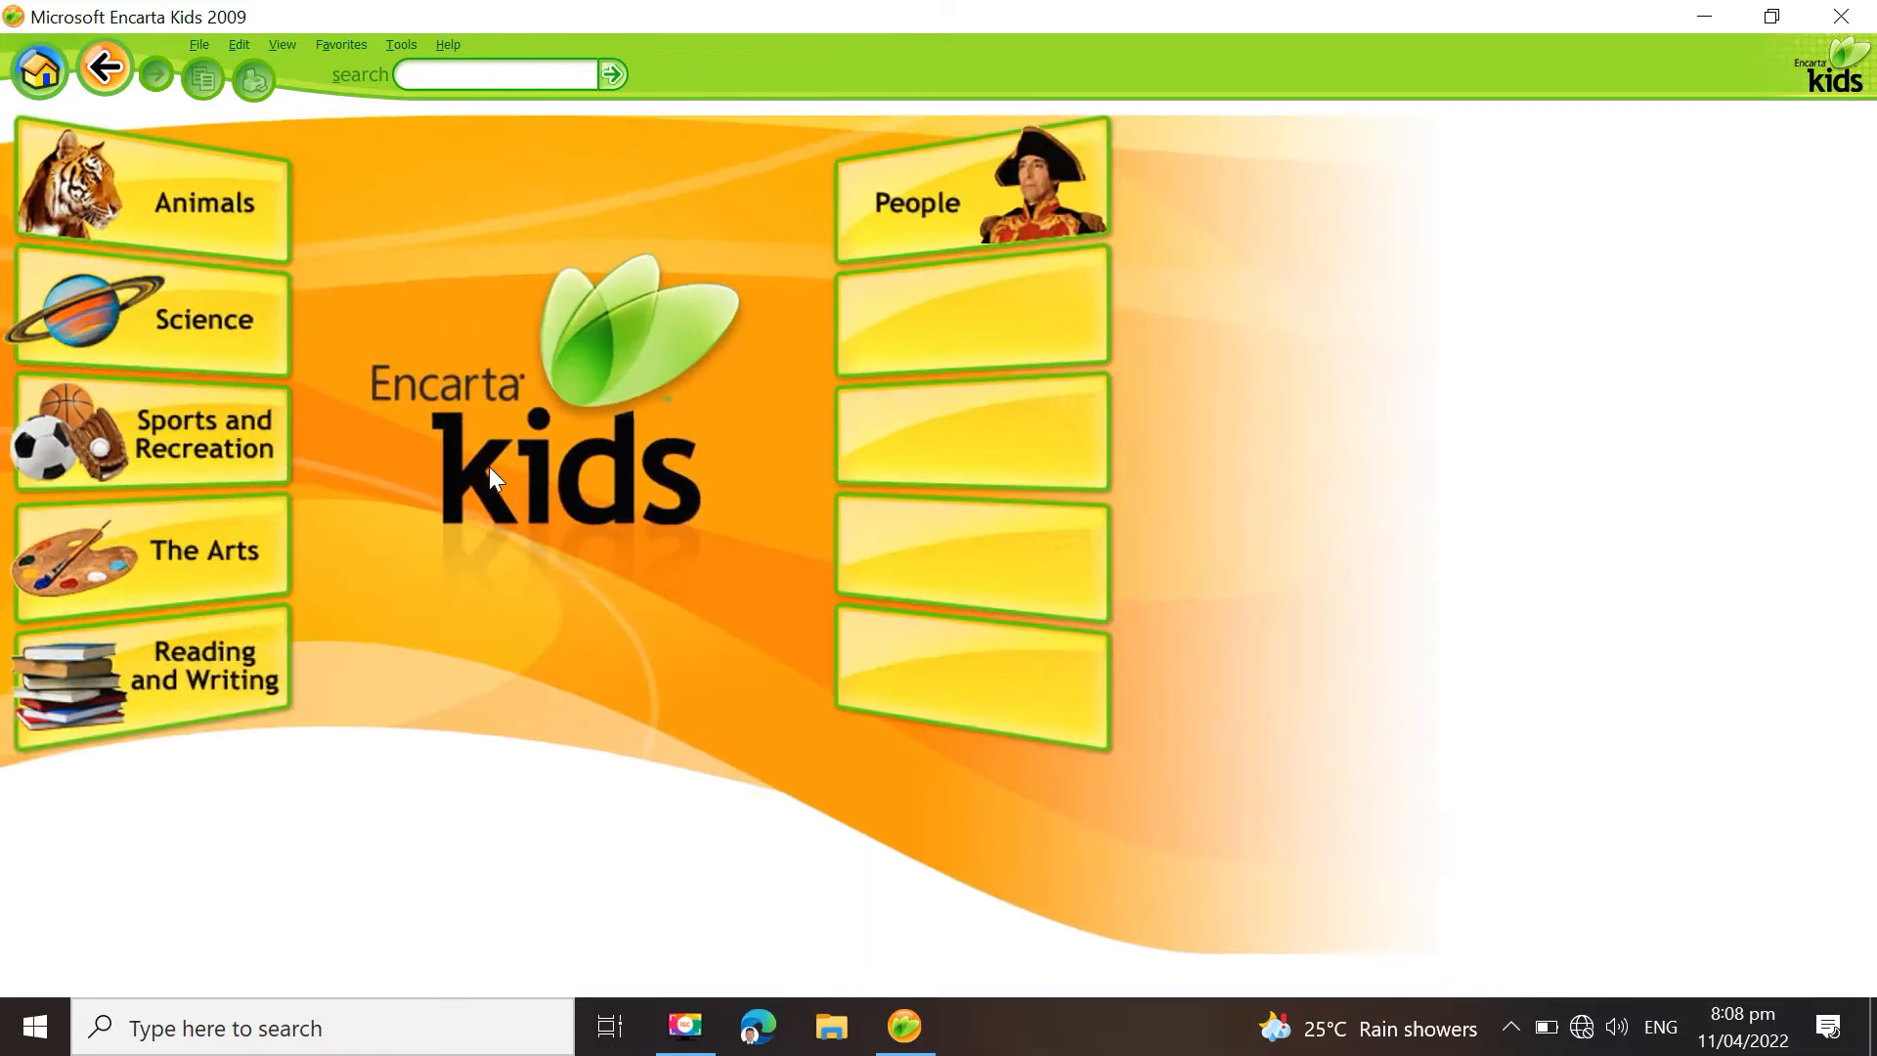
# Browse History's Explorers topics, then the Back in Time topics and games
pyautogui.scroll(-3)
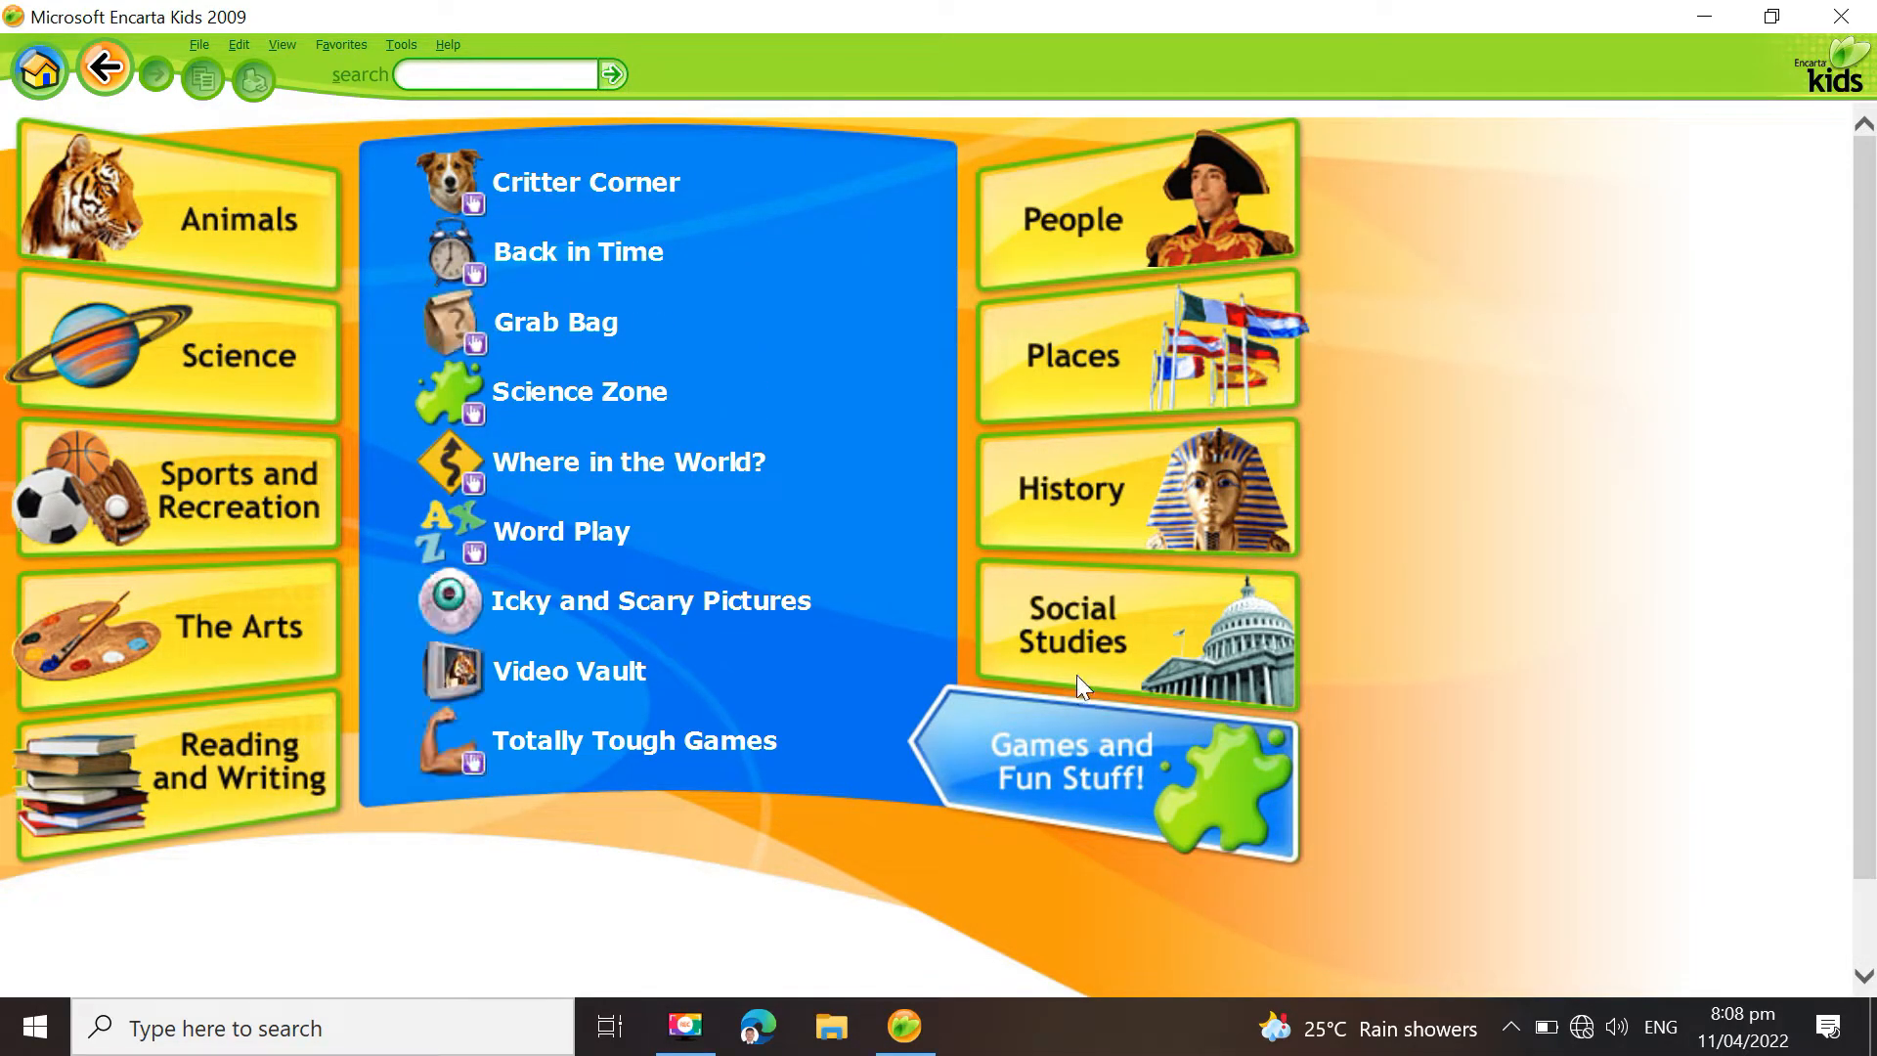
pyautogui.click(1101, 628)
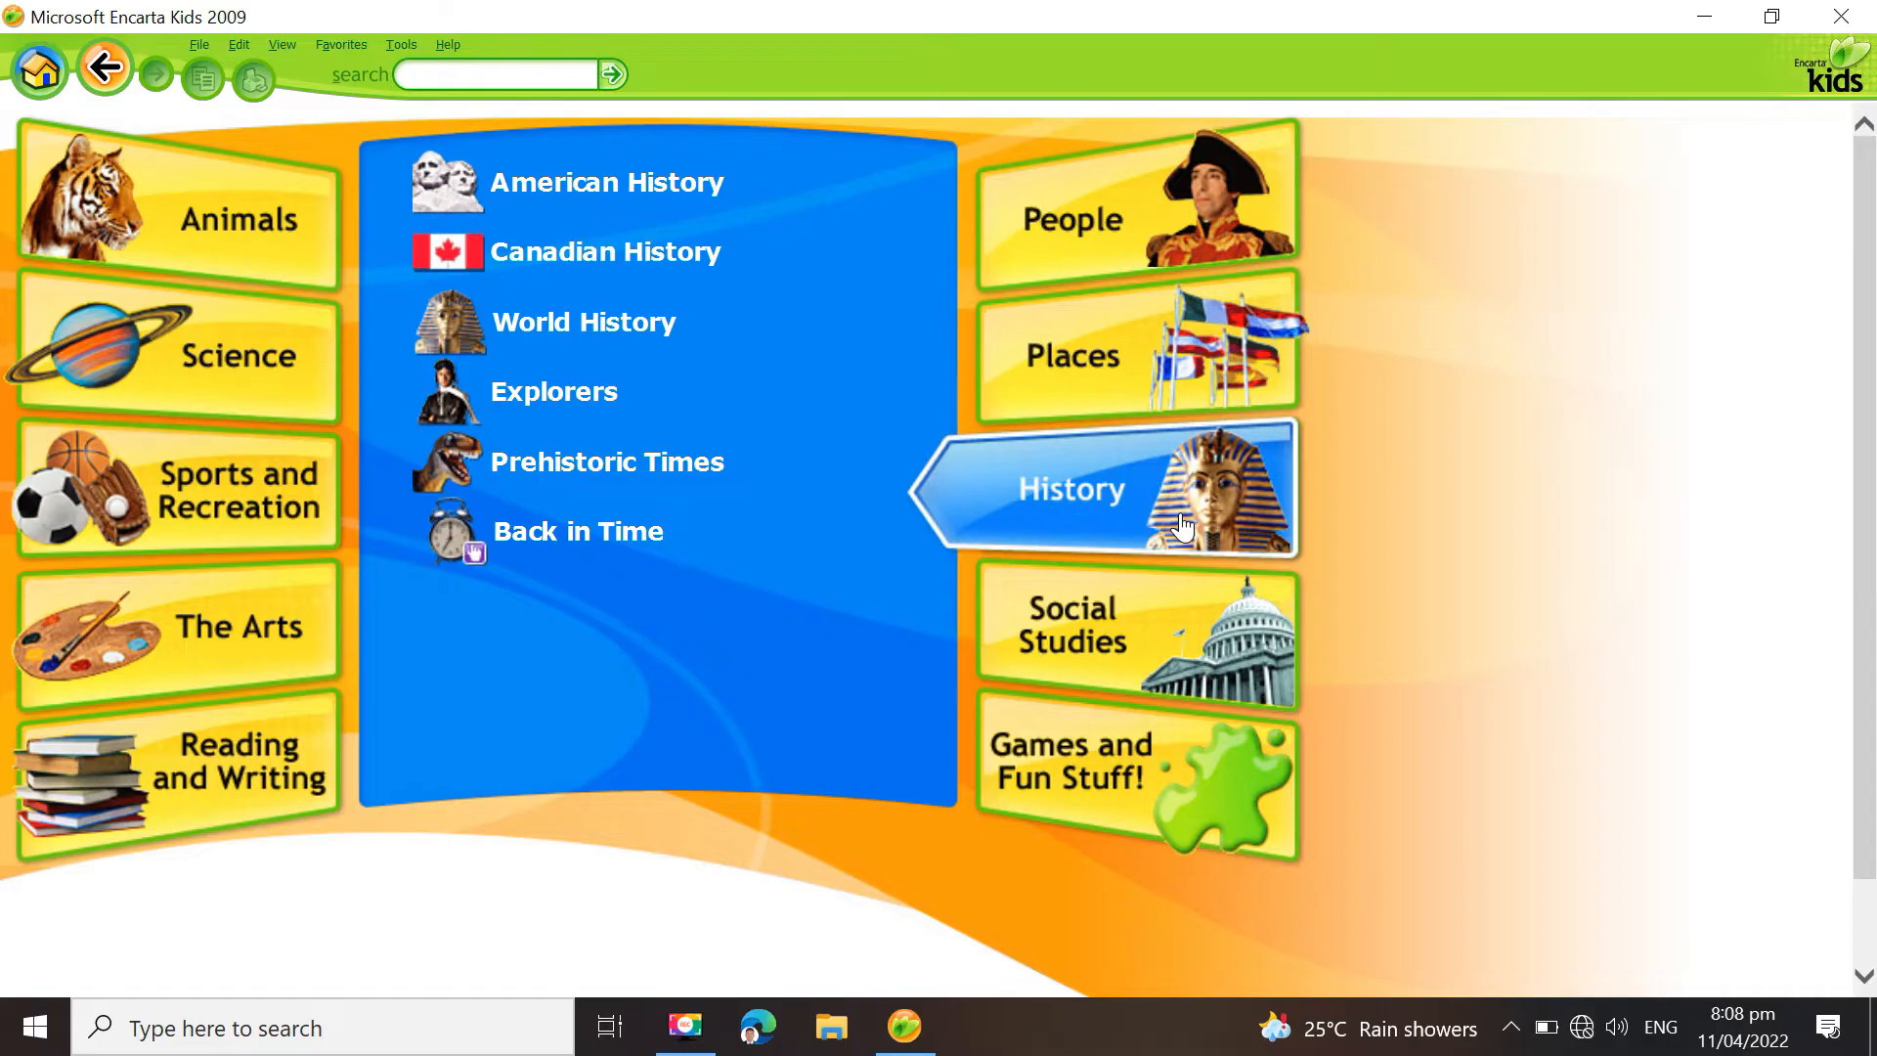
pyautogui.moveTo(569, 422)
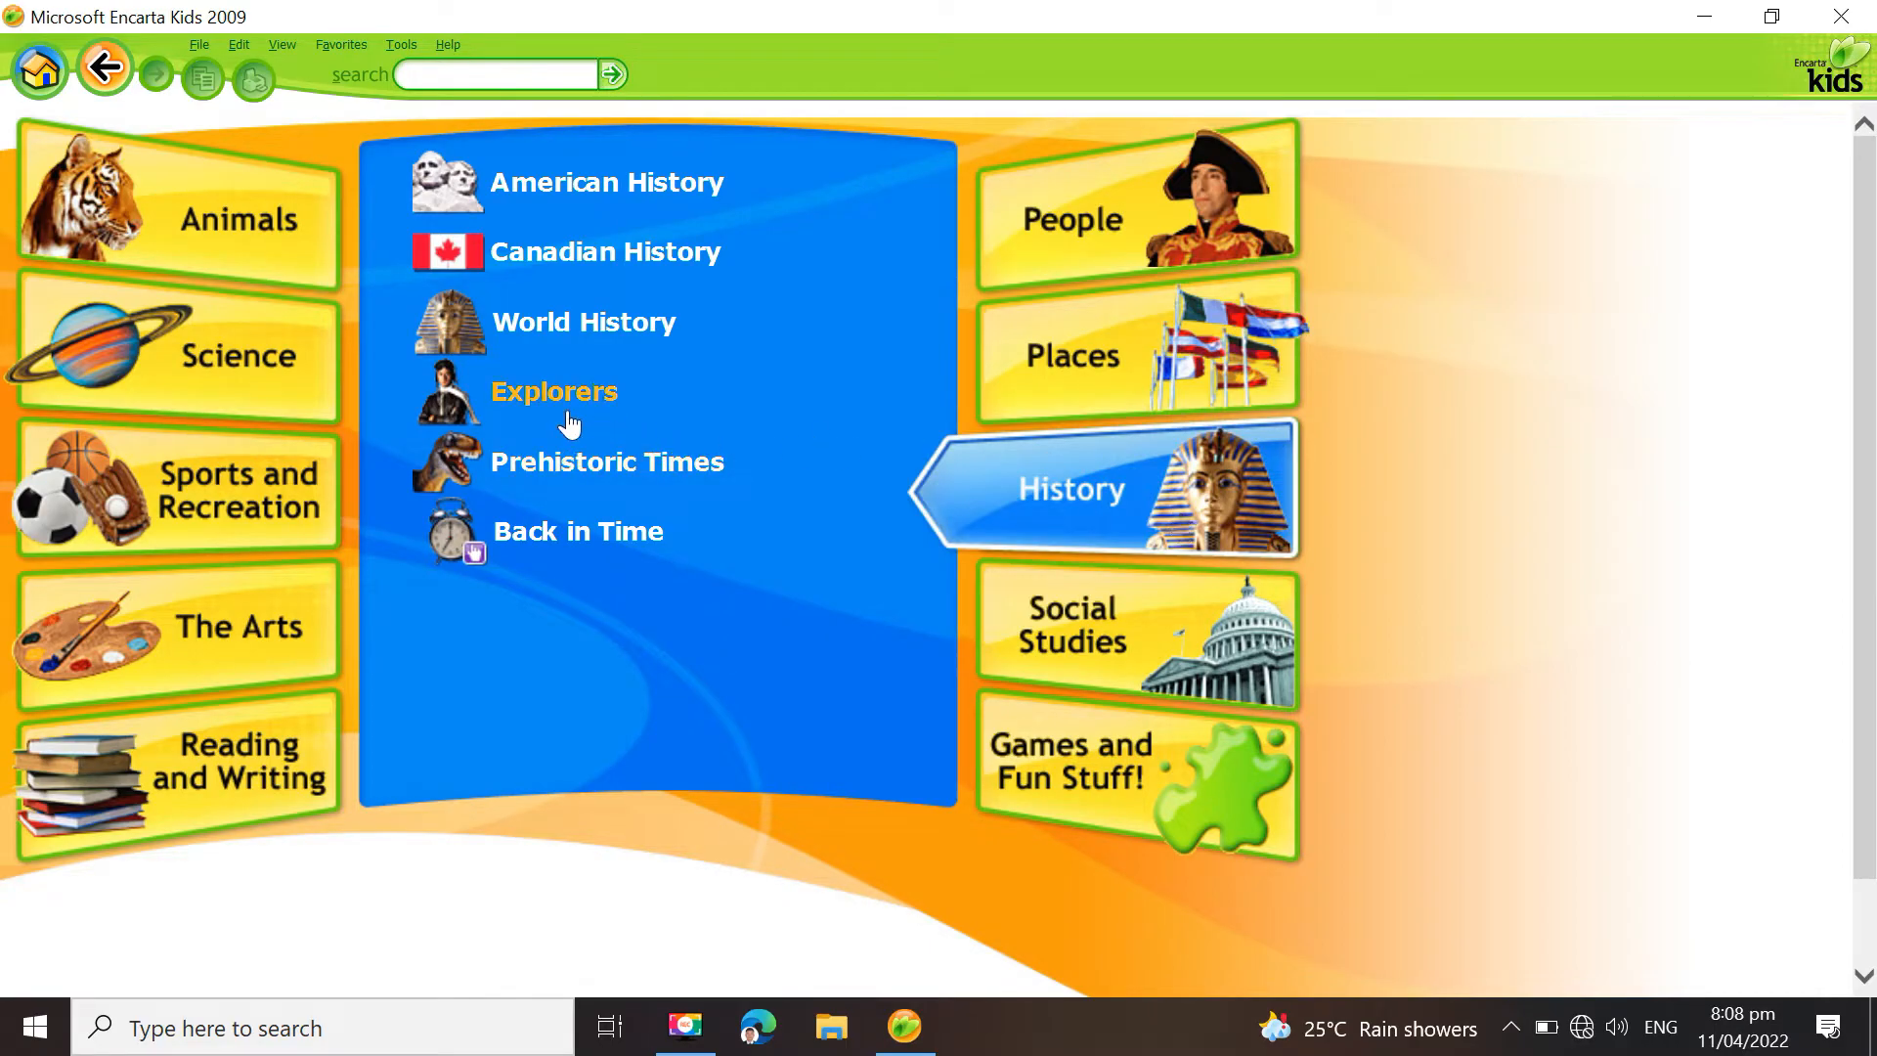
pyautogui.click(554, 391)
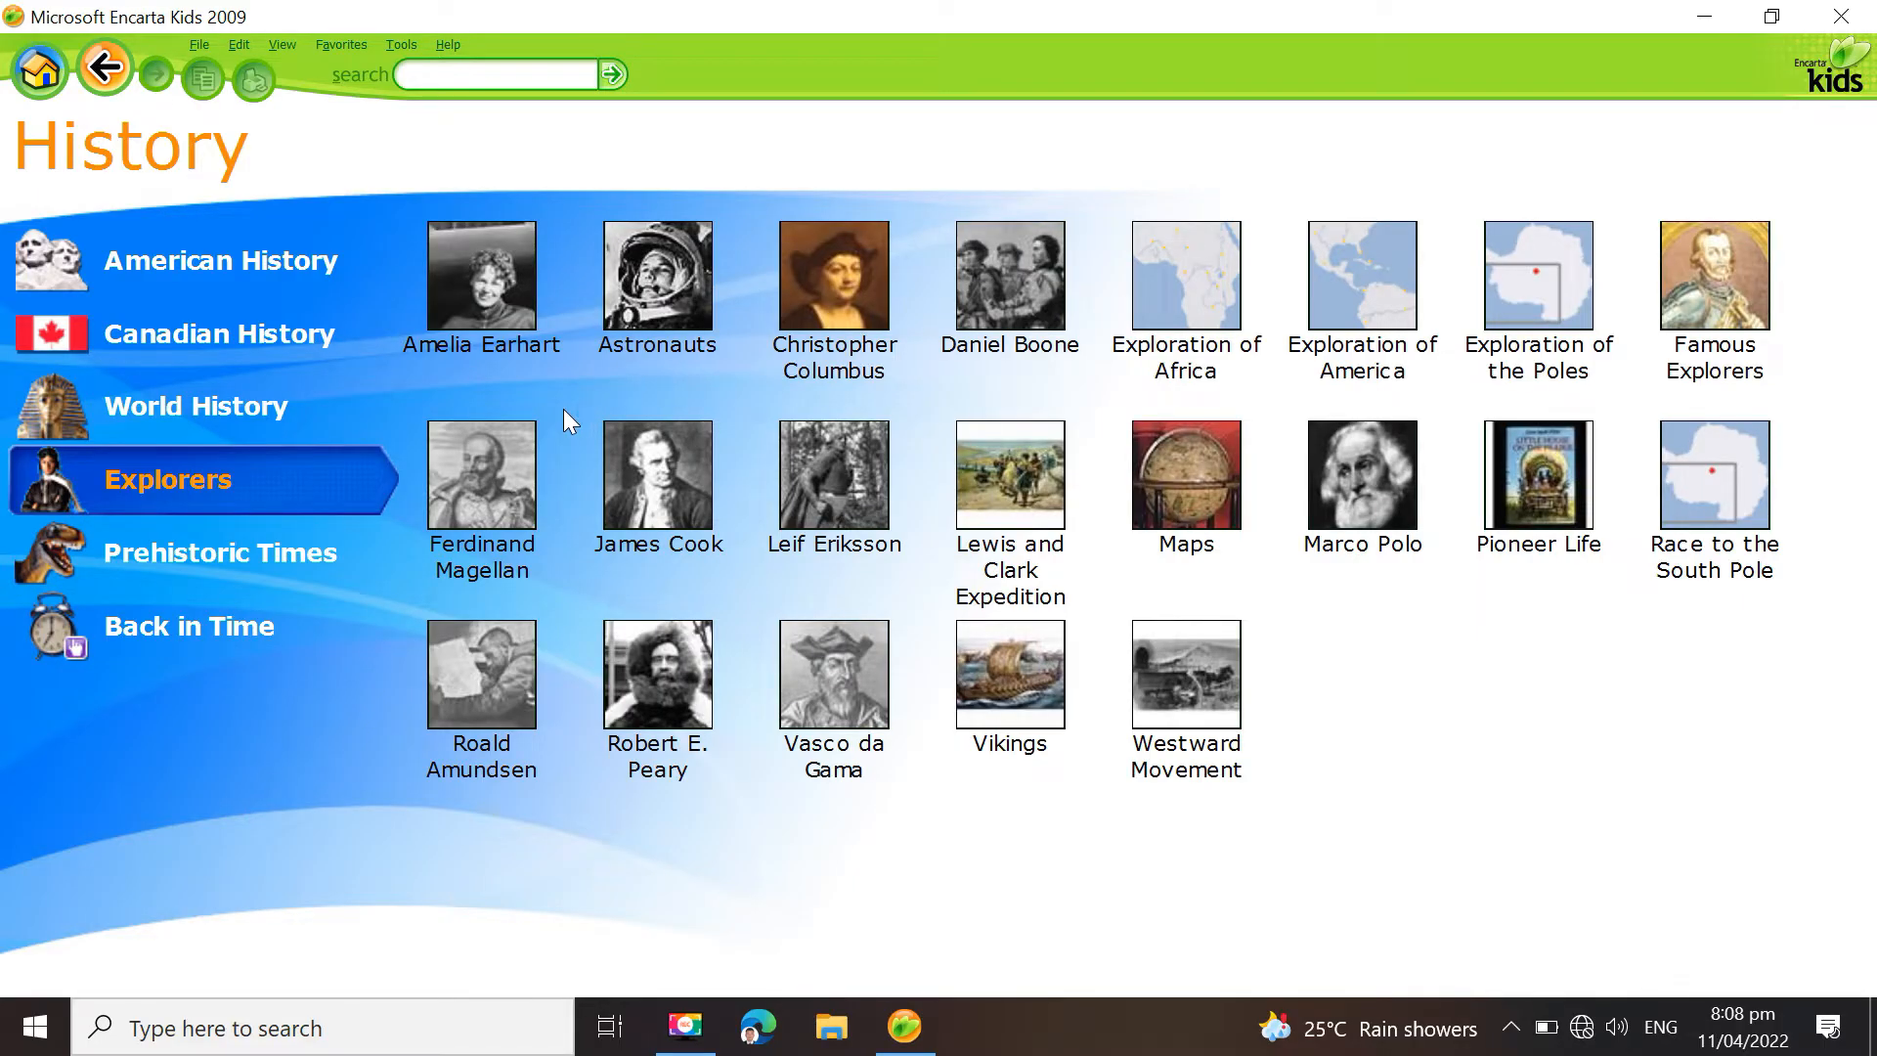
pyautogui.click(190, 626)
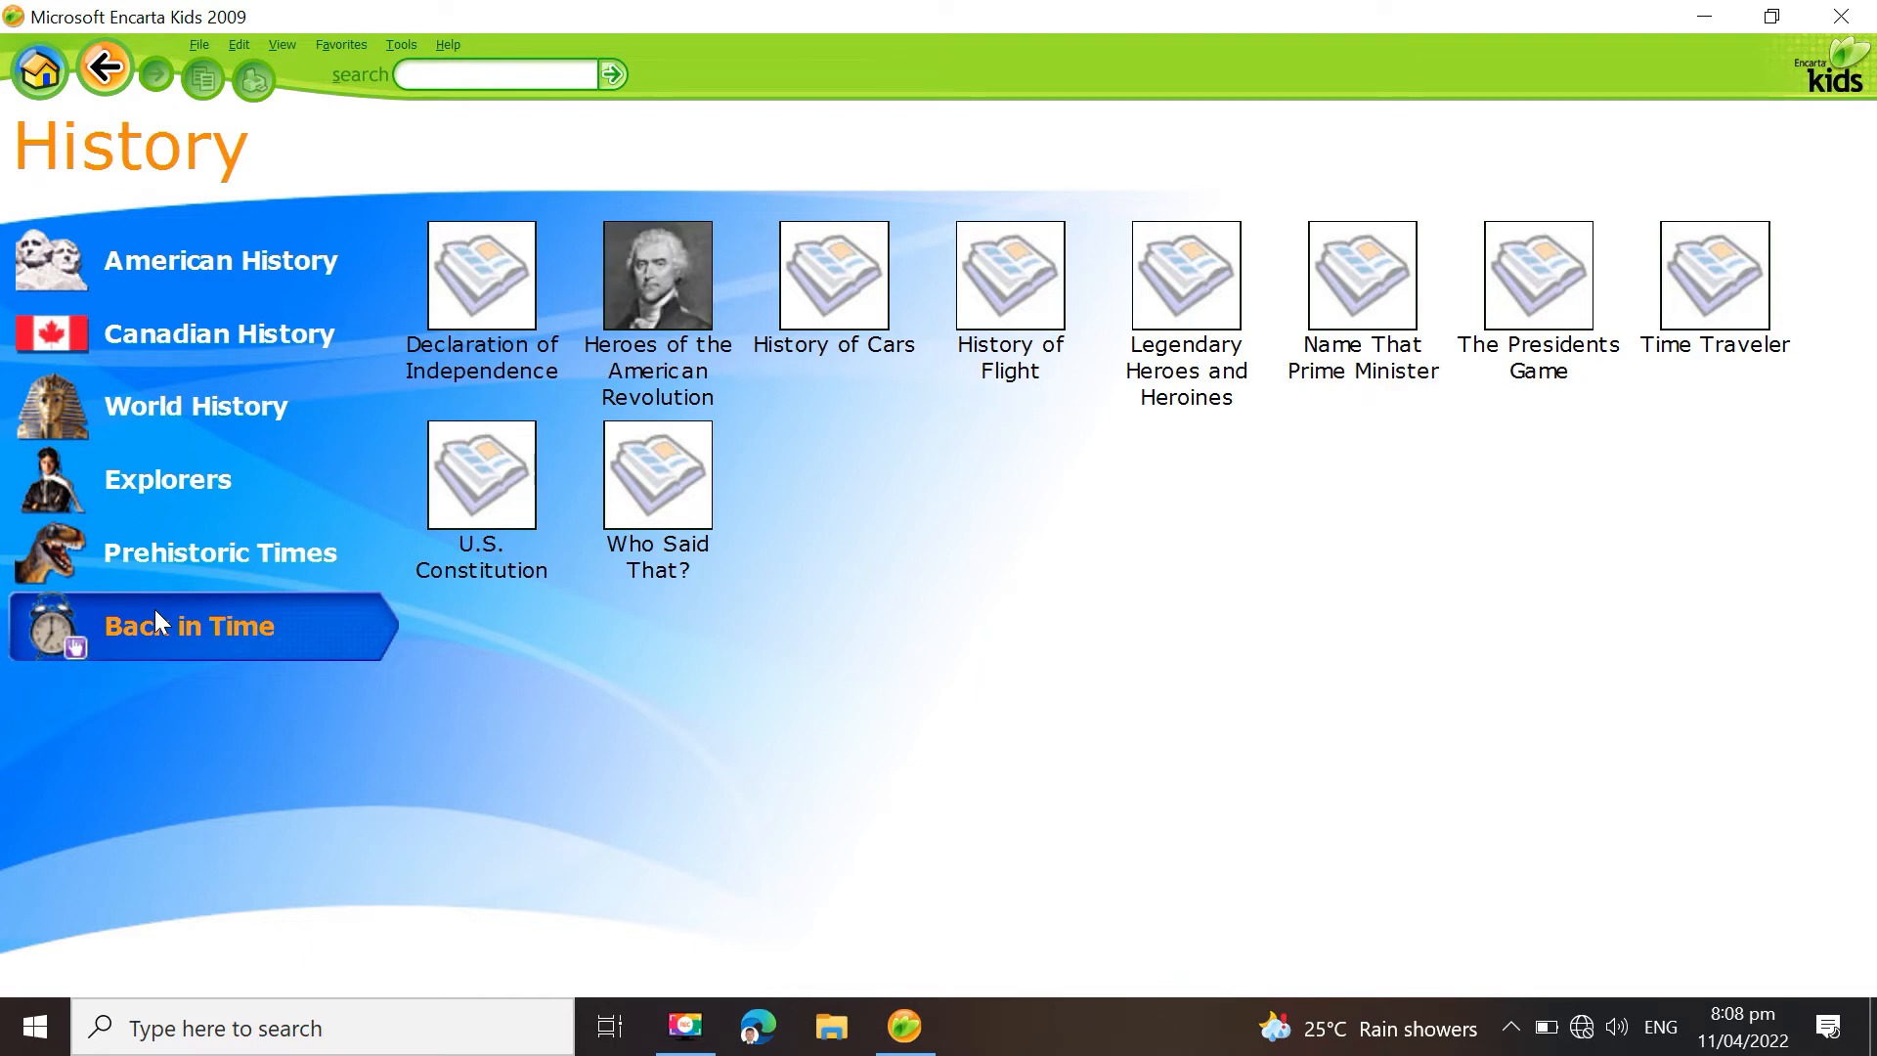
pyautogui.click(831, 1026)
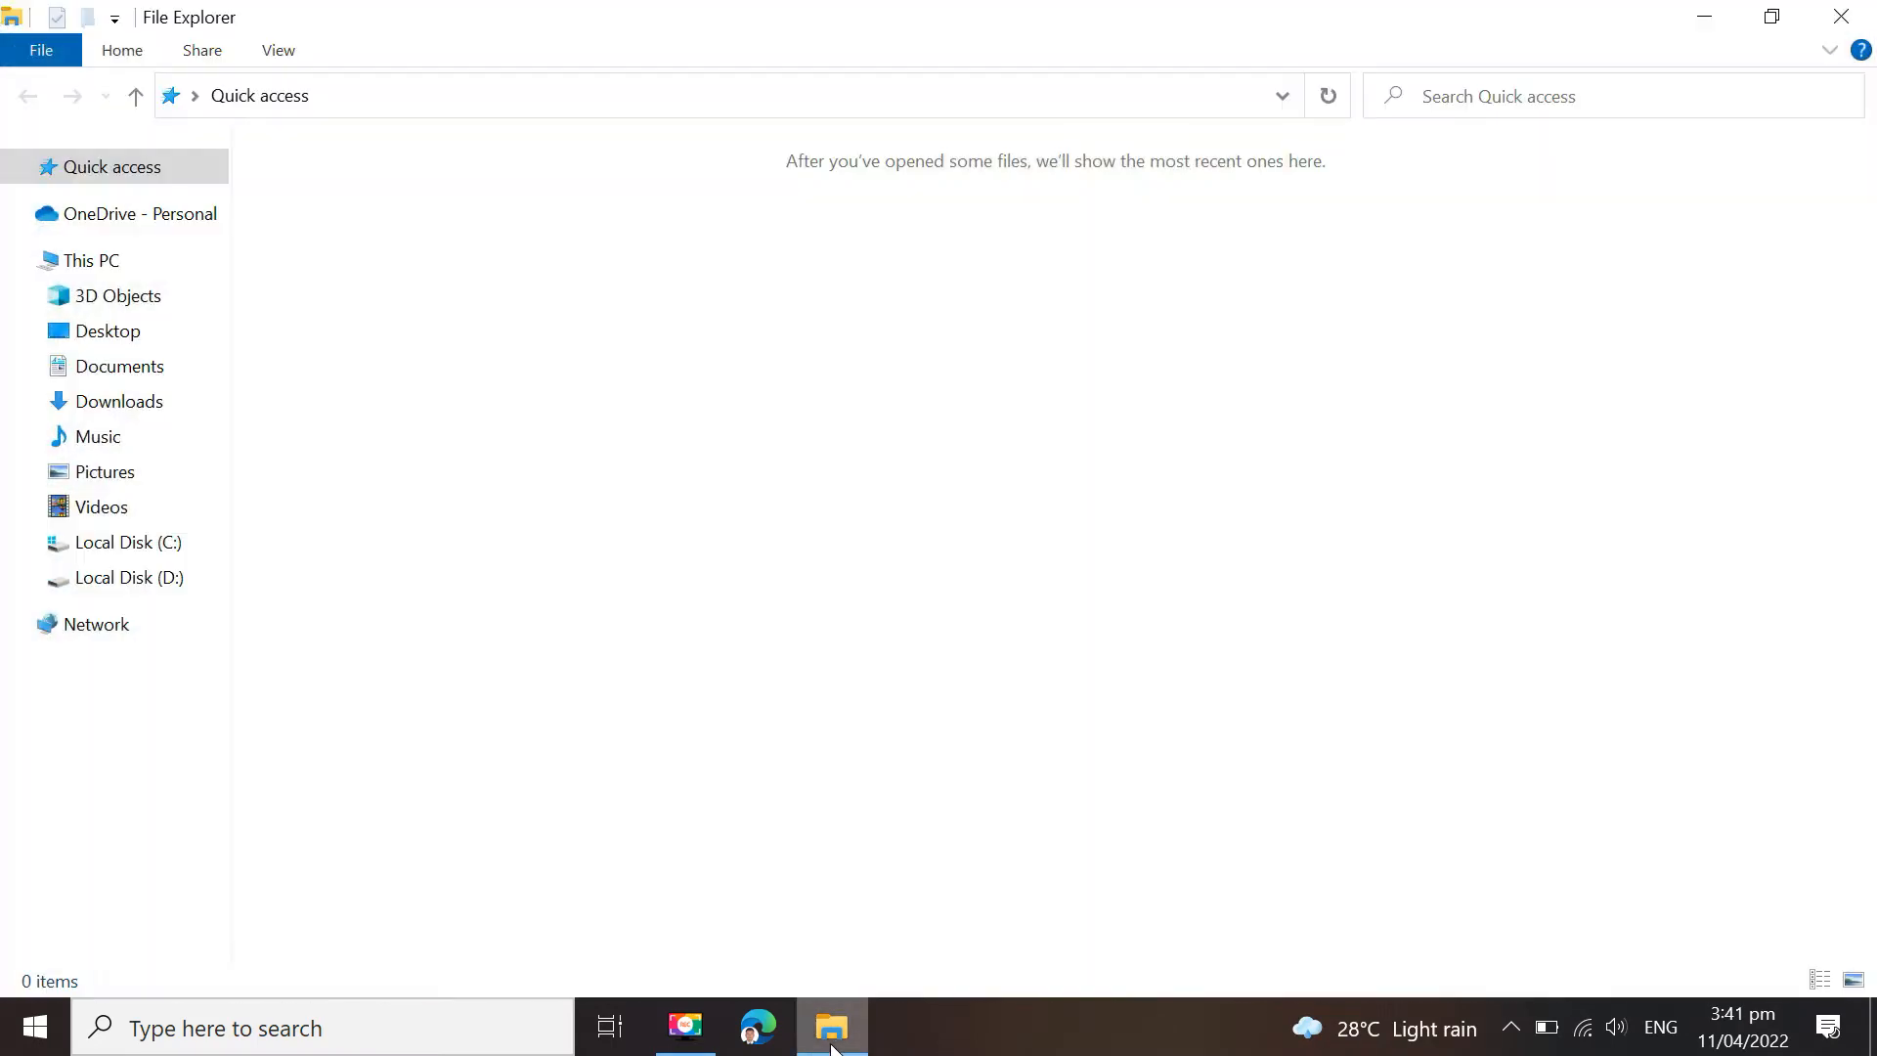
# Navigate to Downloads > Programs and locate the Microsoft Student With Encarta Premium 2009 folder
pyautogui.click(92, 260)
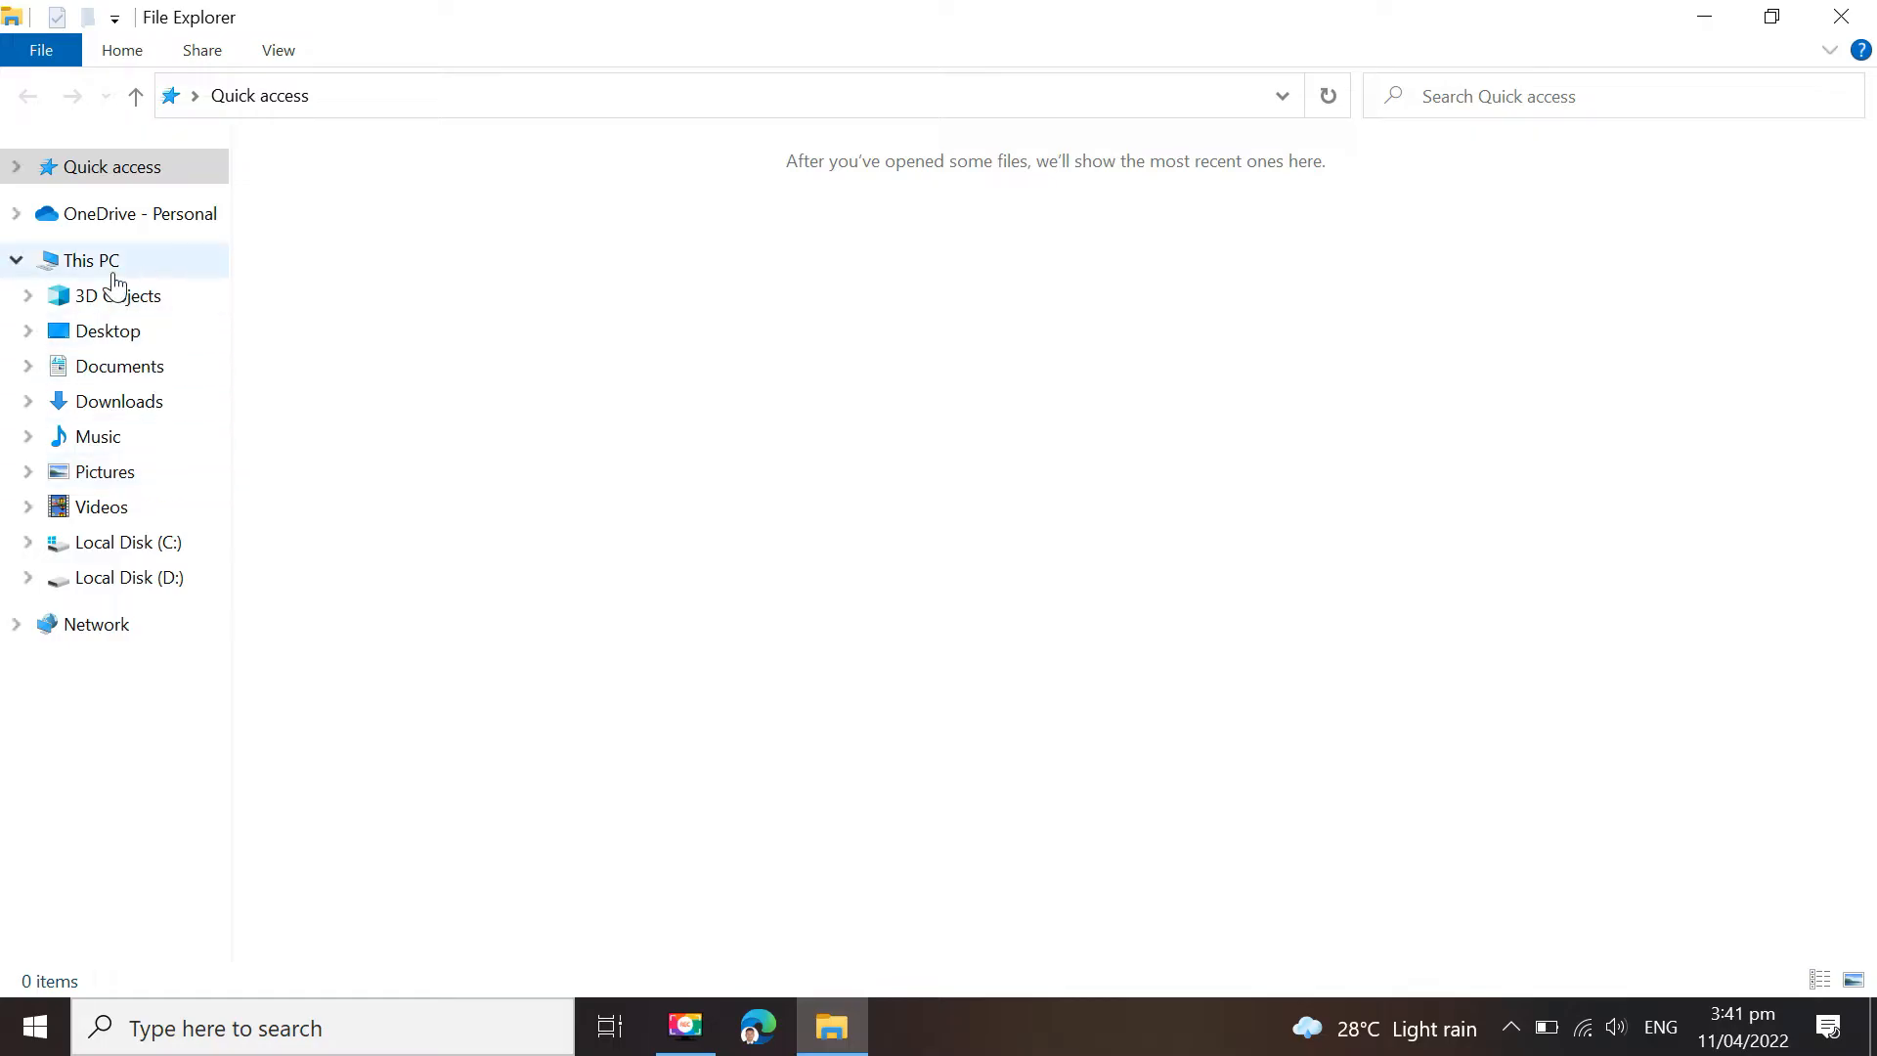
pyautogui.click(92, 260)
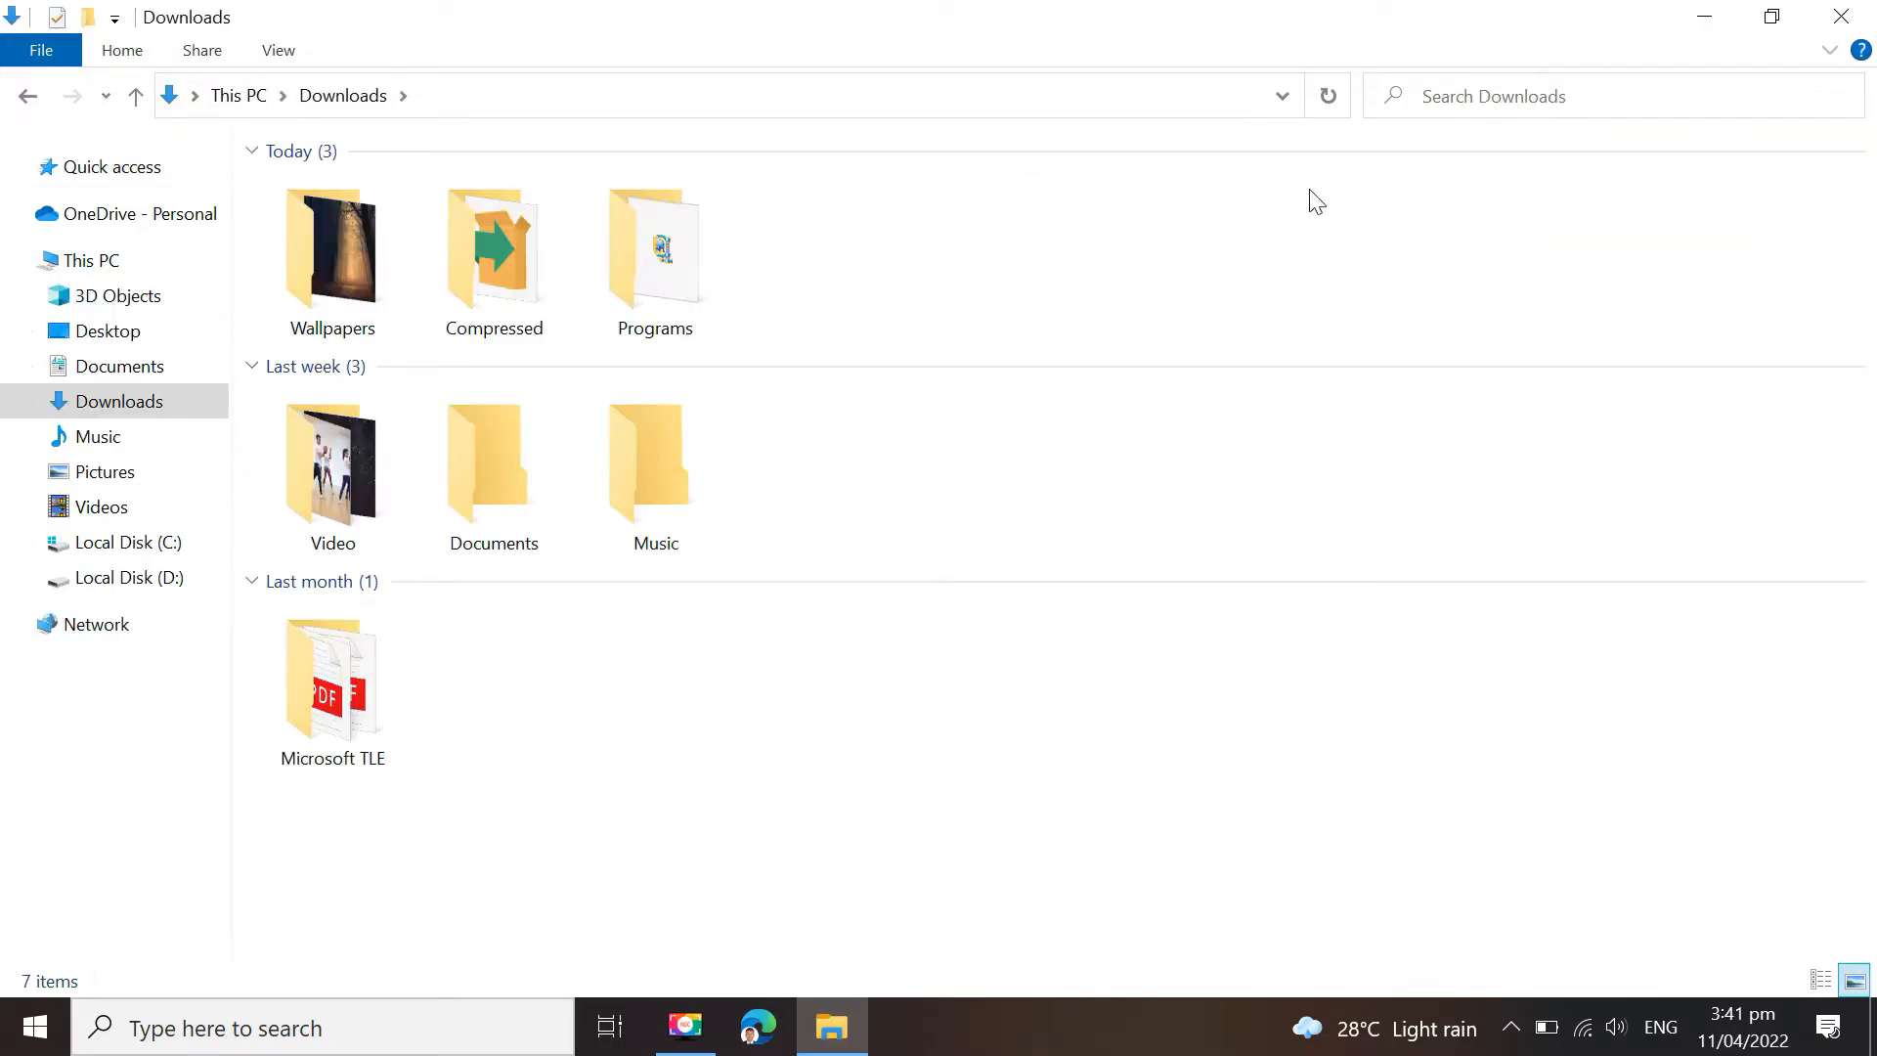
pyautogui.doubleClick(653, 252)
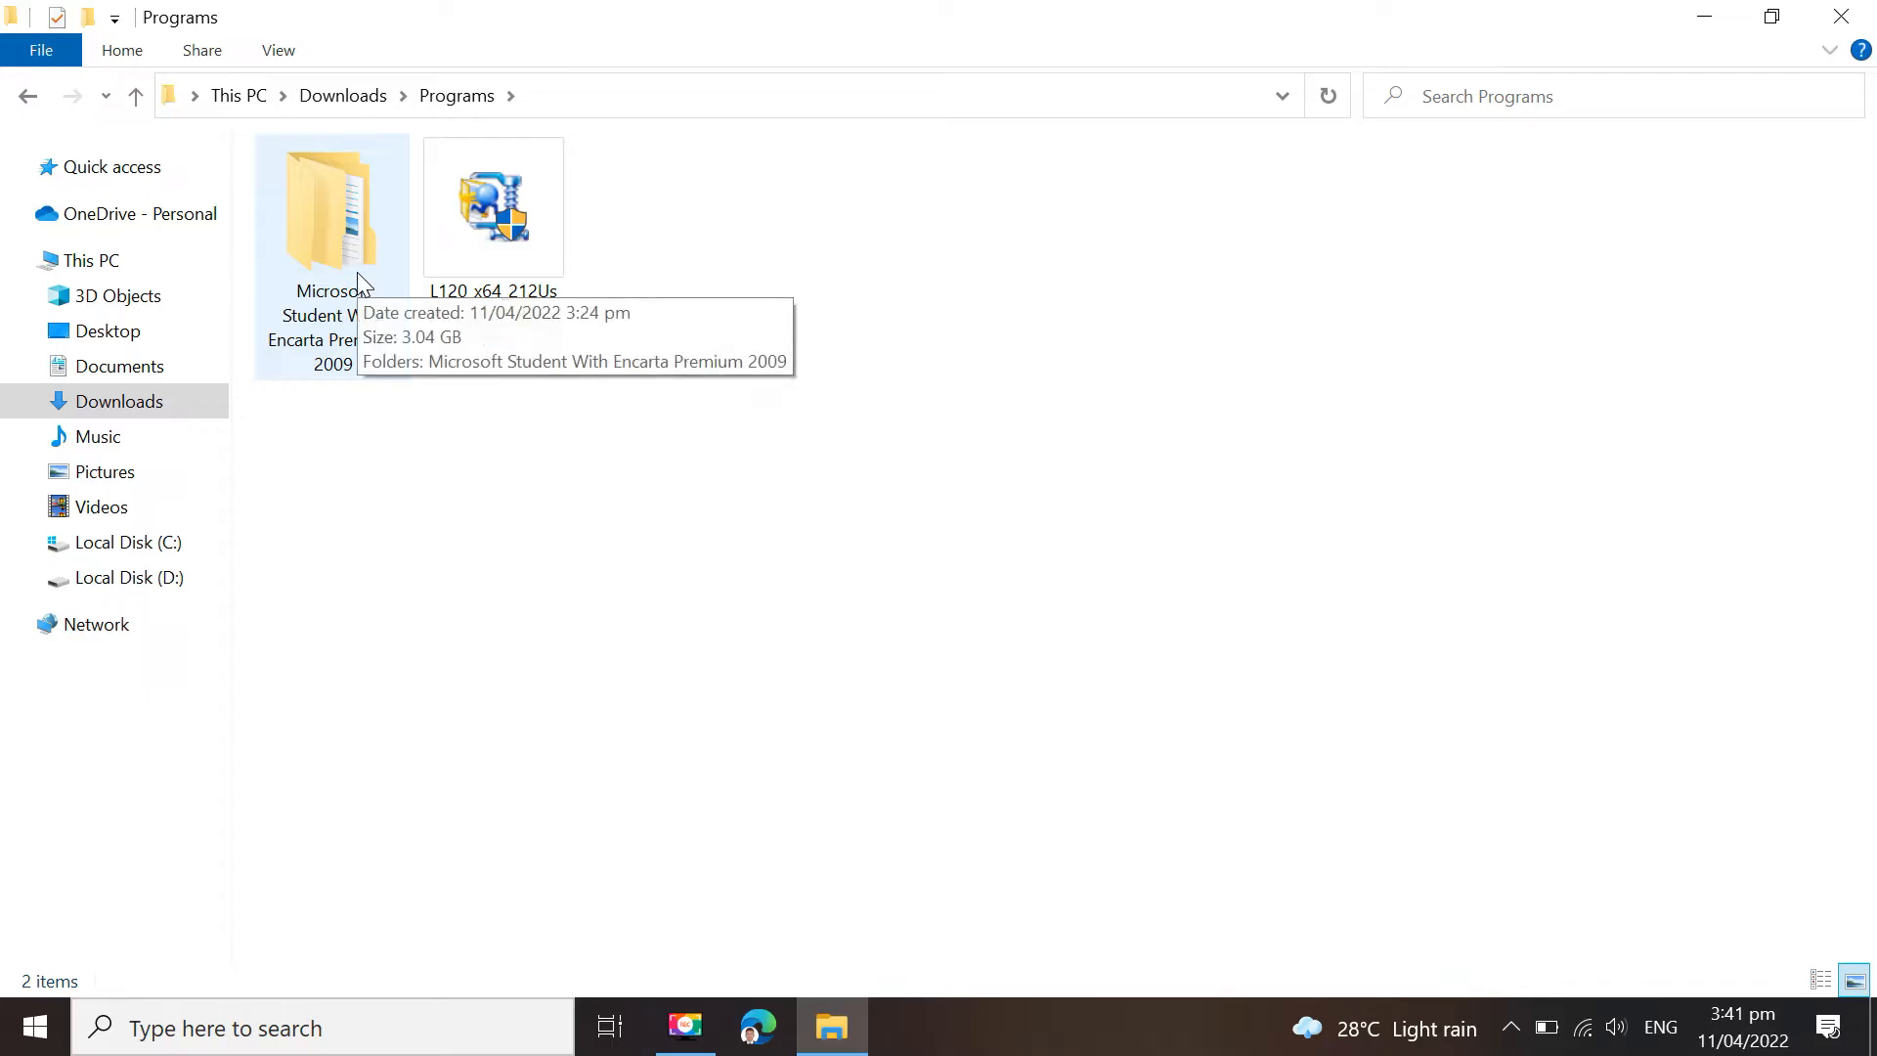
pyautogui.click(333, 215)
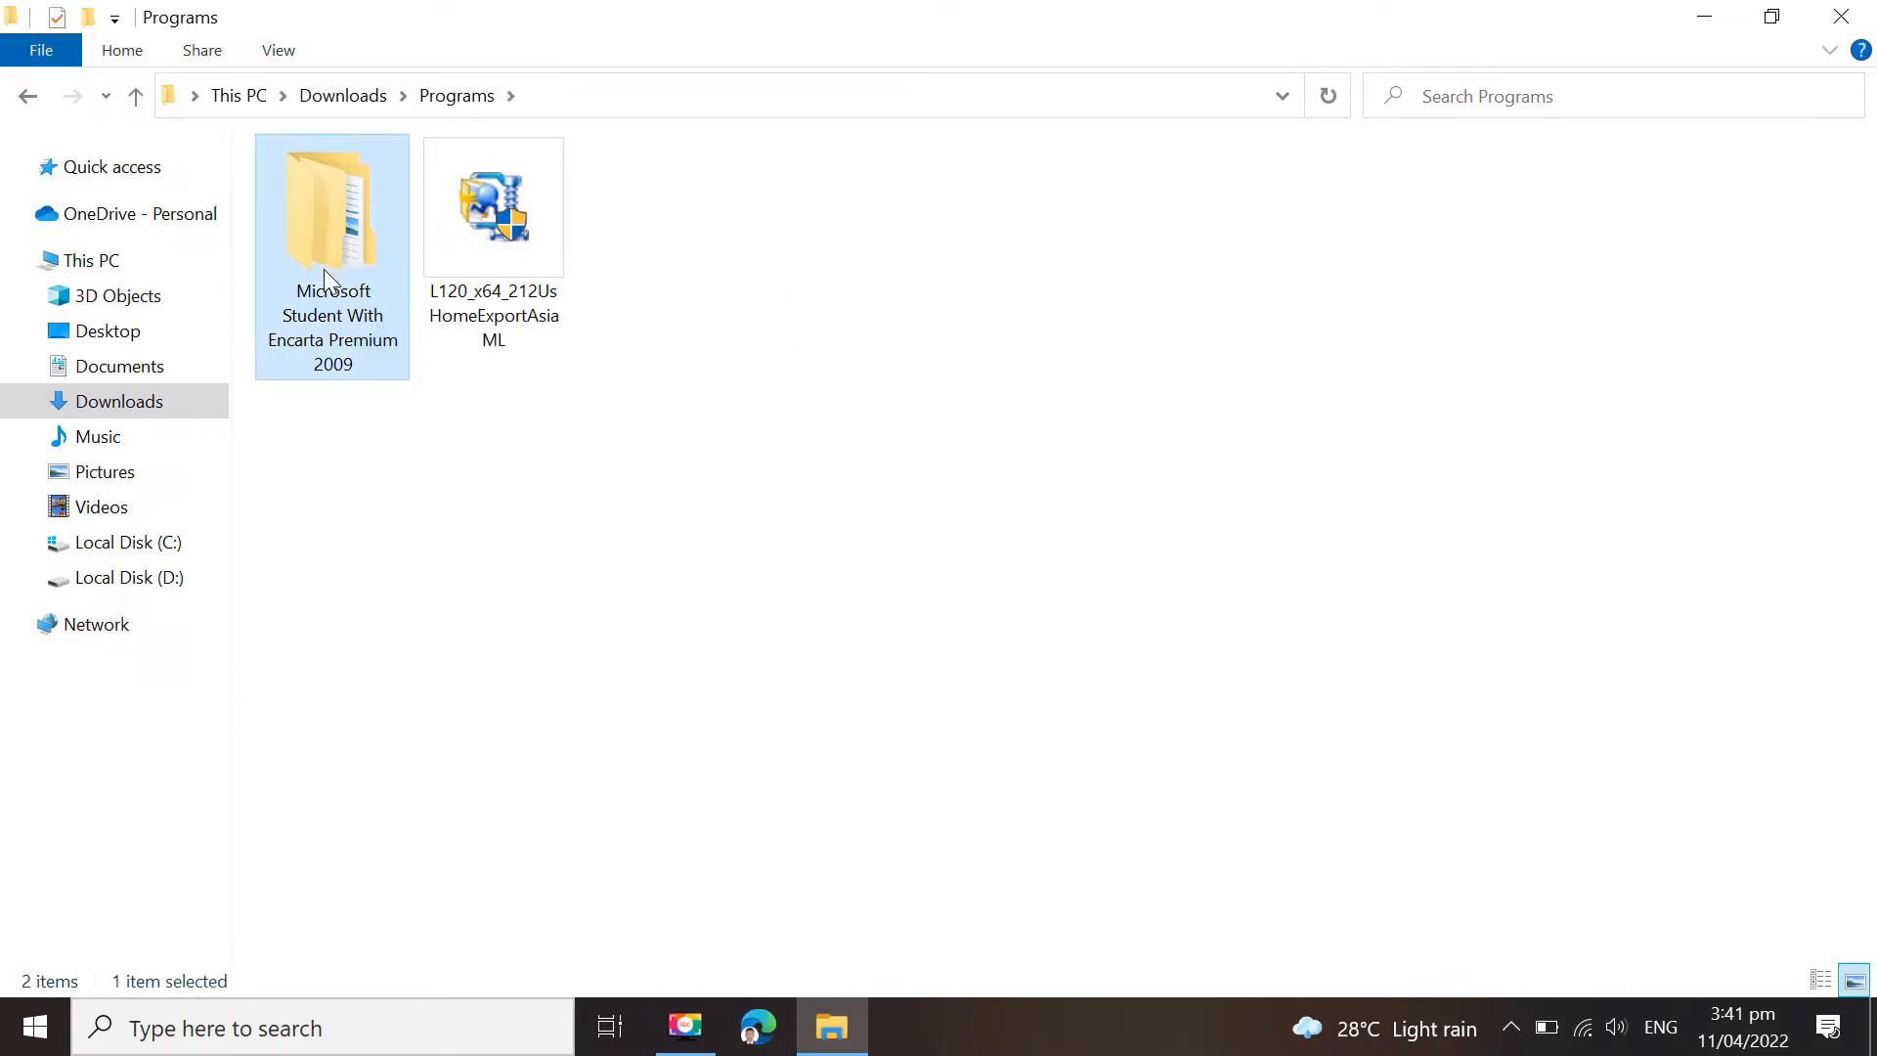
# Enter the inner Microsoft Student folder and select the SETUP application
pyautogui.doubleClick(333, 207)
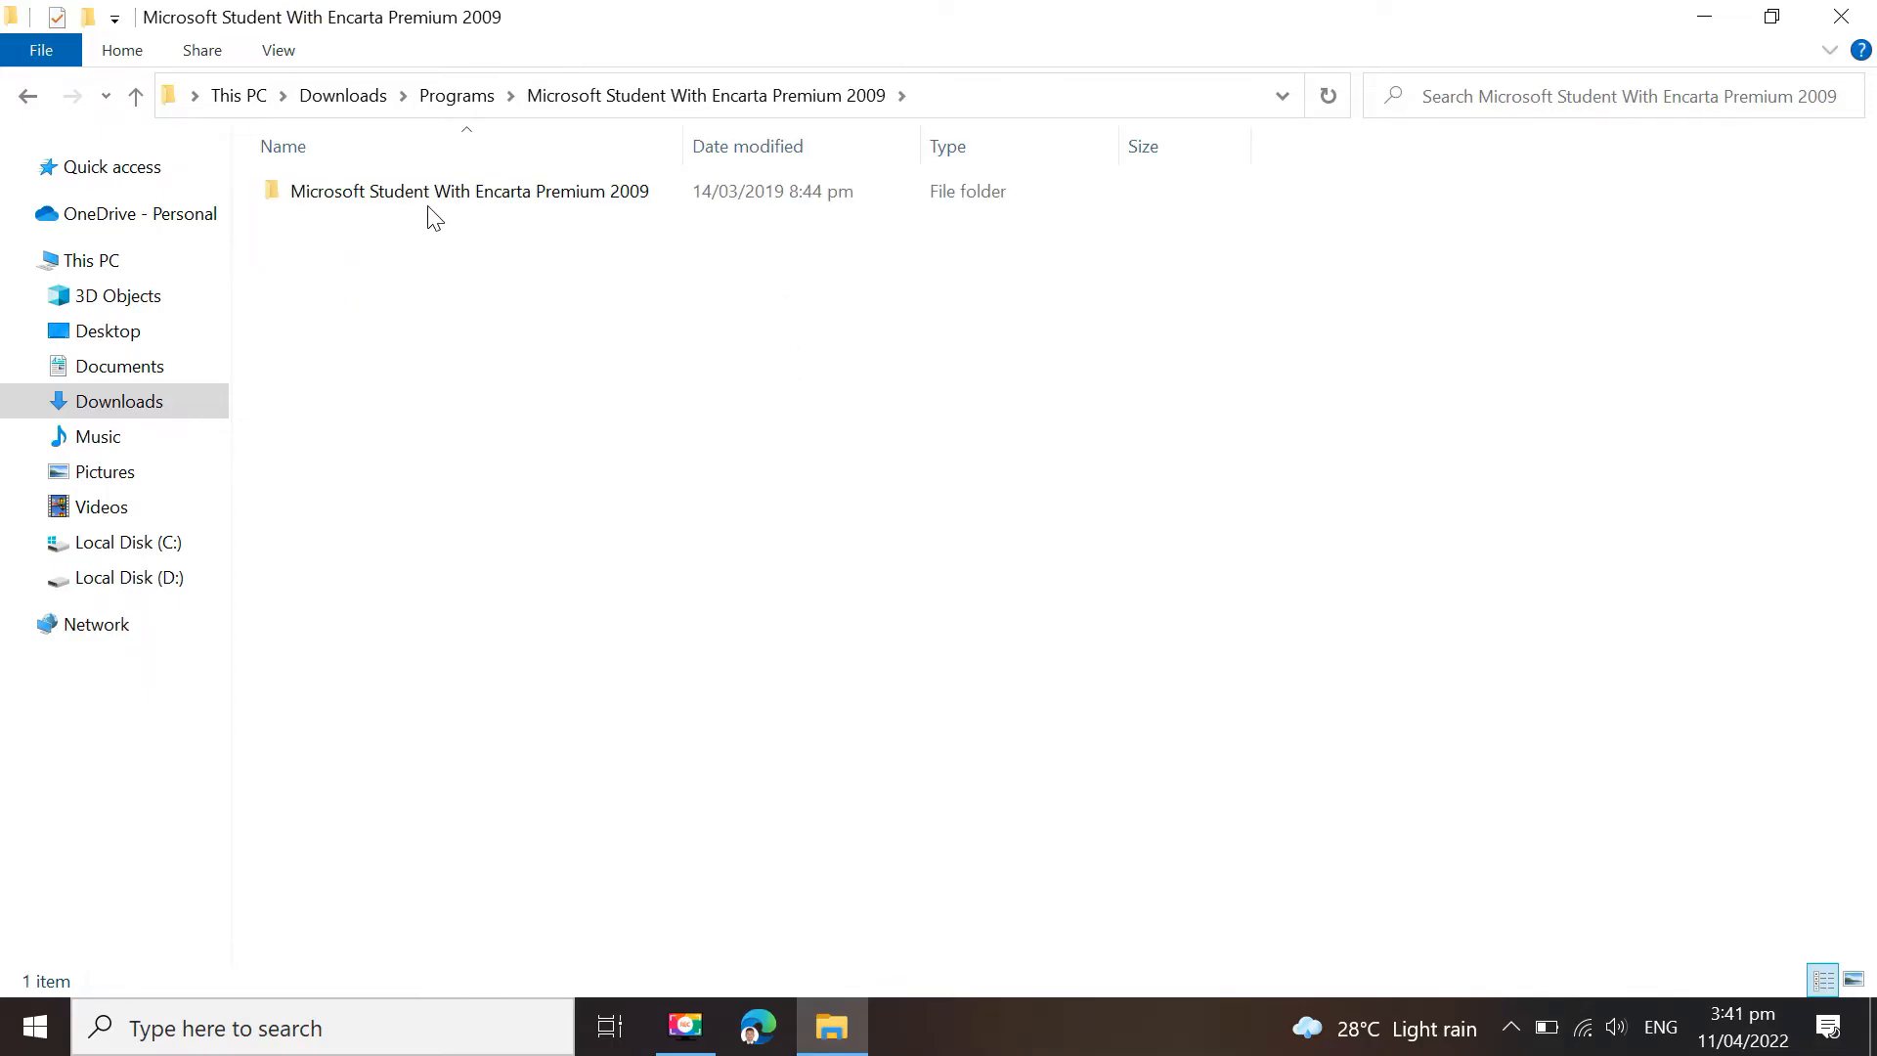
pyautogui.doubleClick(467, 190)
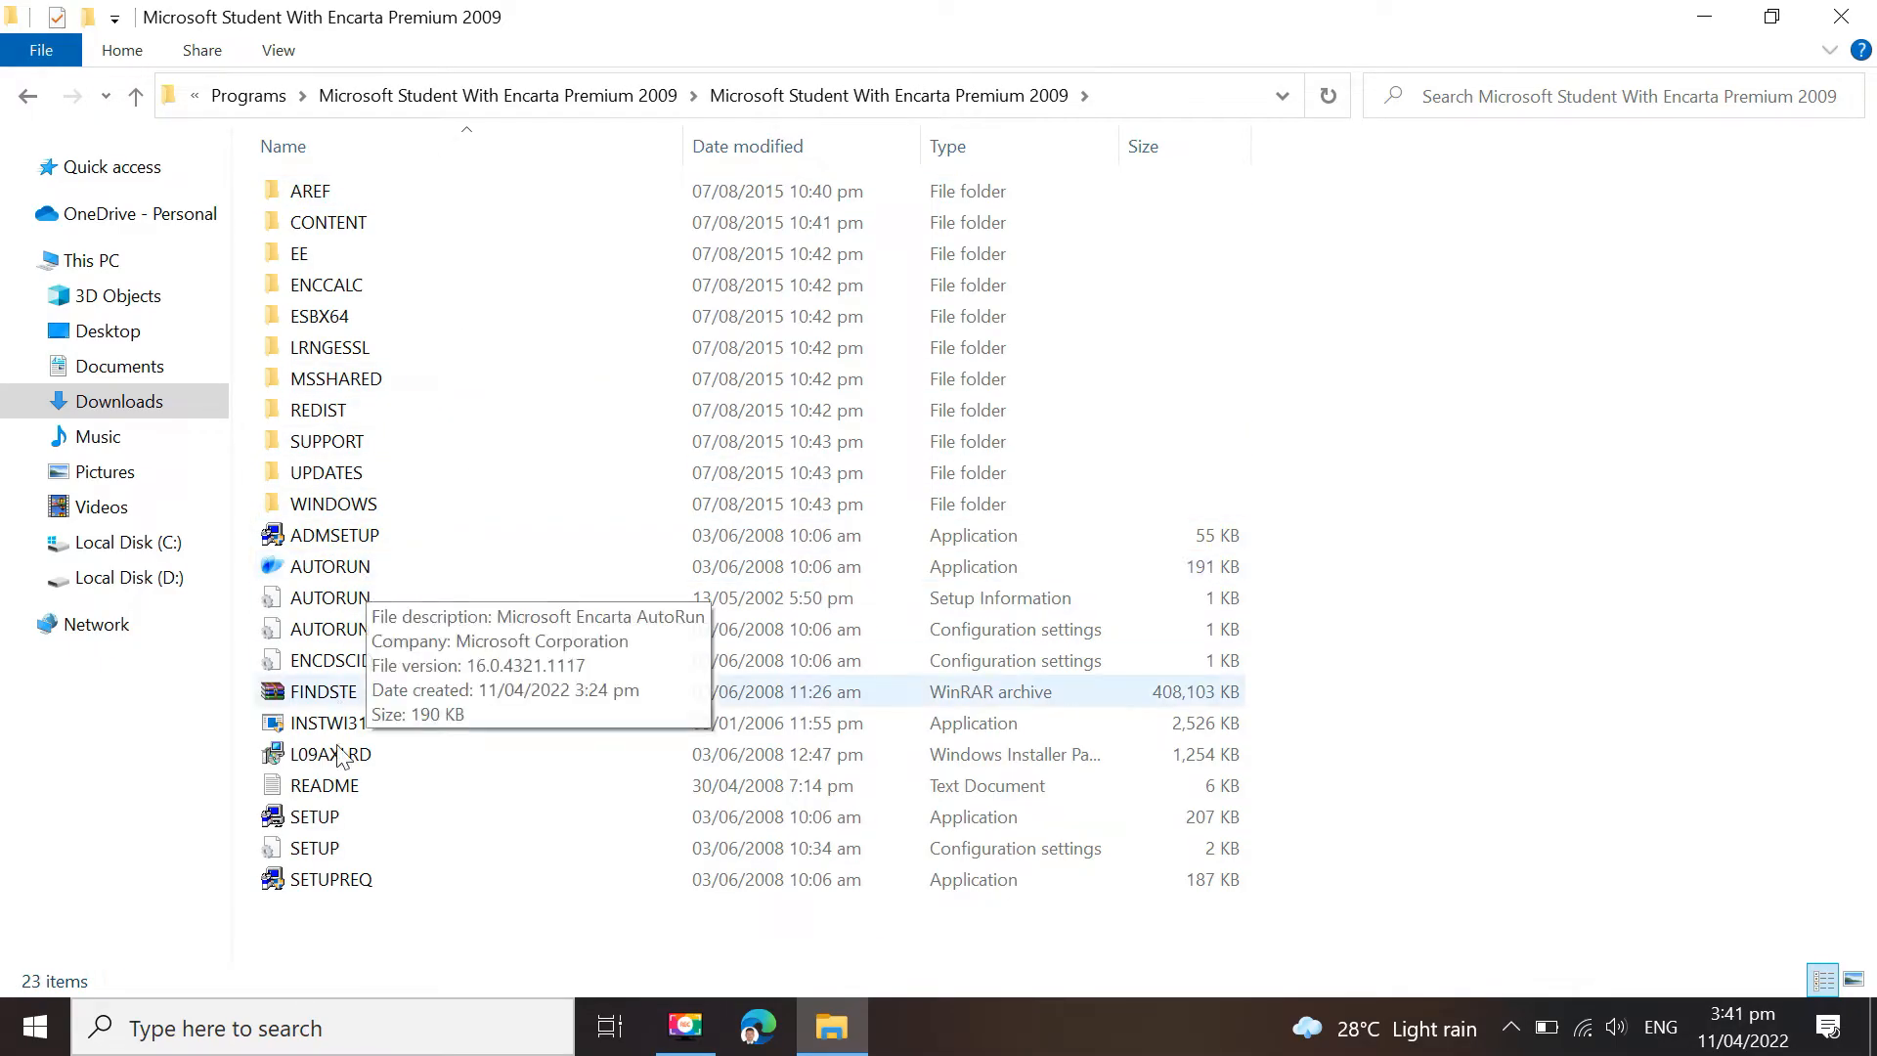
pyautogui.click(313, 817)
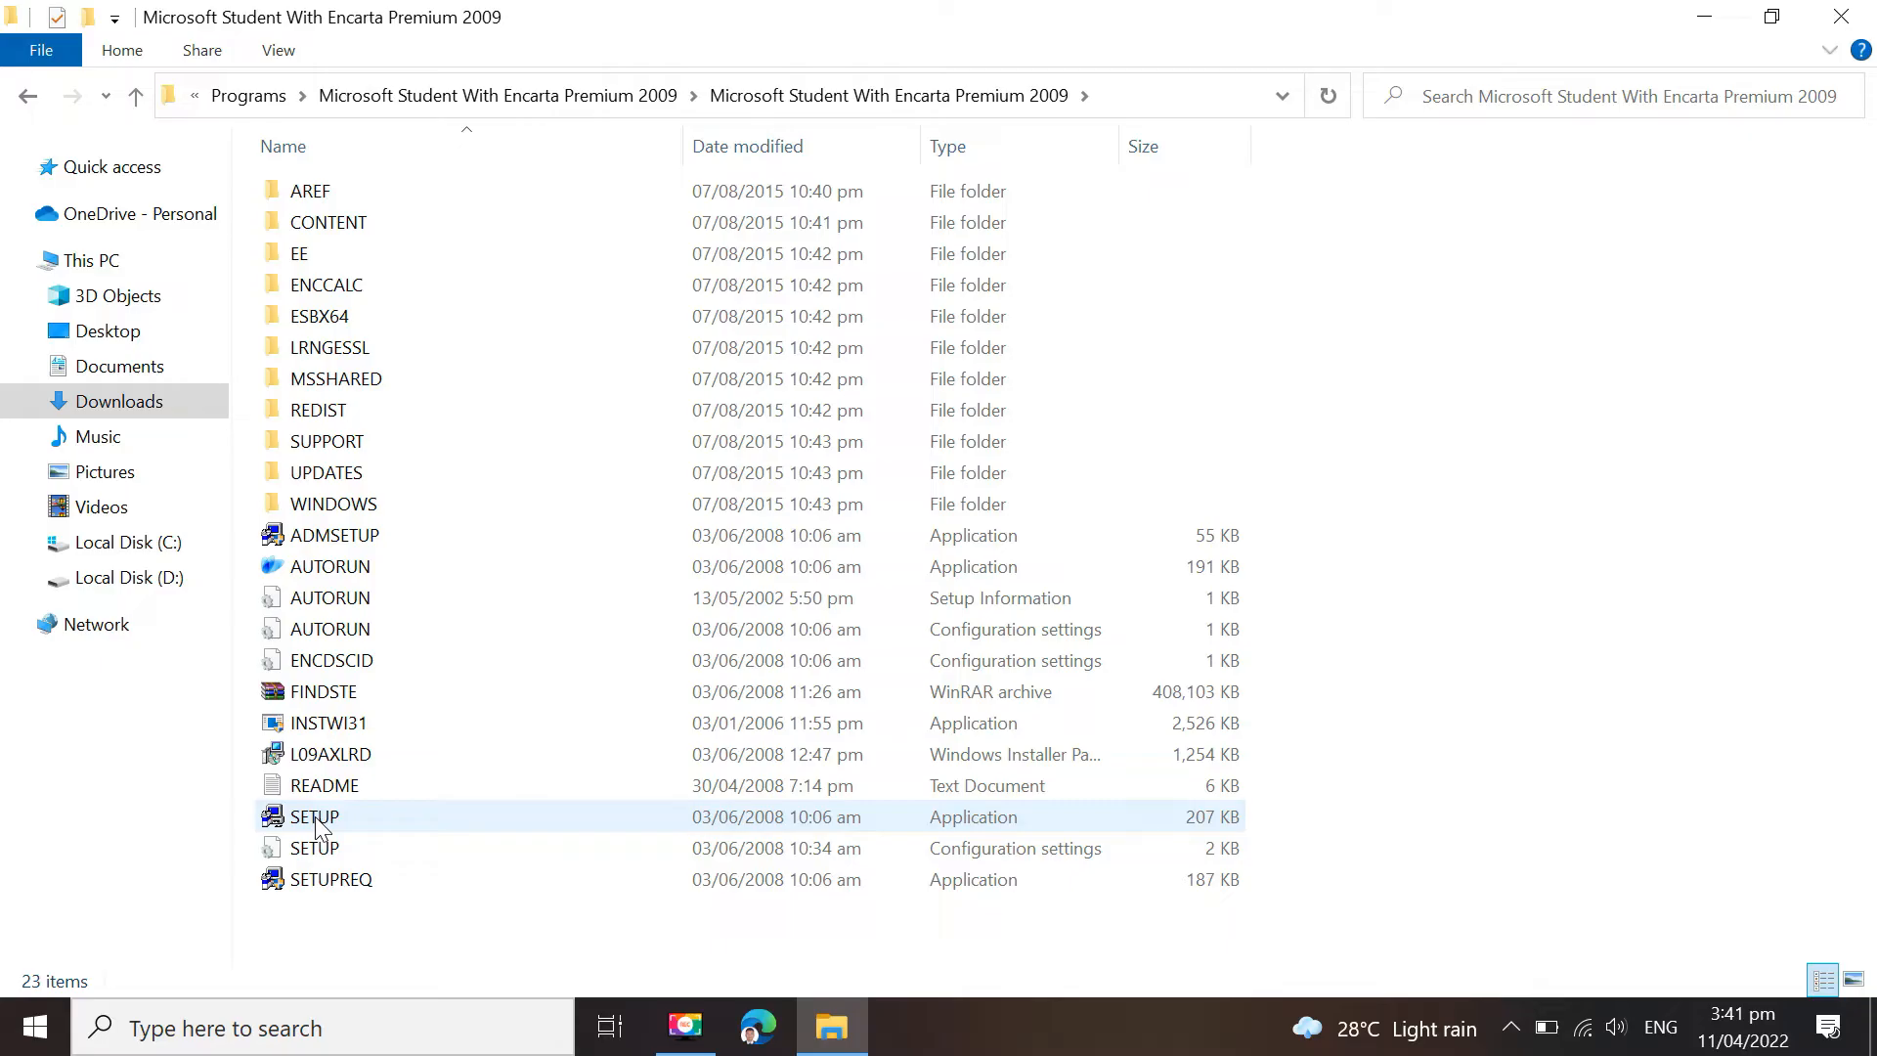
# Run the Microsoft Student 2009 setup and accept its license terms
pyautogui.doubleClick(312, 818)
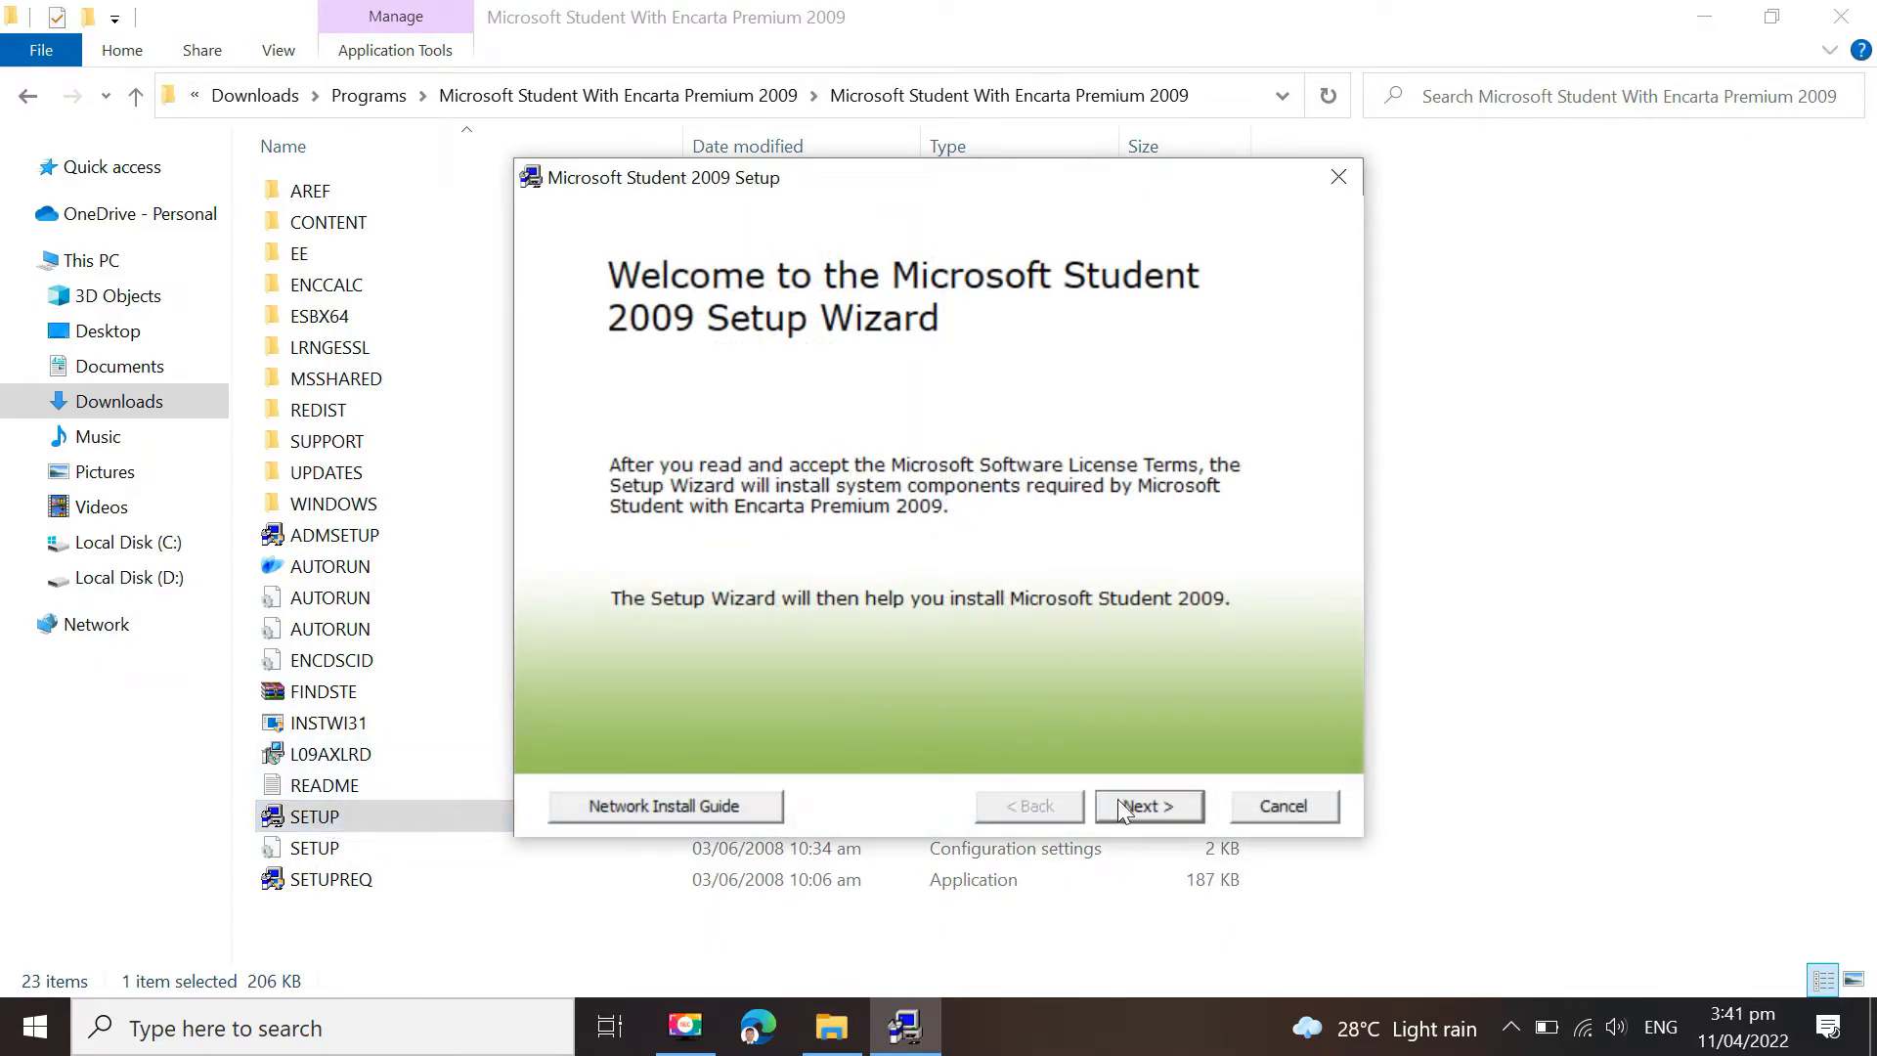
pyautogui.click(1146, 806)
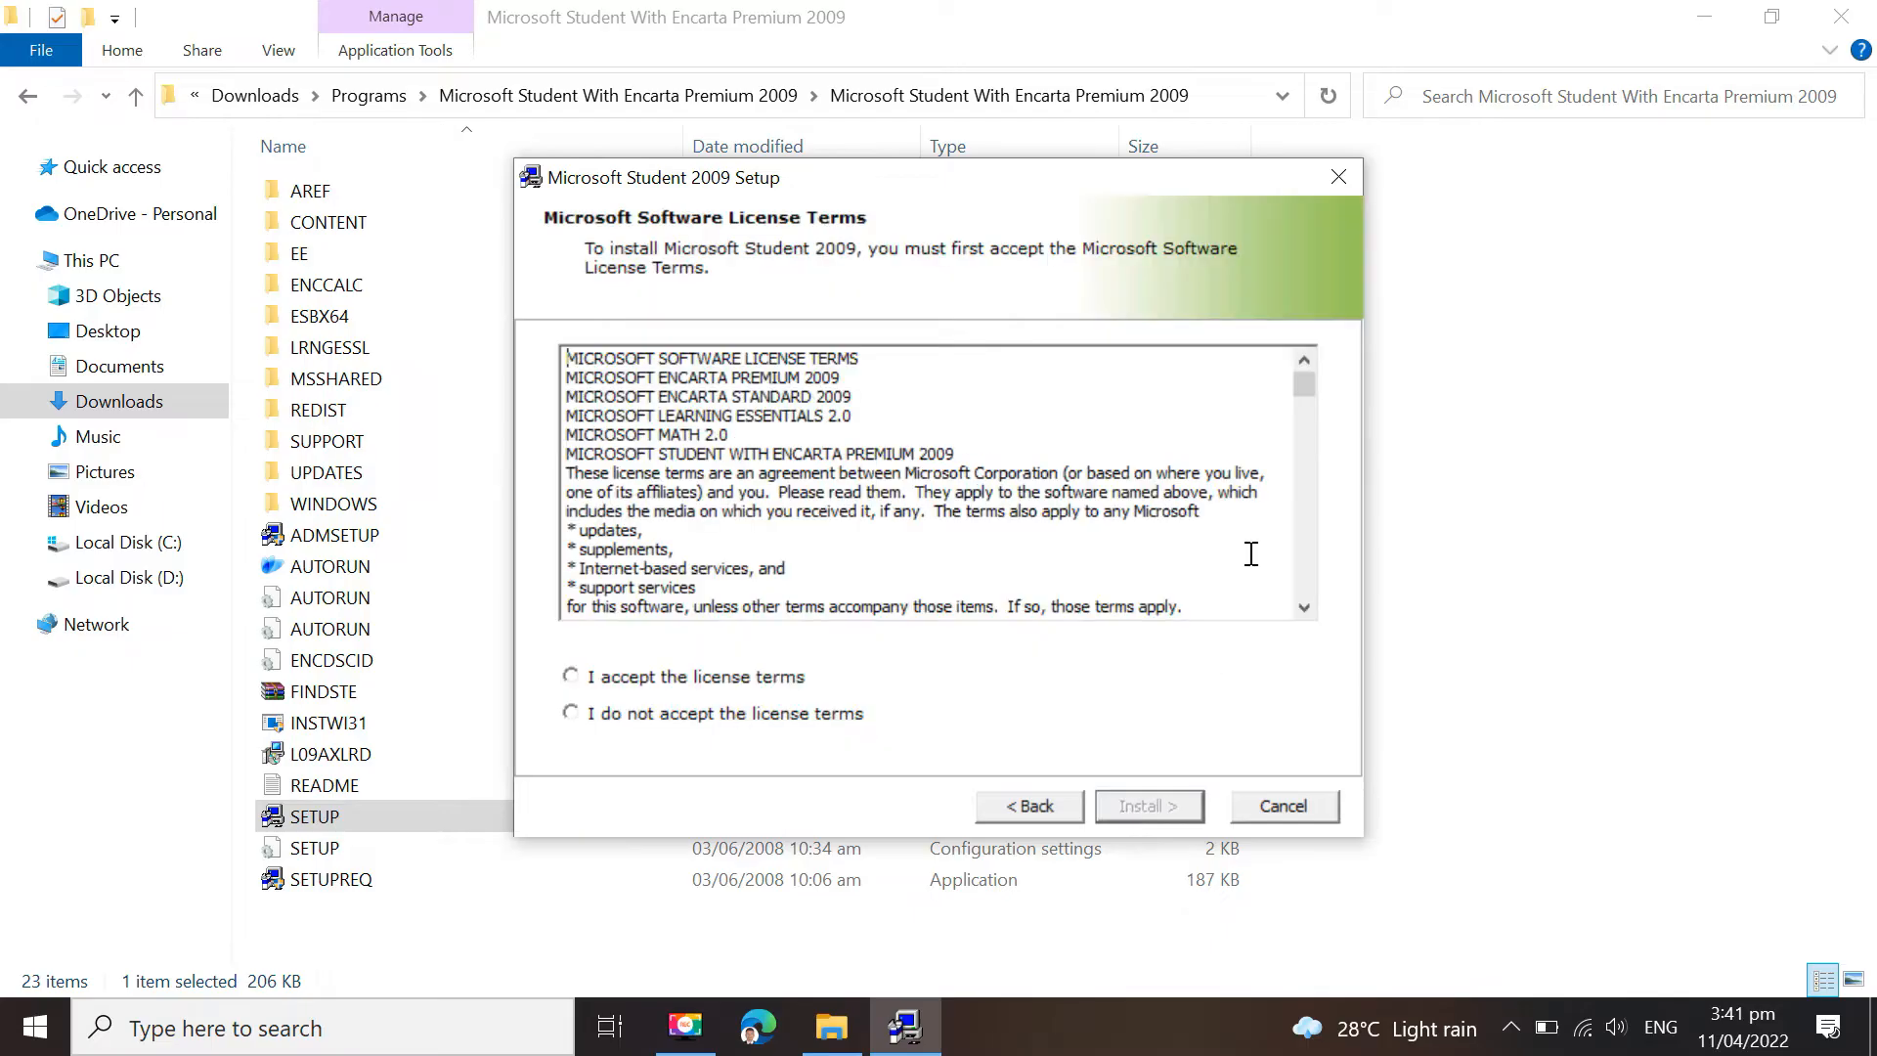
pyautogui.moveTo(1316, 396)
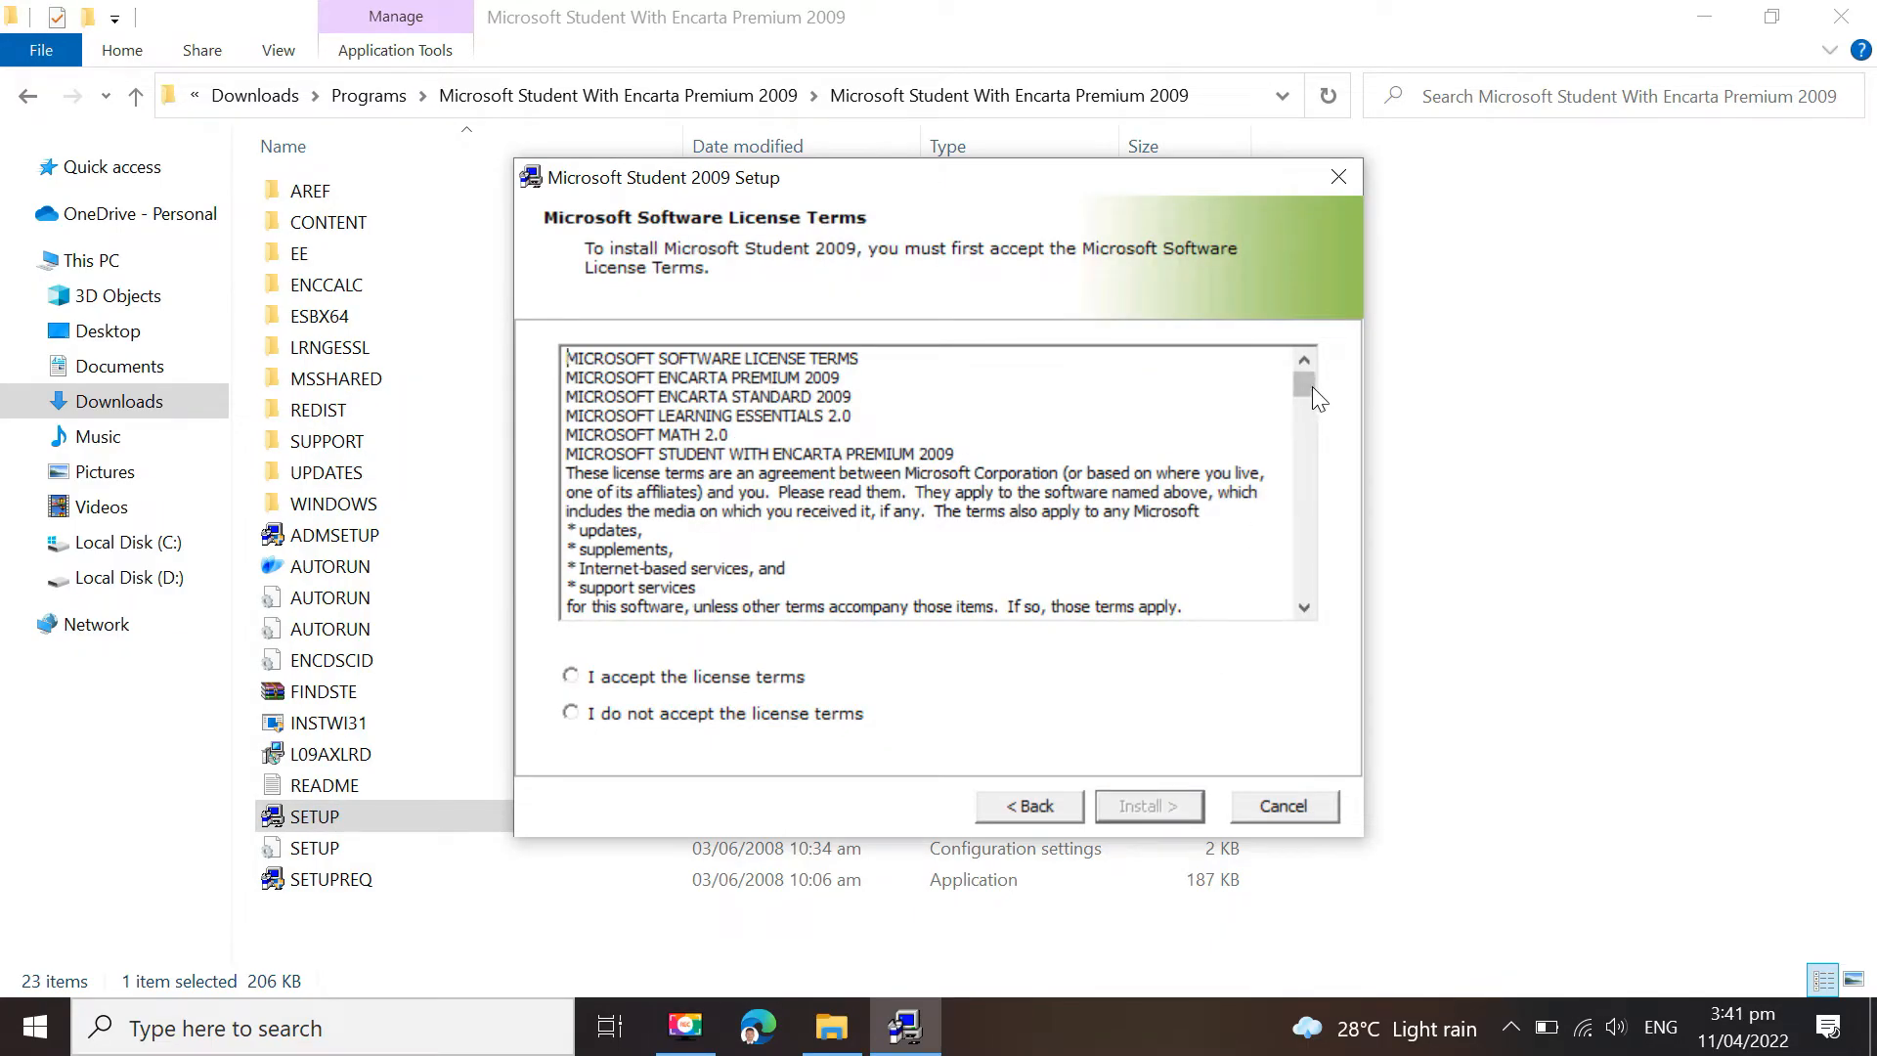
pyautogui.scroll(-3)
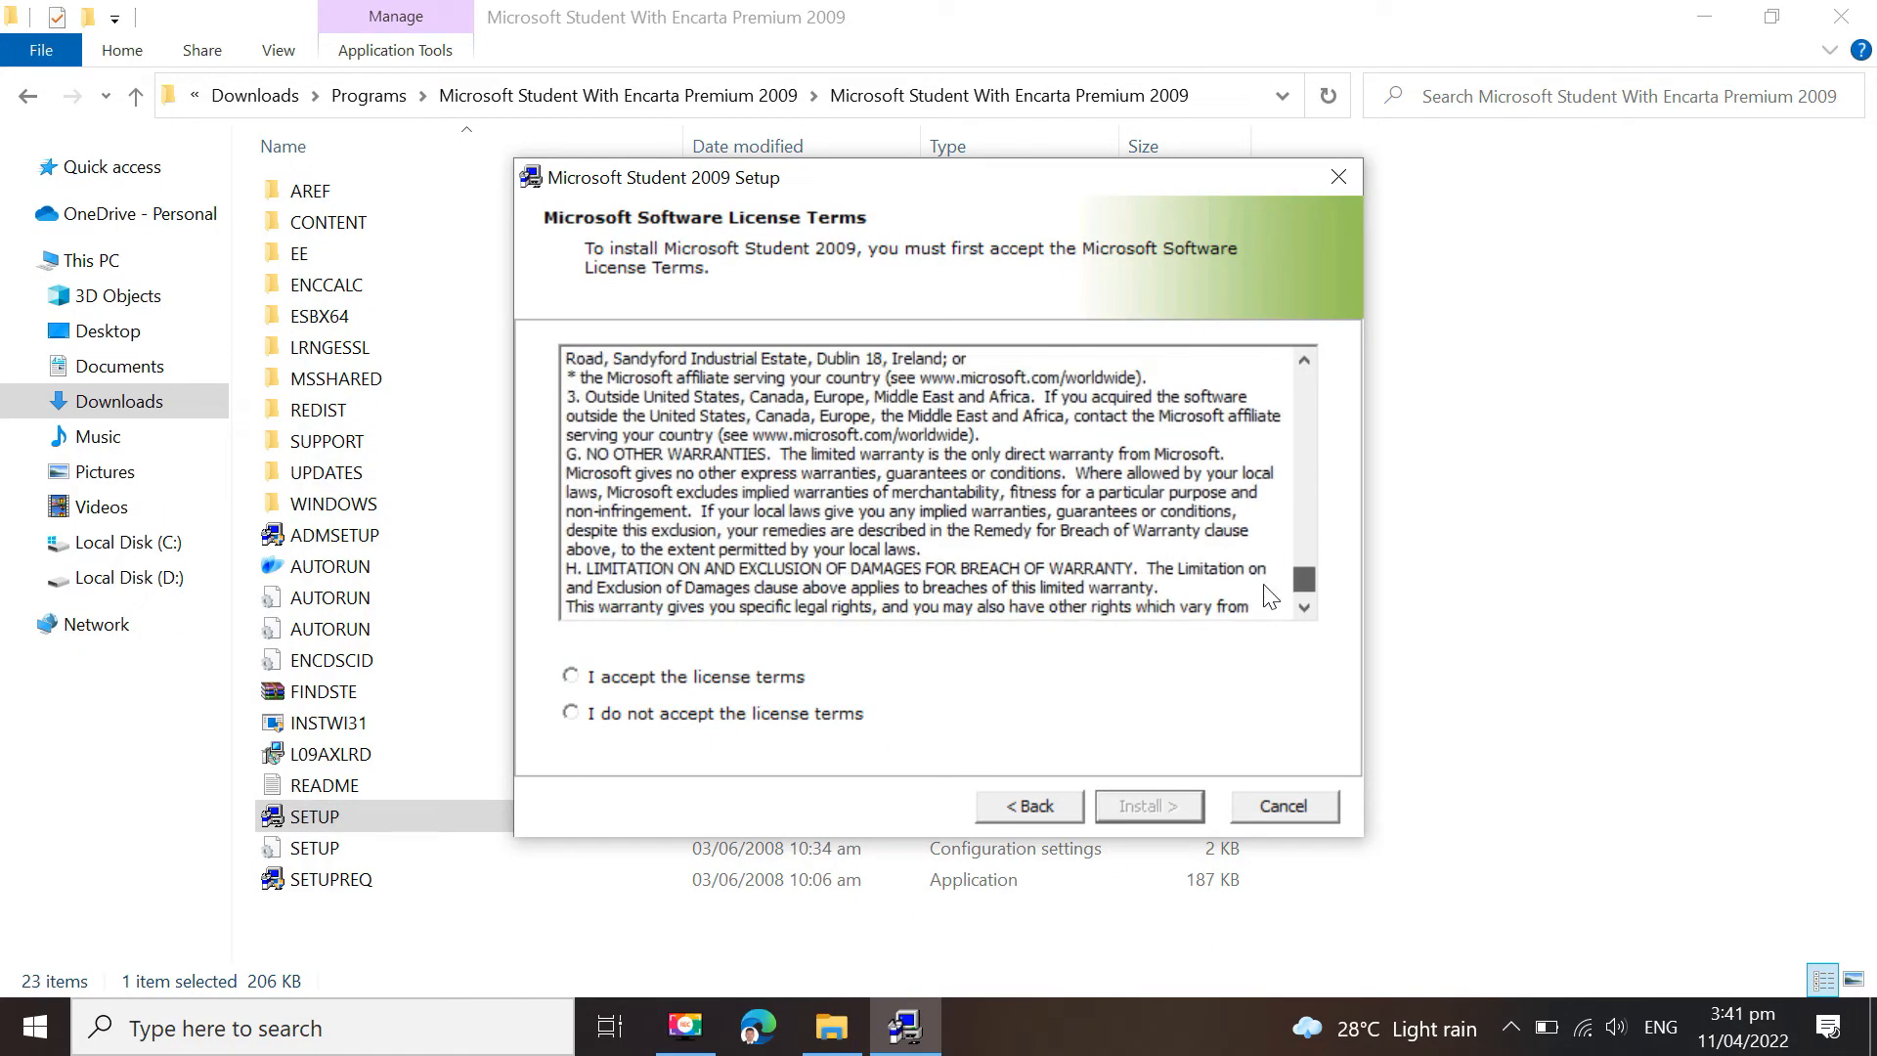
pyautogui.click(571, 676)
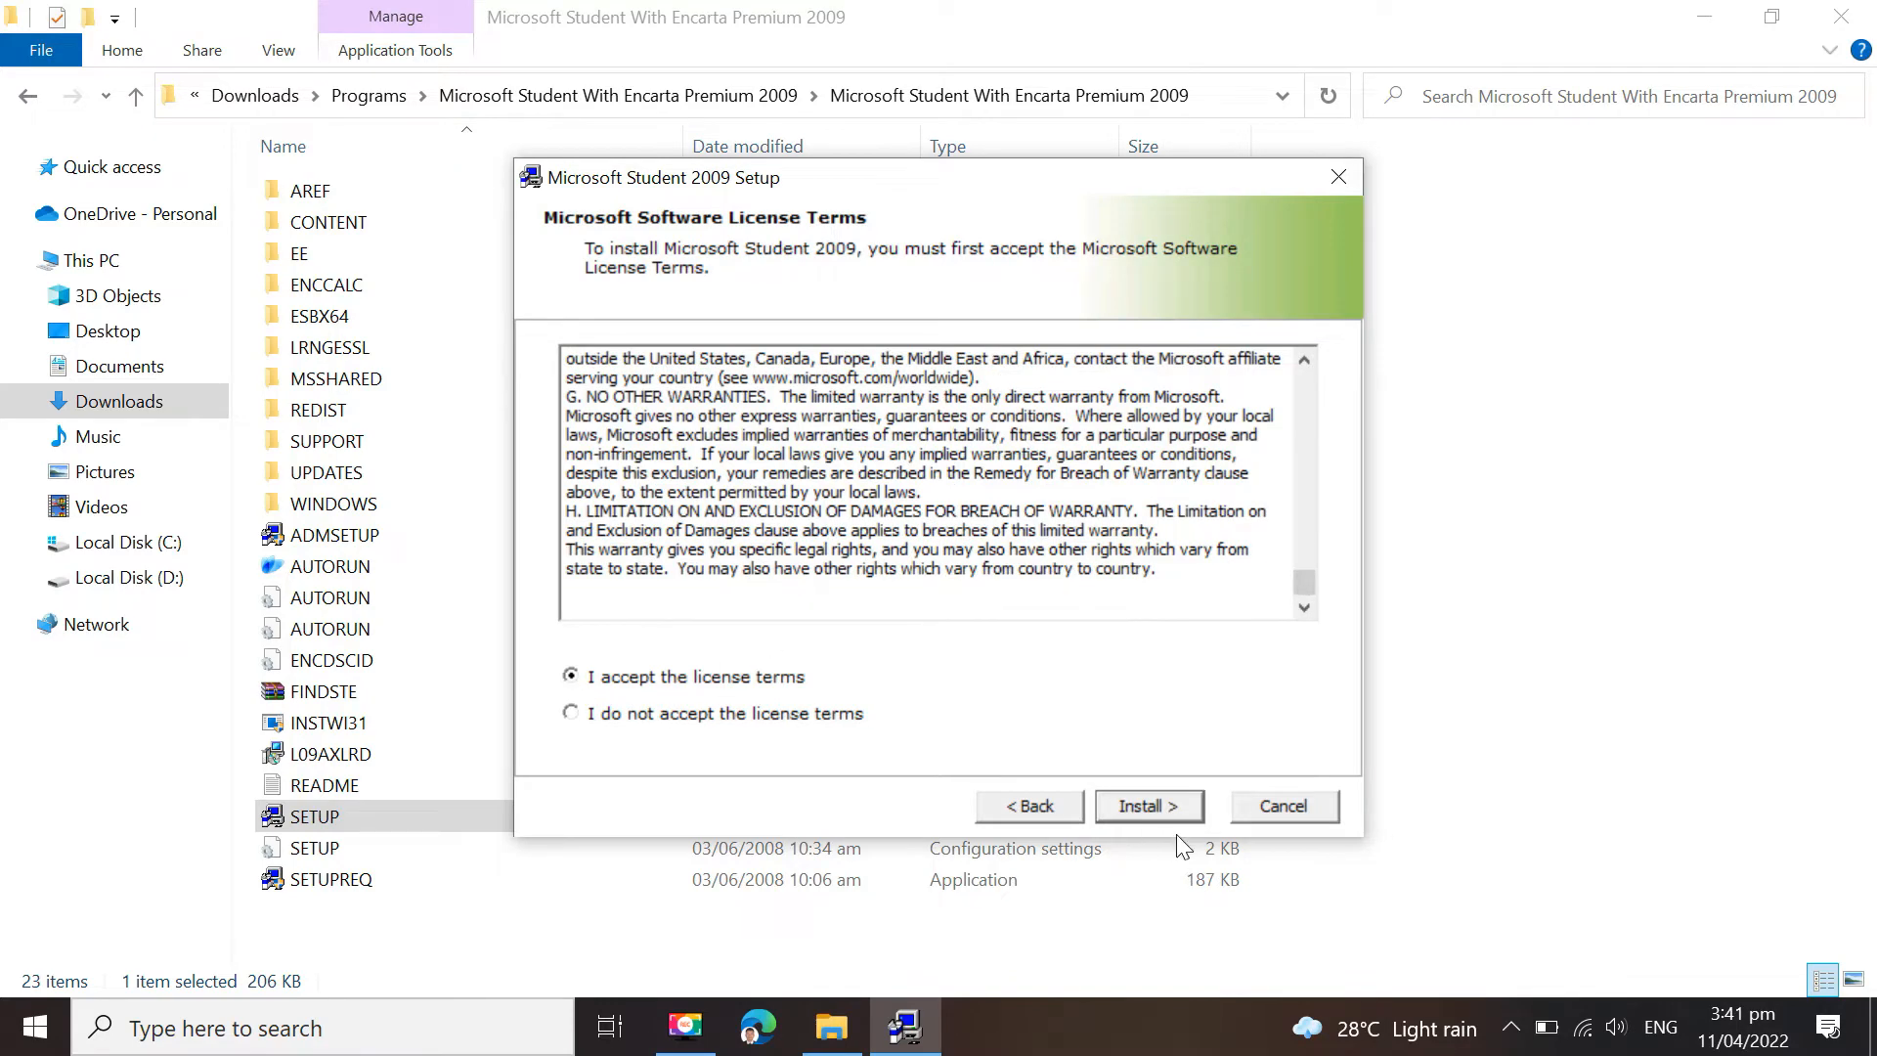
# Start the installation and acknowledge the Close Microsoft Office Programs warning
pyautogui.click(1148, 806)
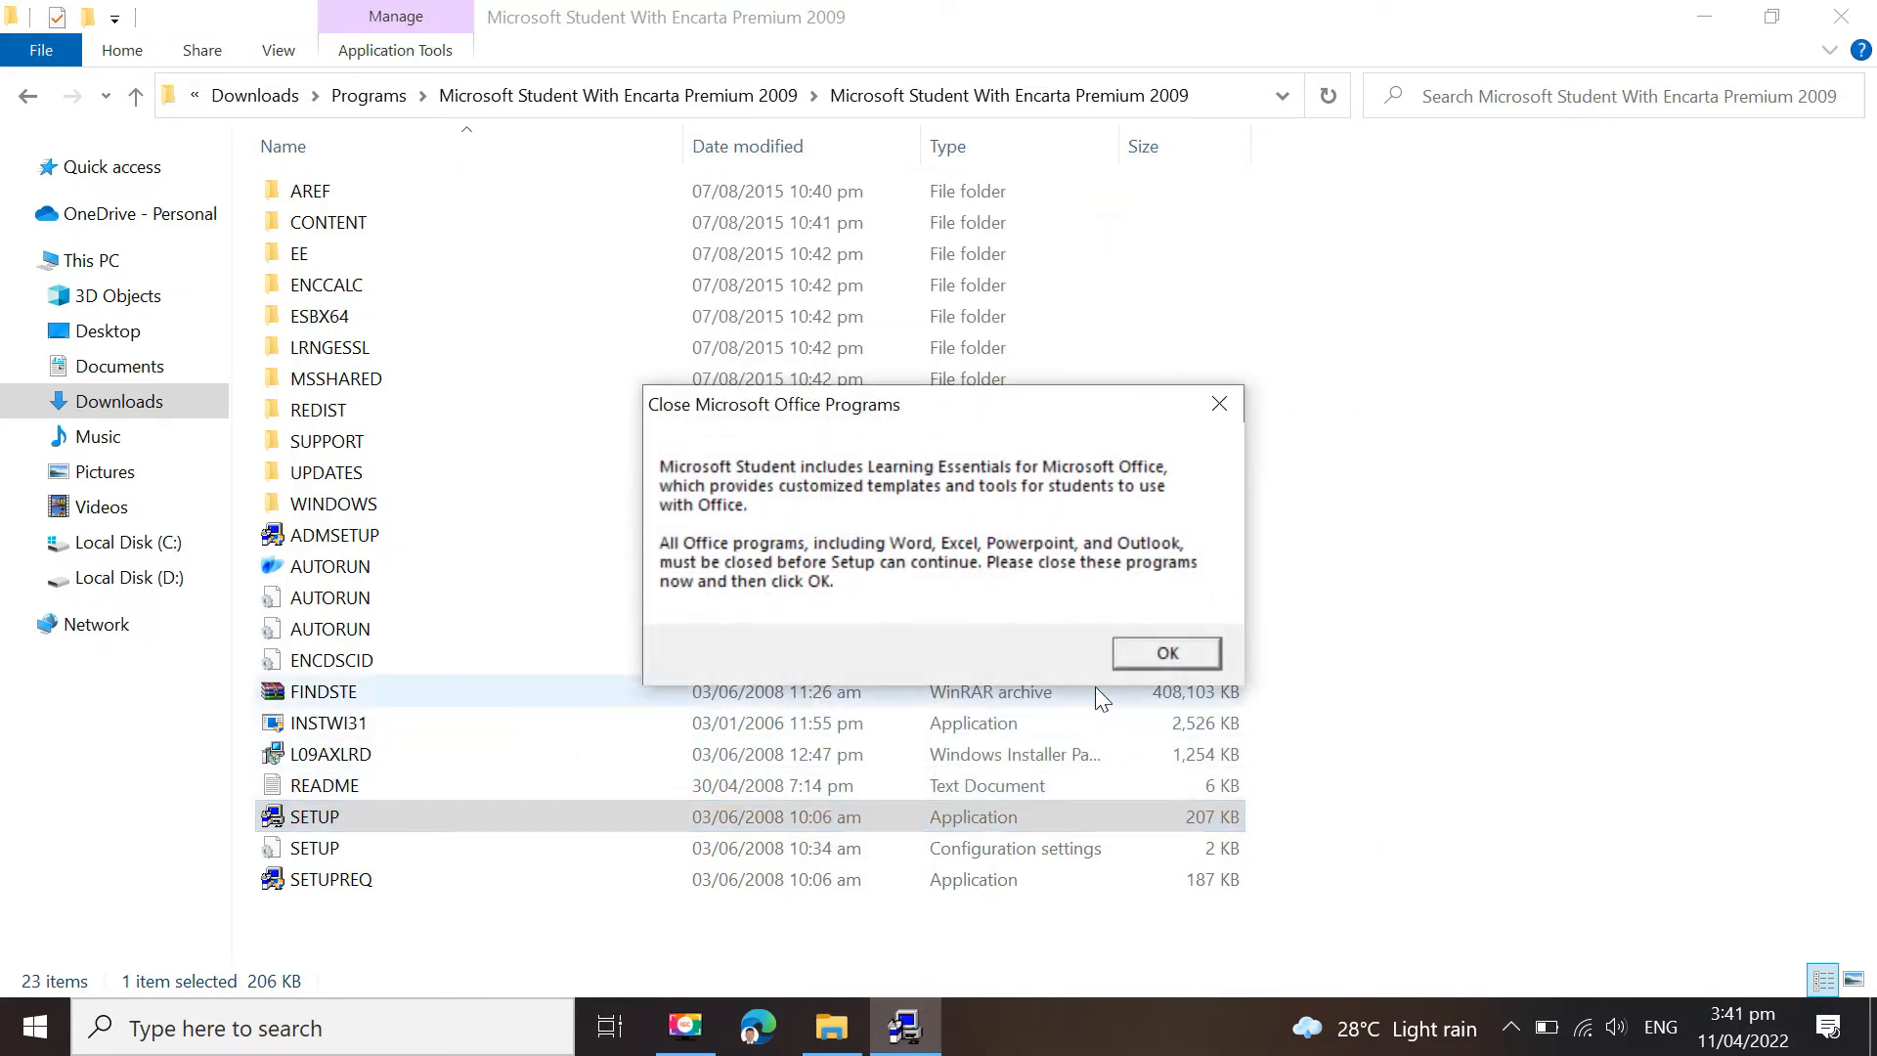
pyautogui.click(1163, 653)
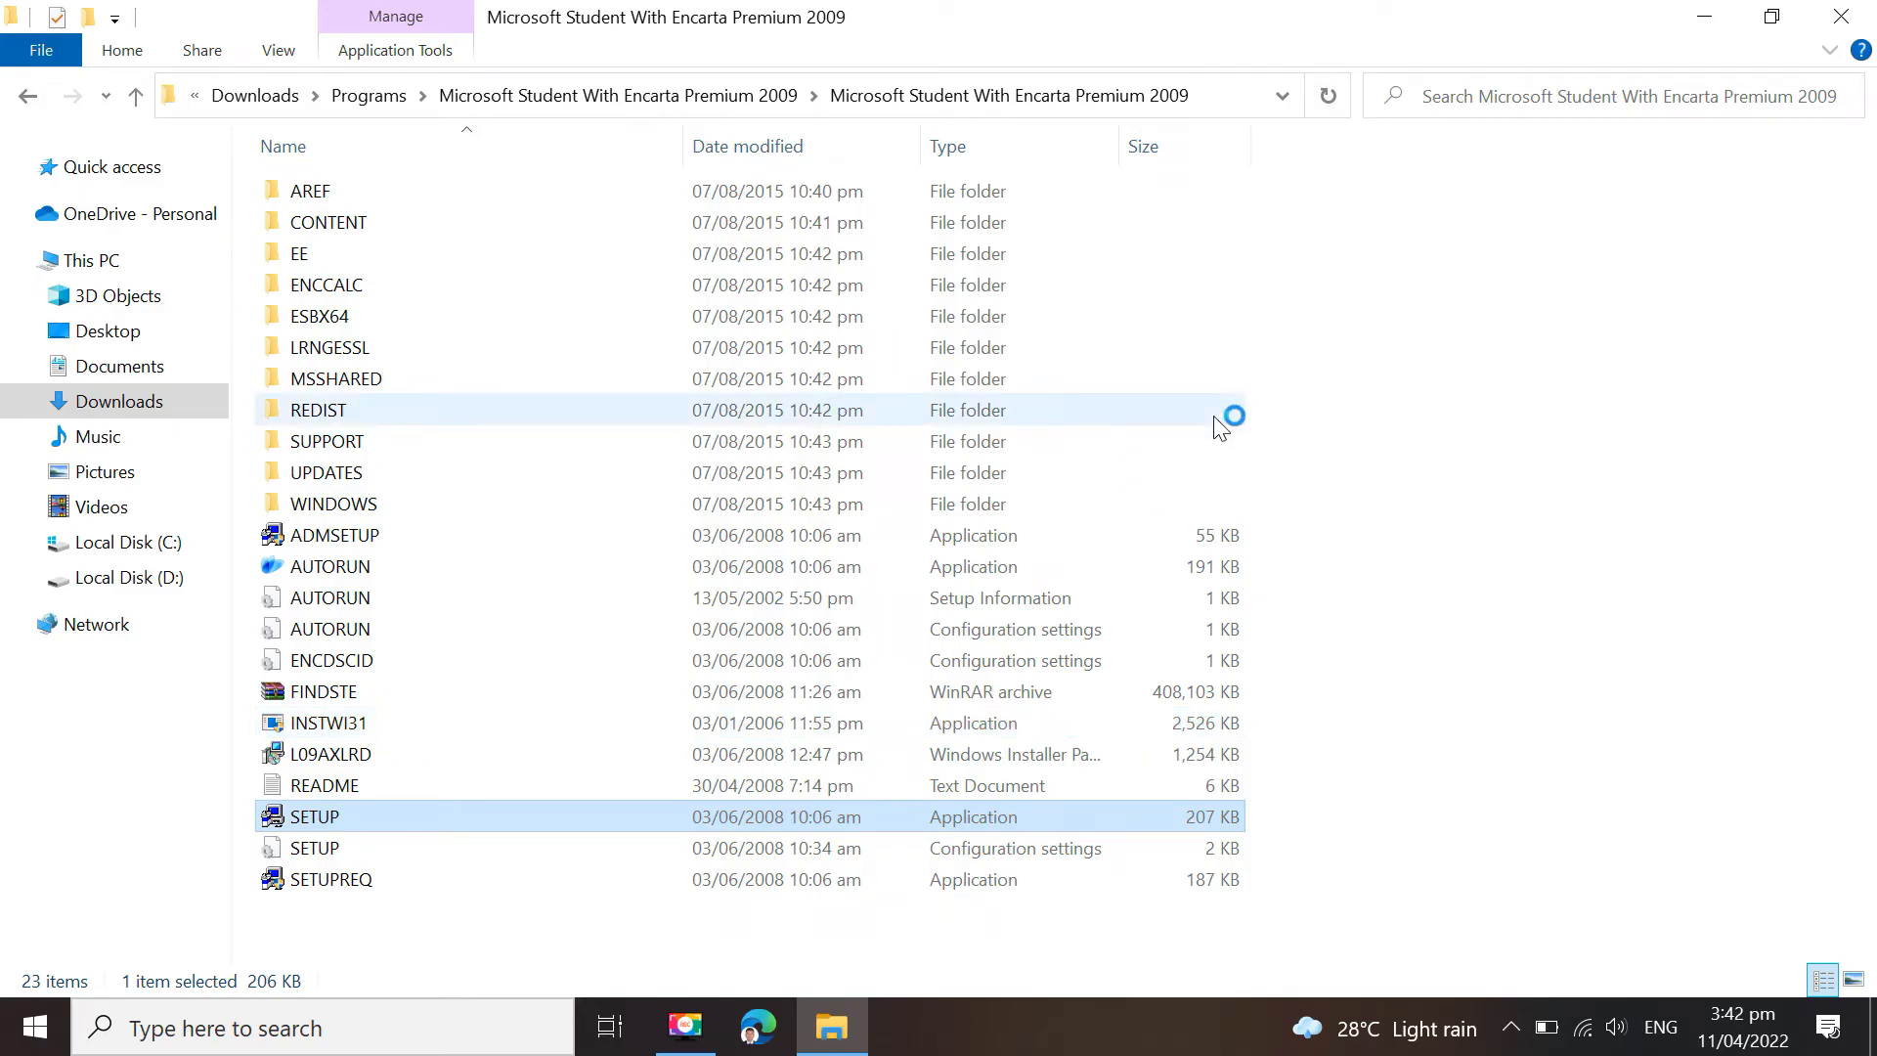
# Relaunch setup and have Windows Features download and install .NET Framework 3.5
pyautogui.doubleClick(313, 815)
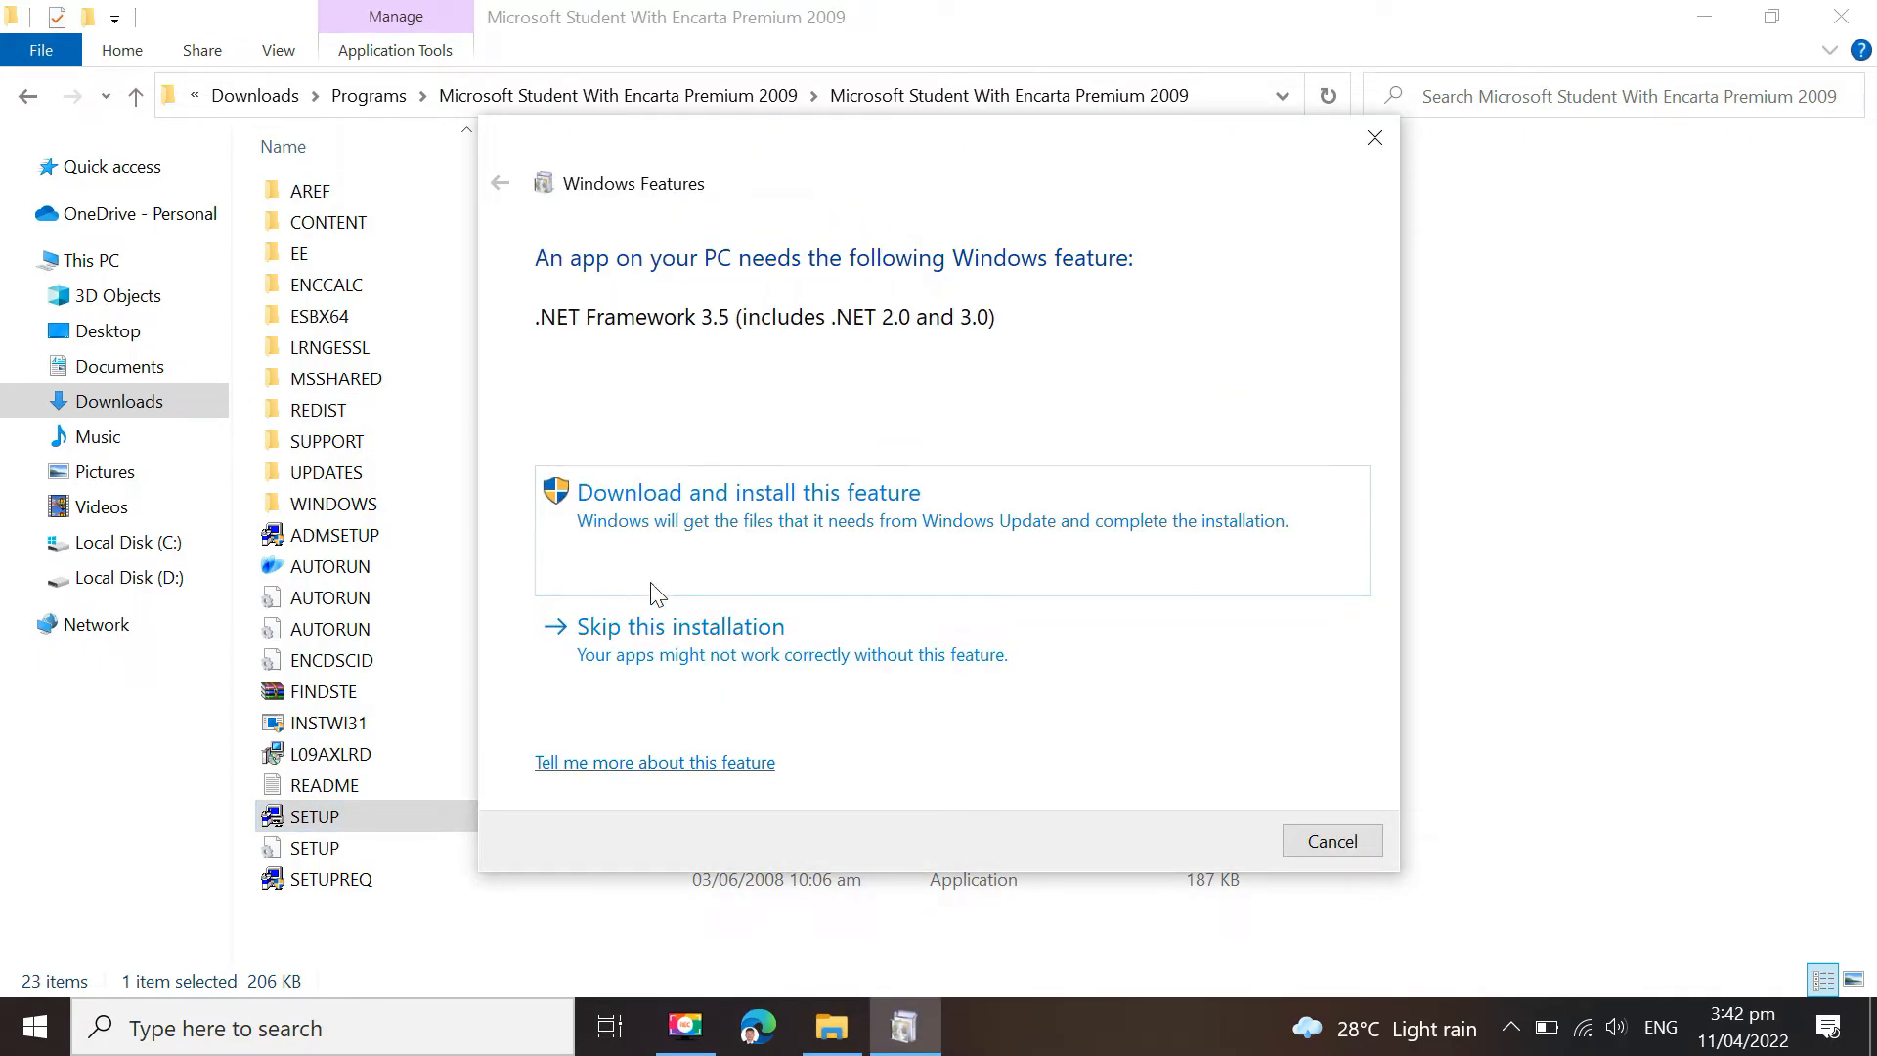
pyautogui.click(747, 493)
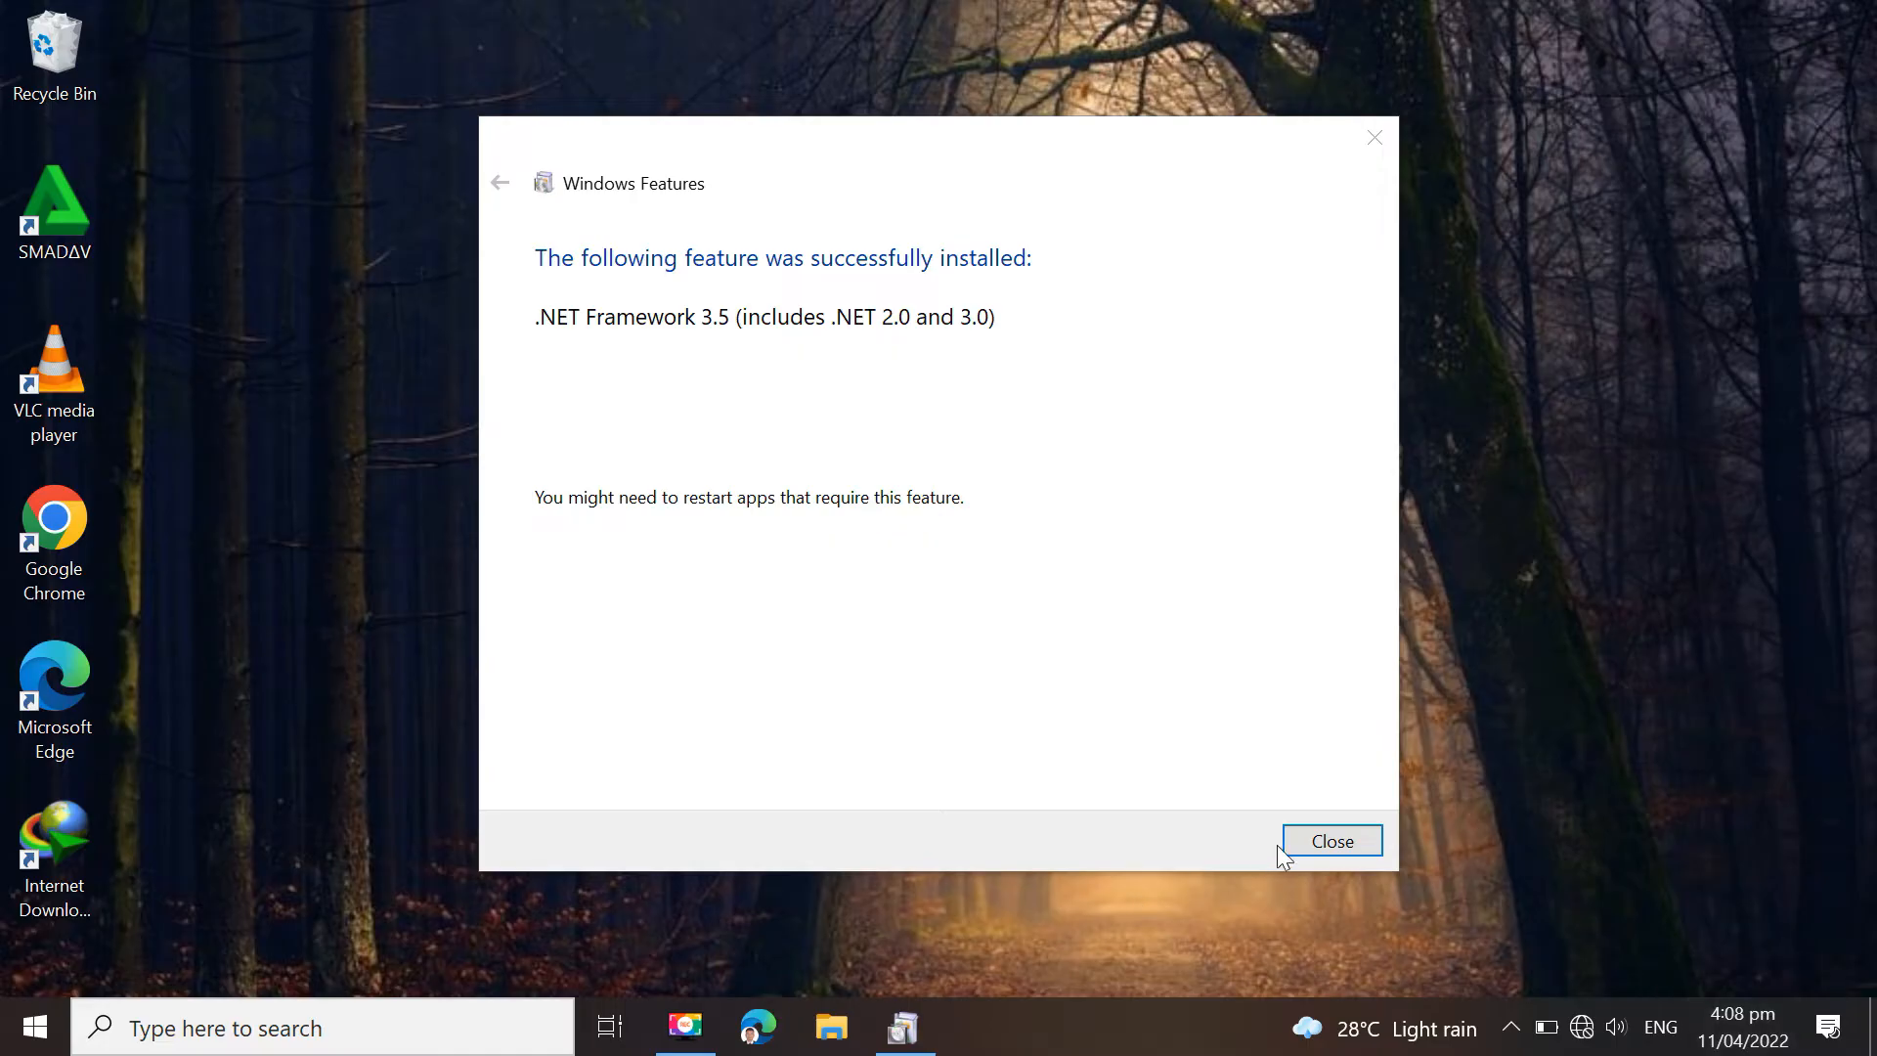
pyautogui.click(1331, 841)
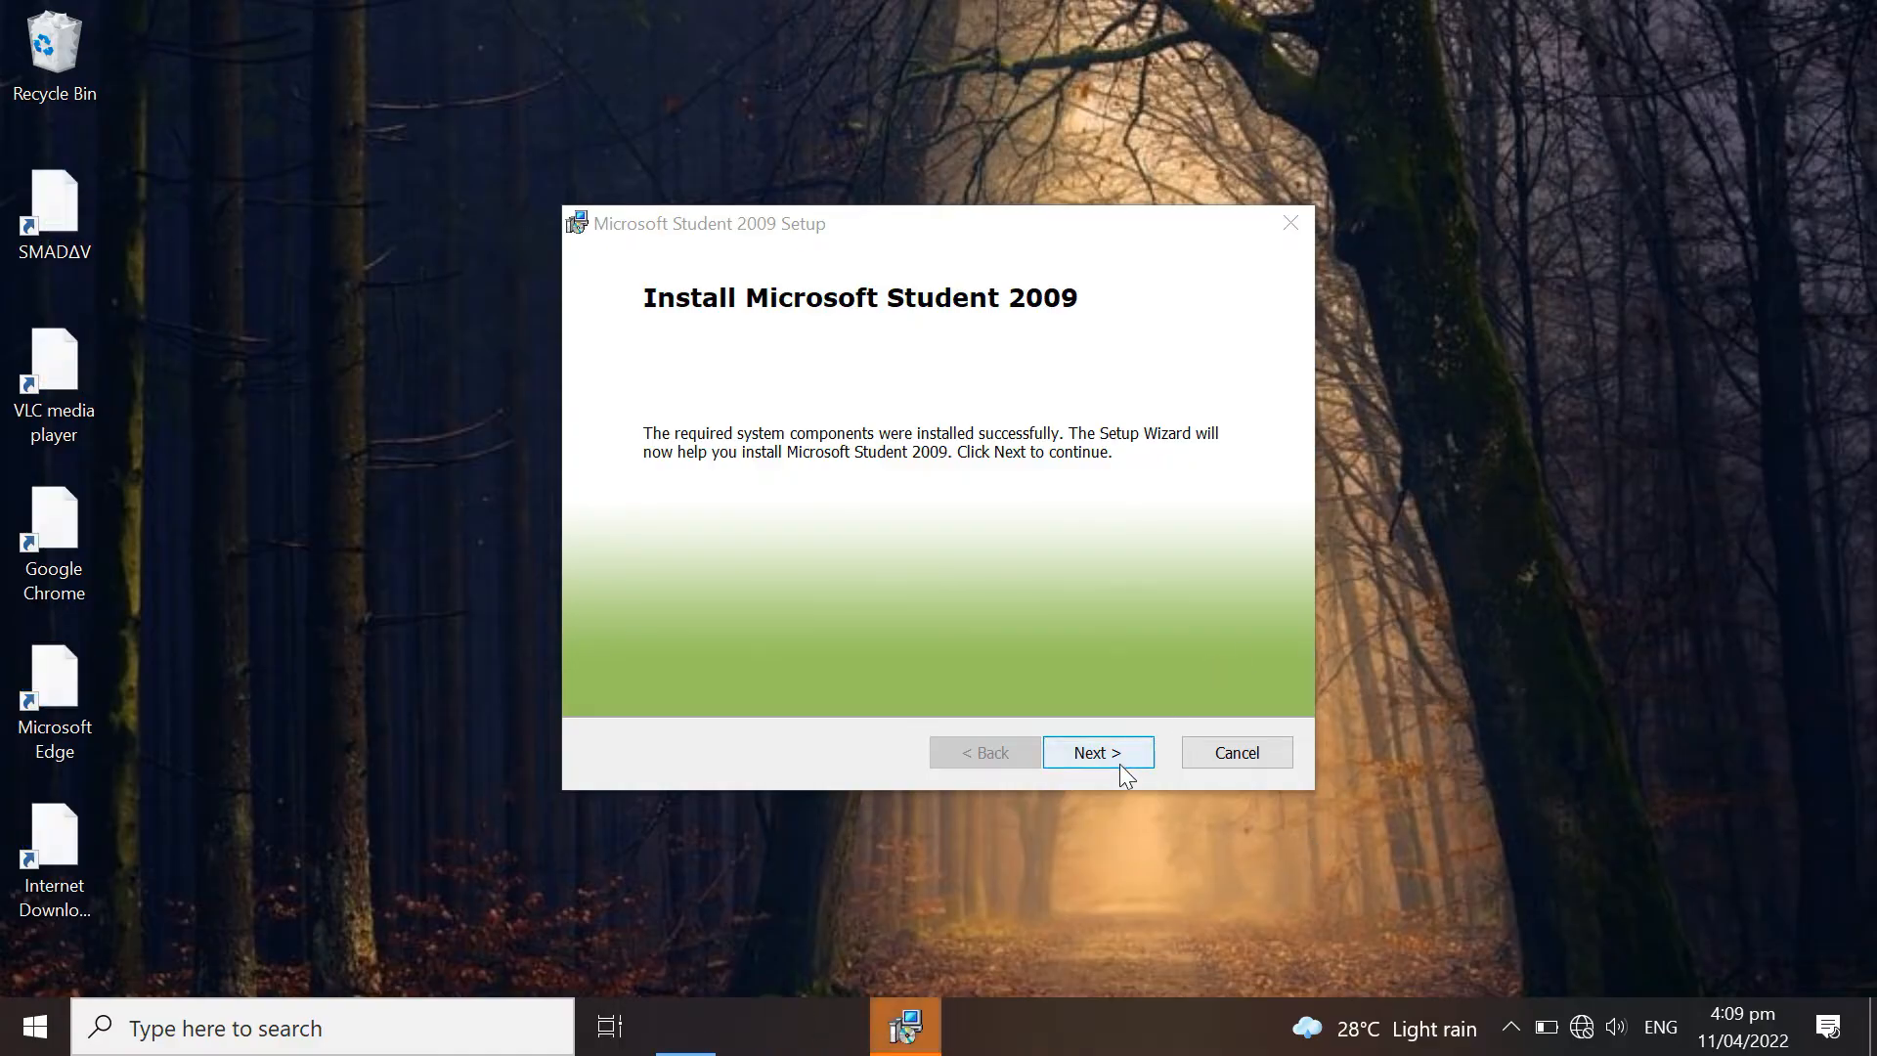
# Keep Copy To Hard Drive and add Encarta Kids with desktop shortcuts as components
pyautogui.click(1097, 750)
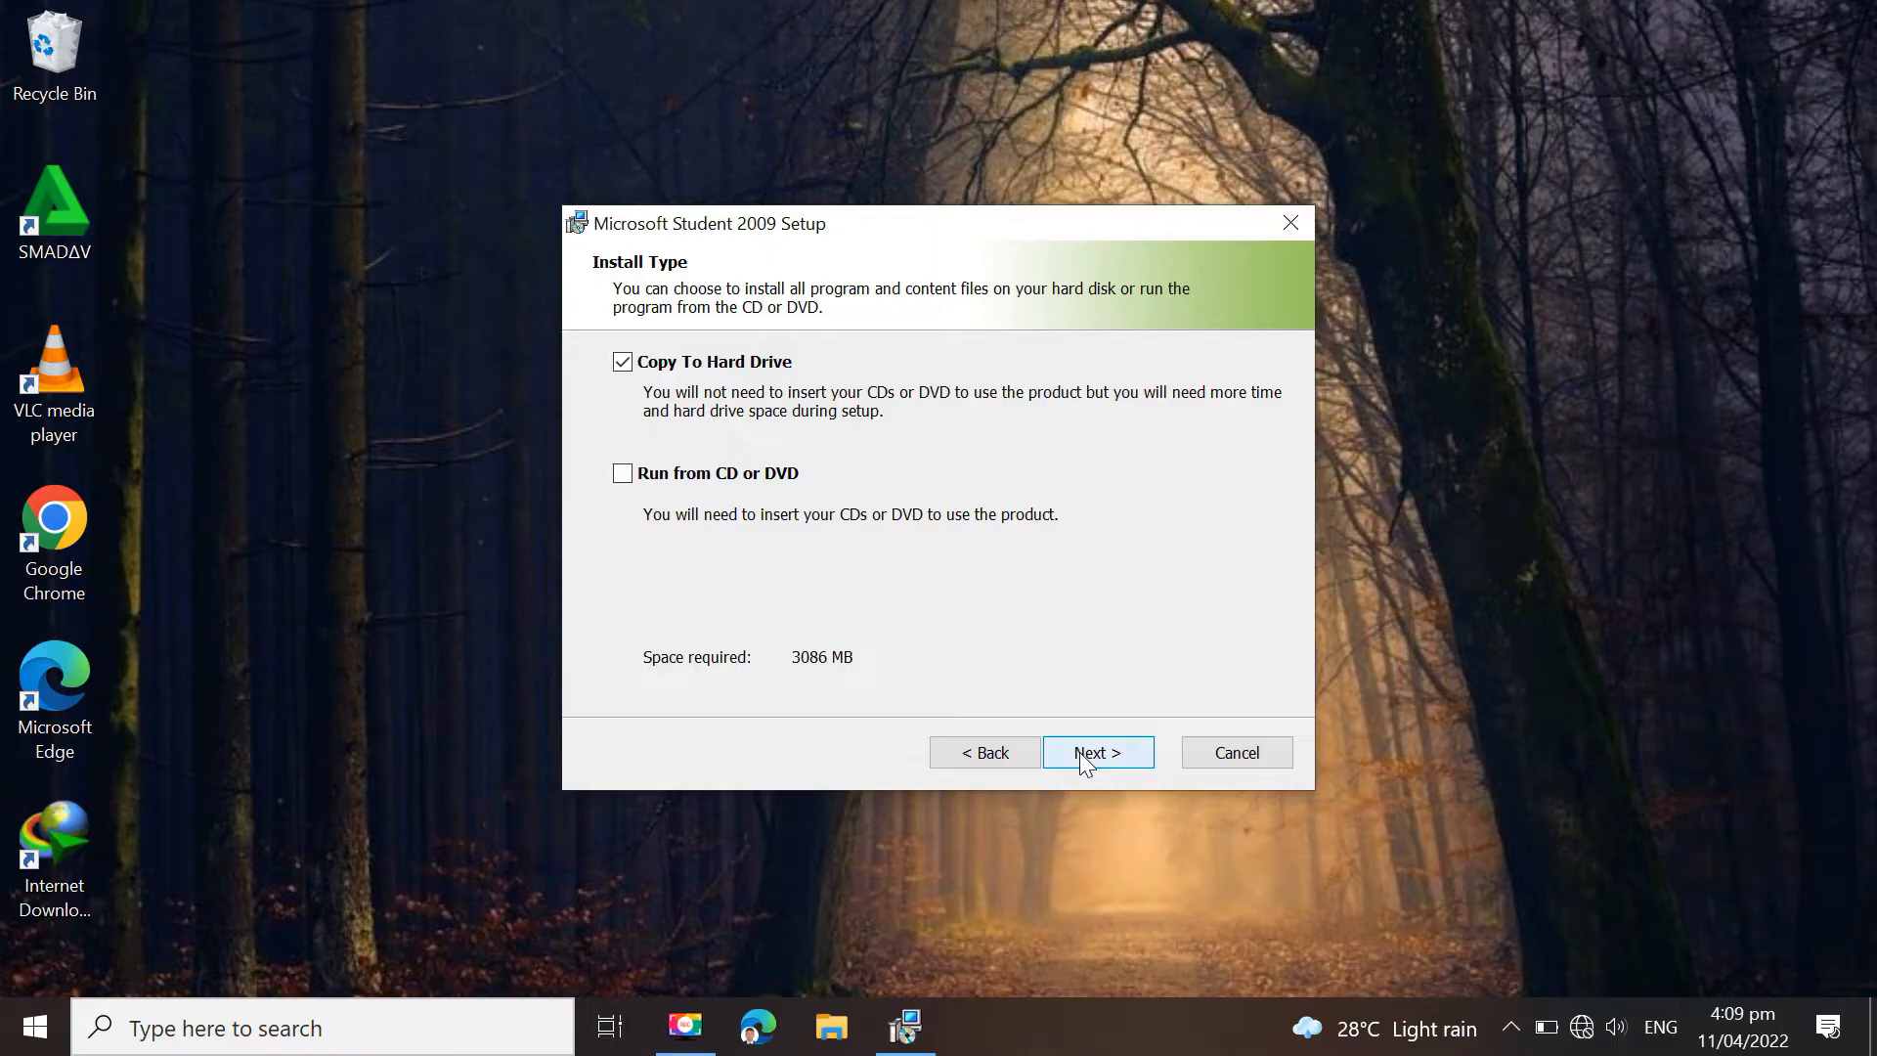
pyautogui.click(1095, 751)
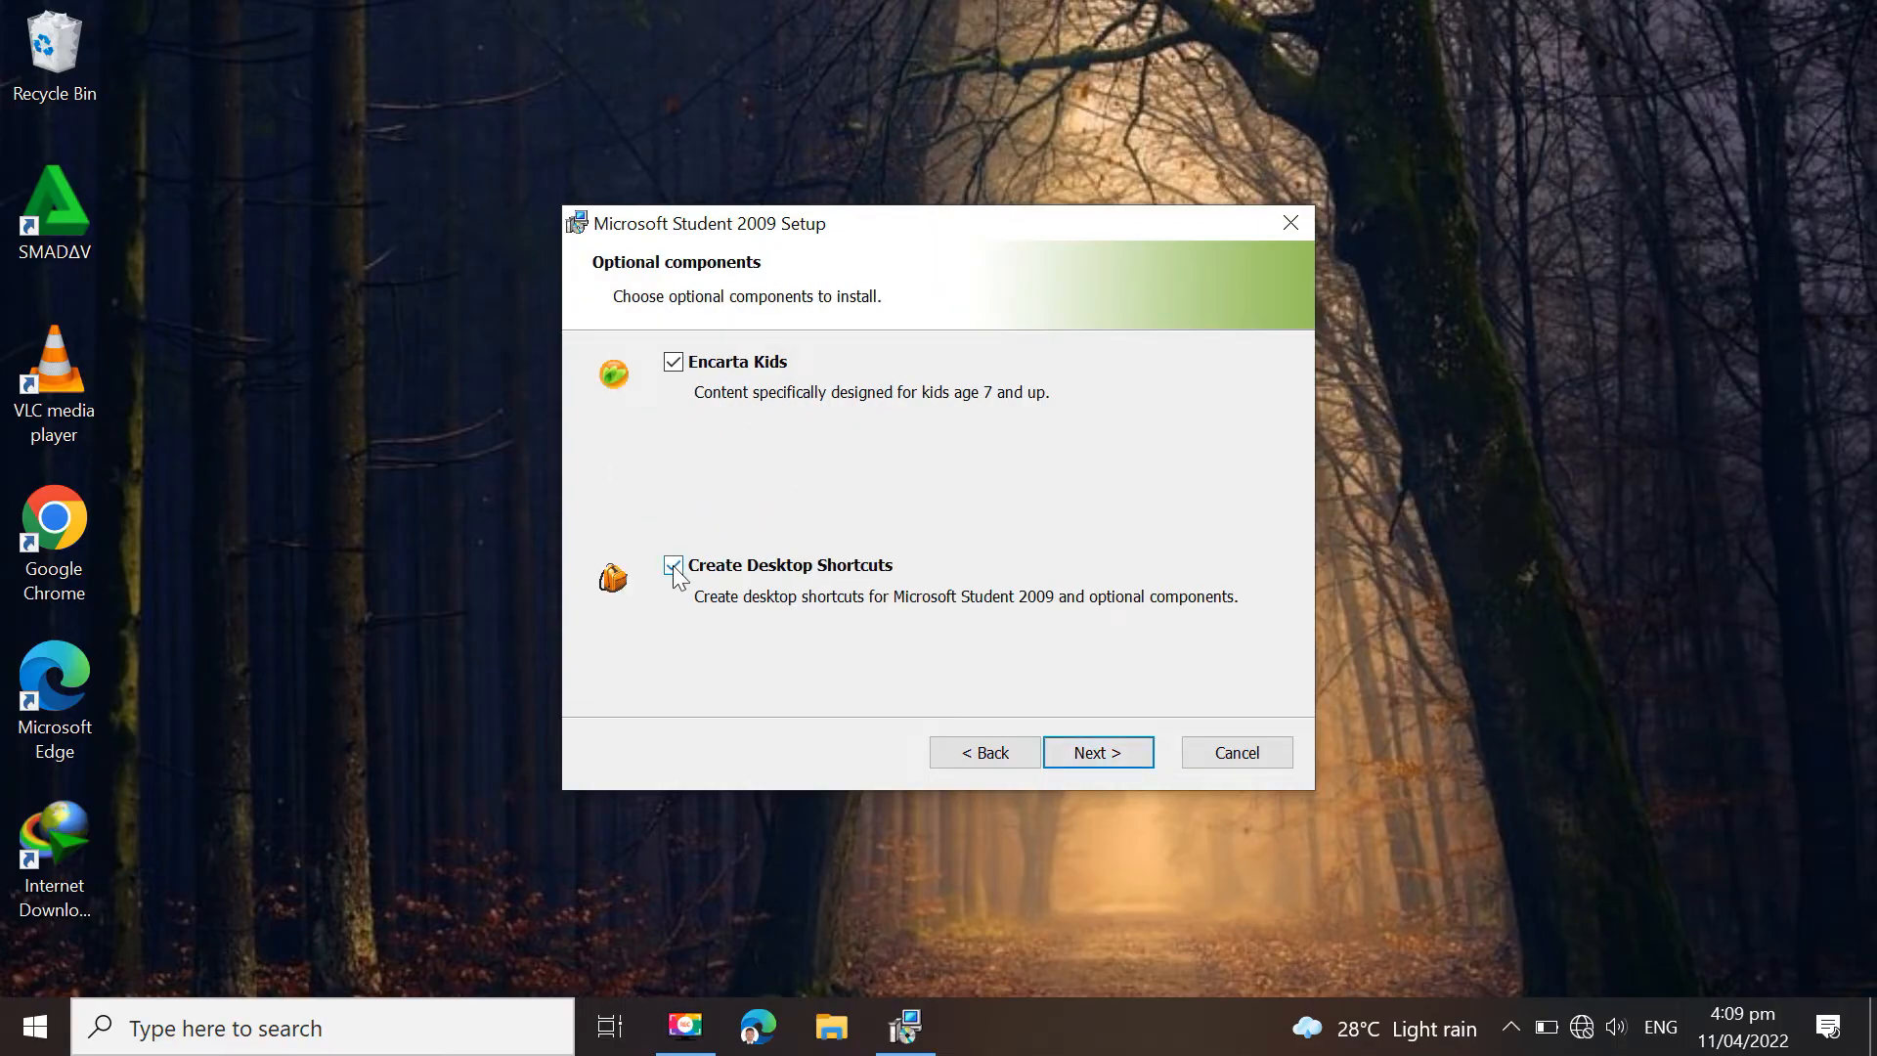
pyautogui.click(672, 566)
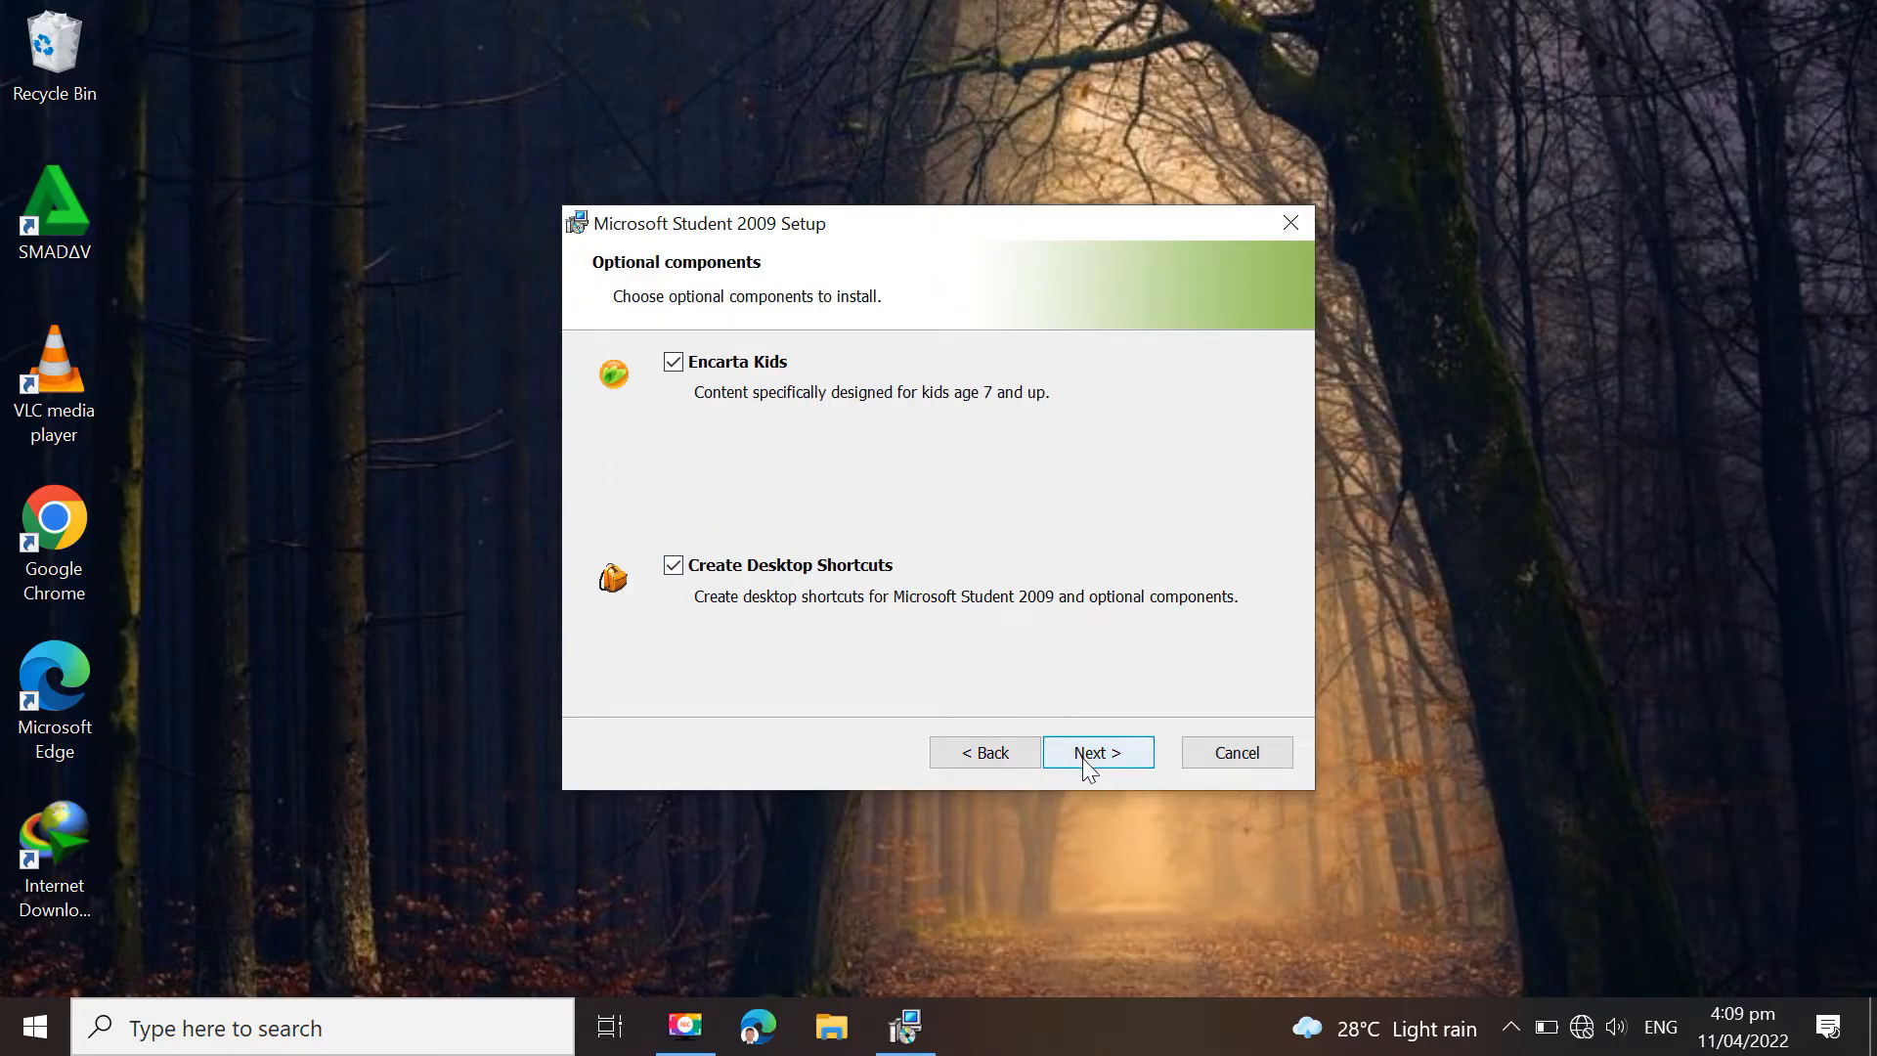
pyautogui.click(1095, 751)
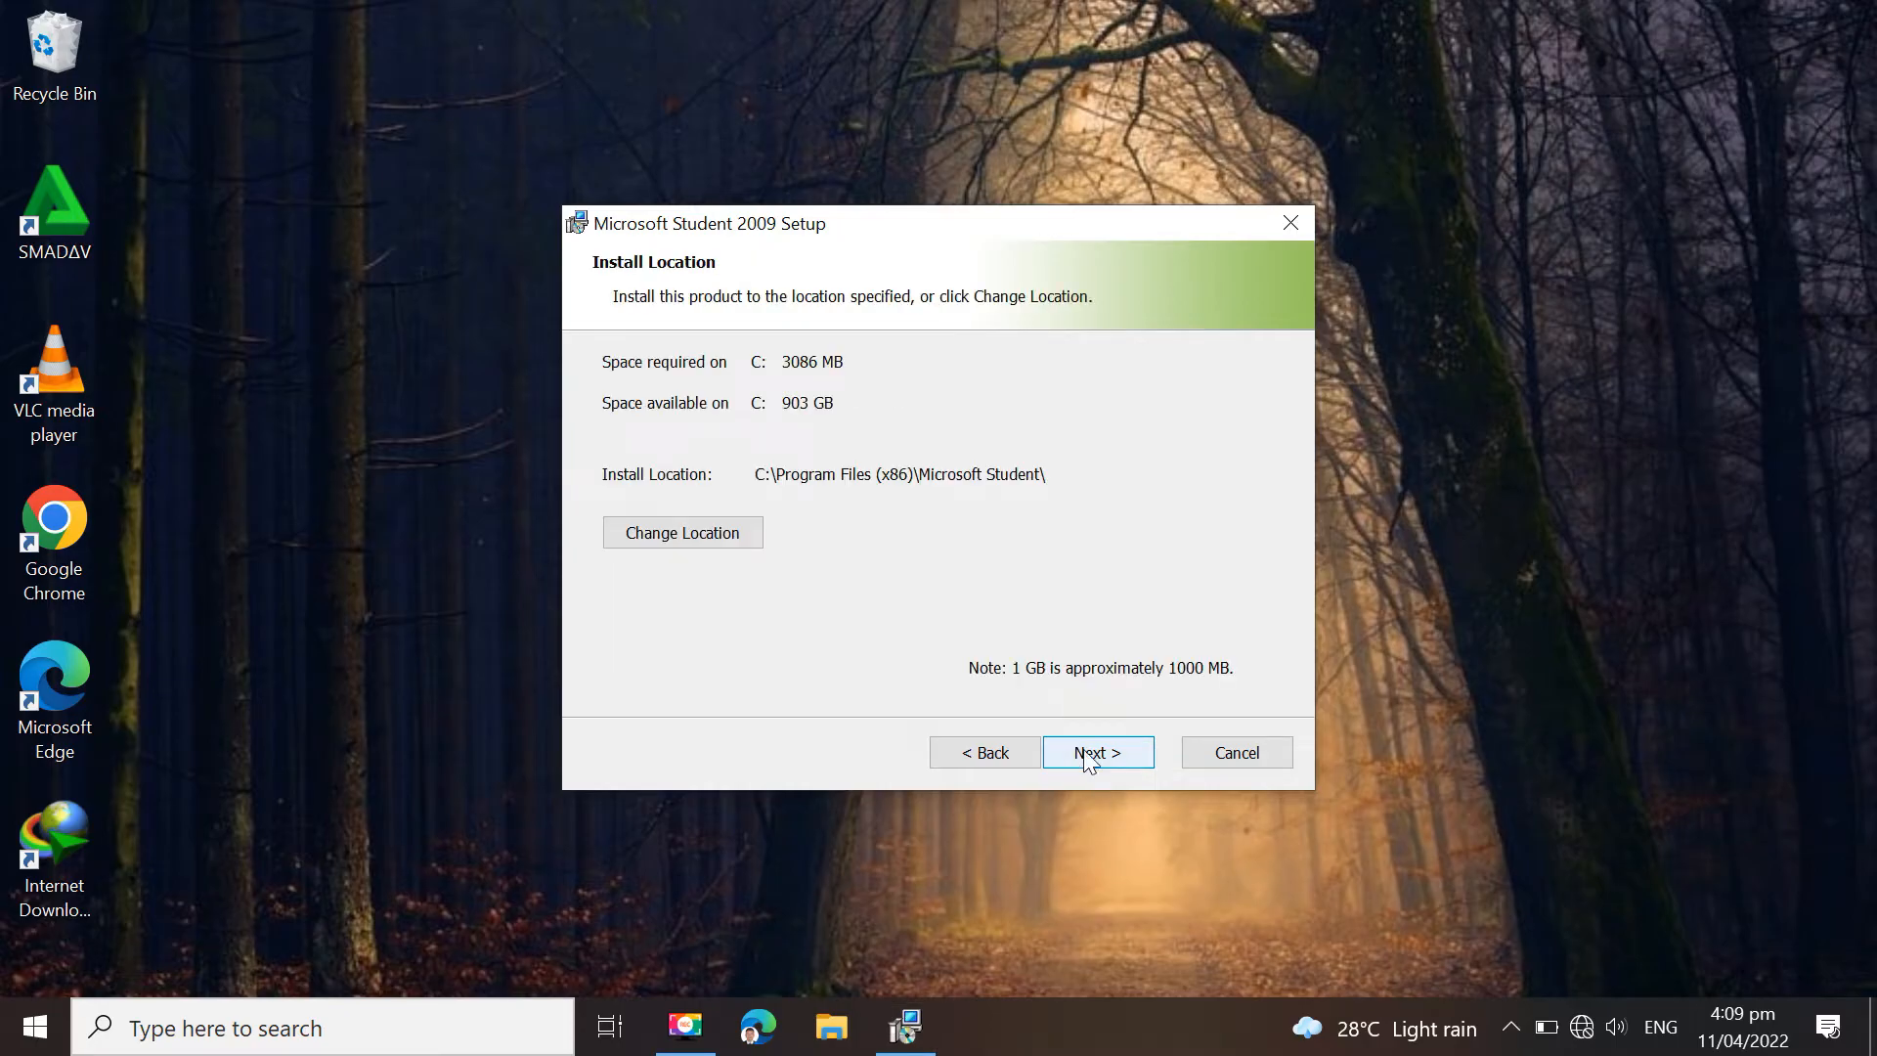
# Install to the default location and exit the completed setup wizard
pyautogui.click(1095, 751)
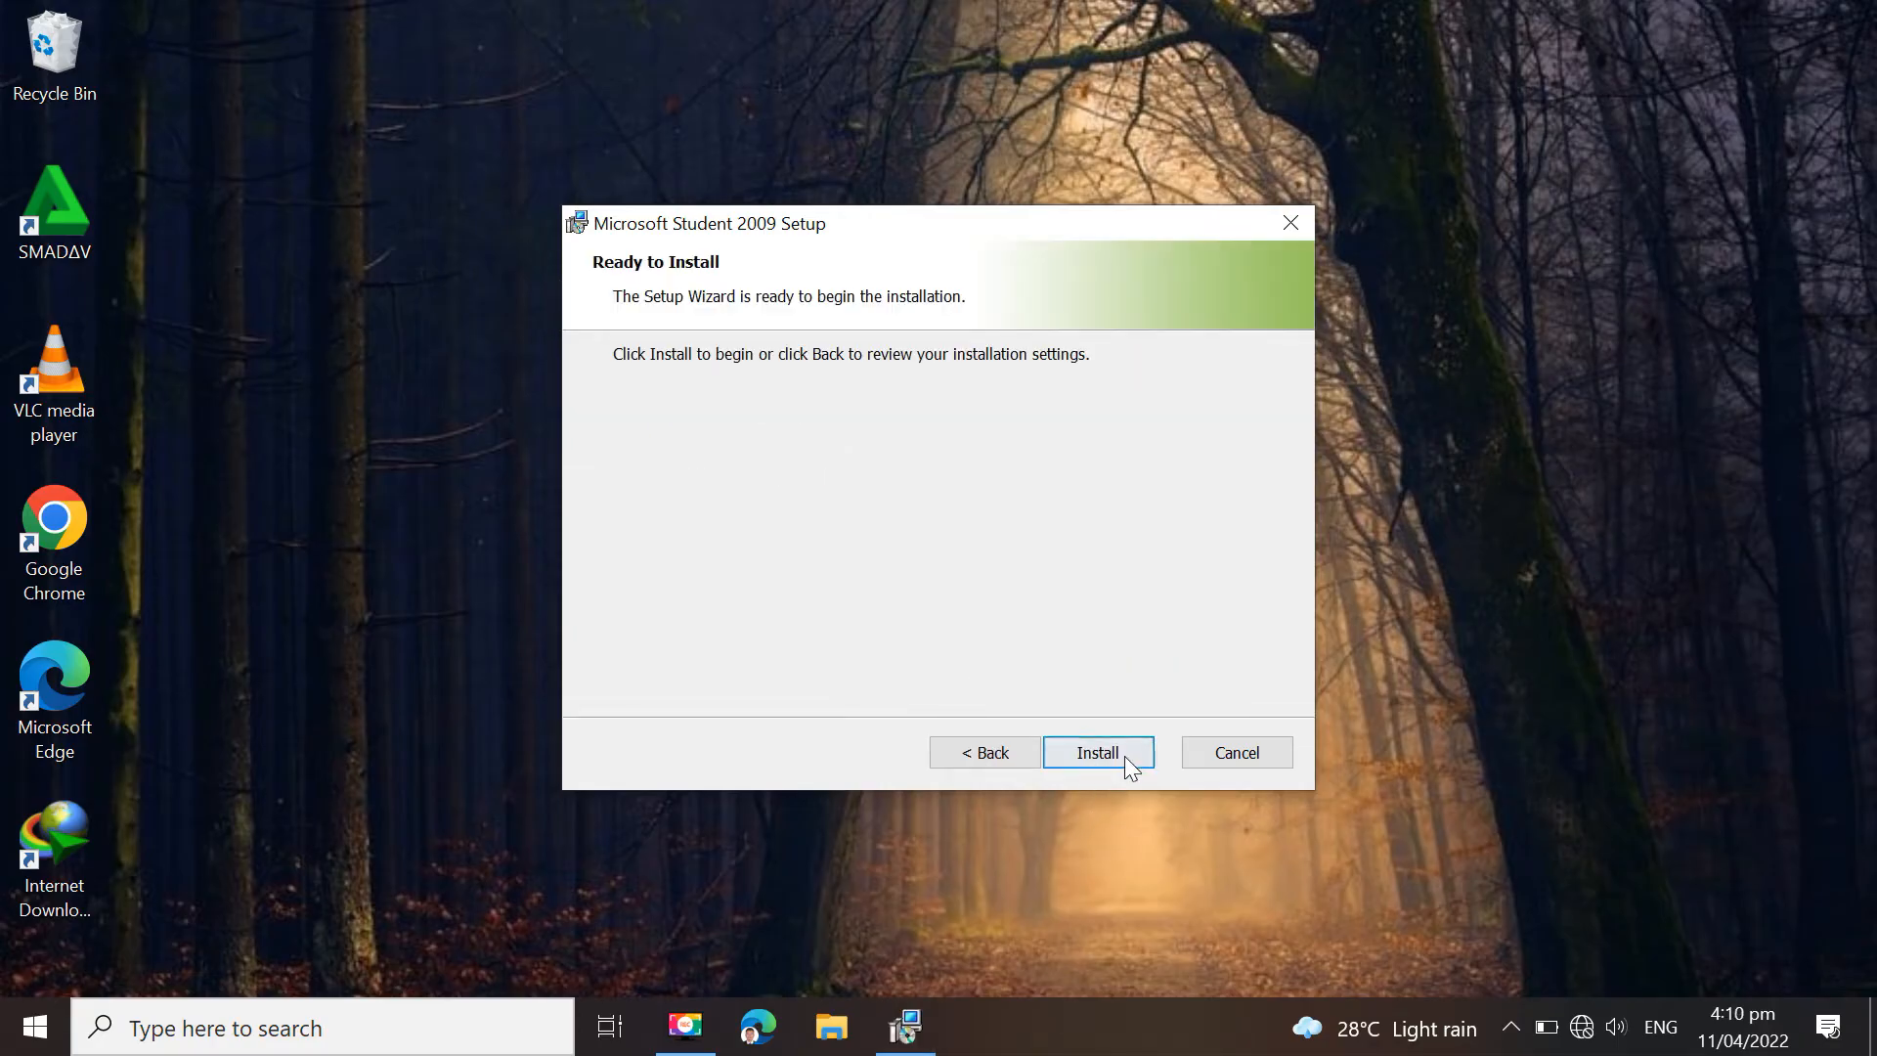
pyautogui.click(1095, 751)
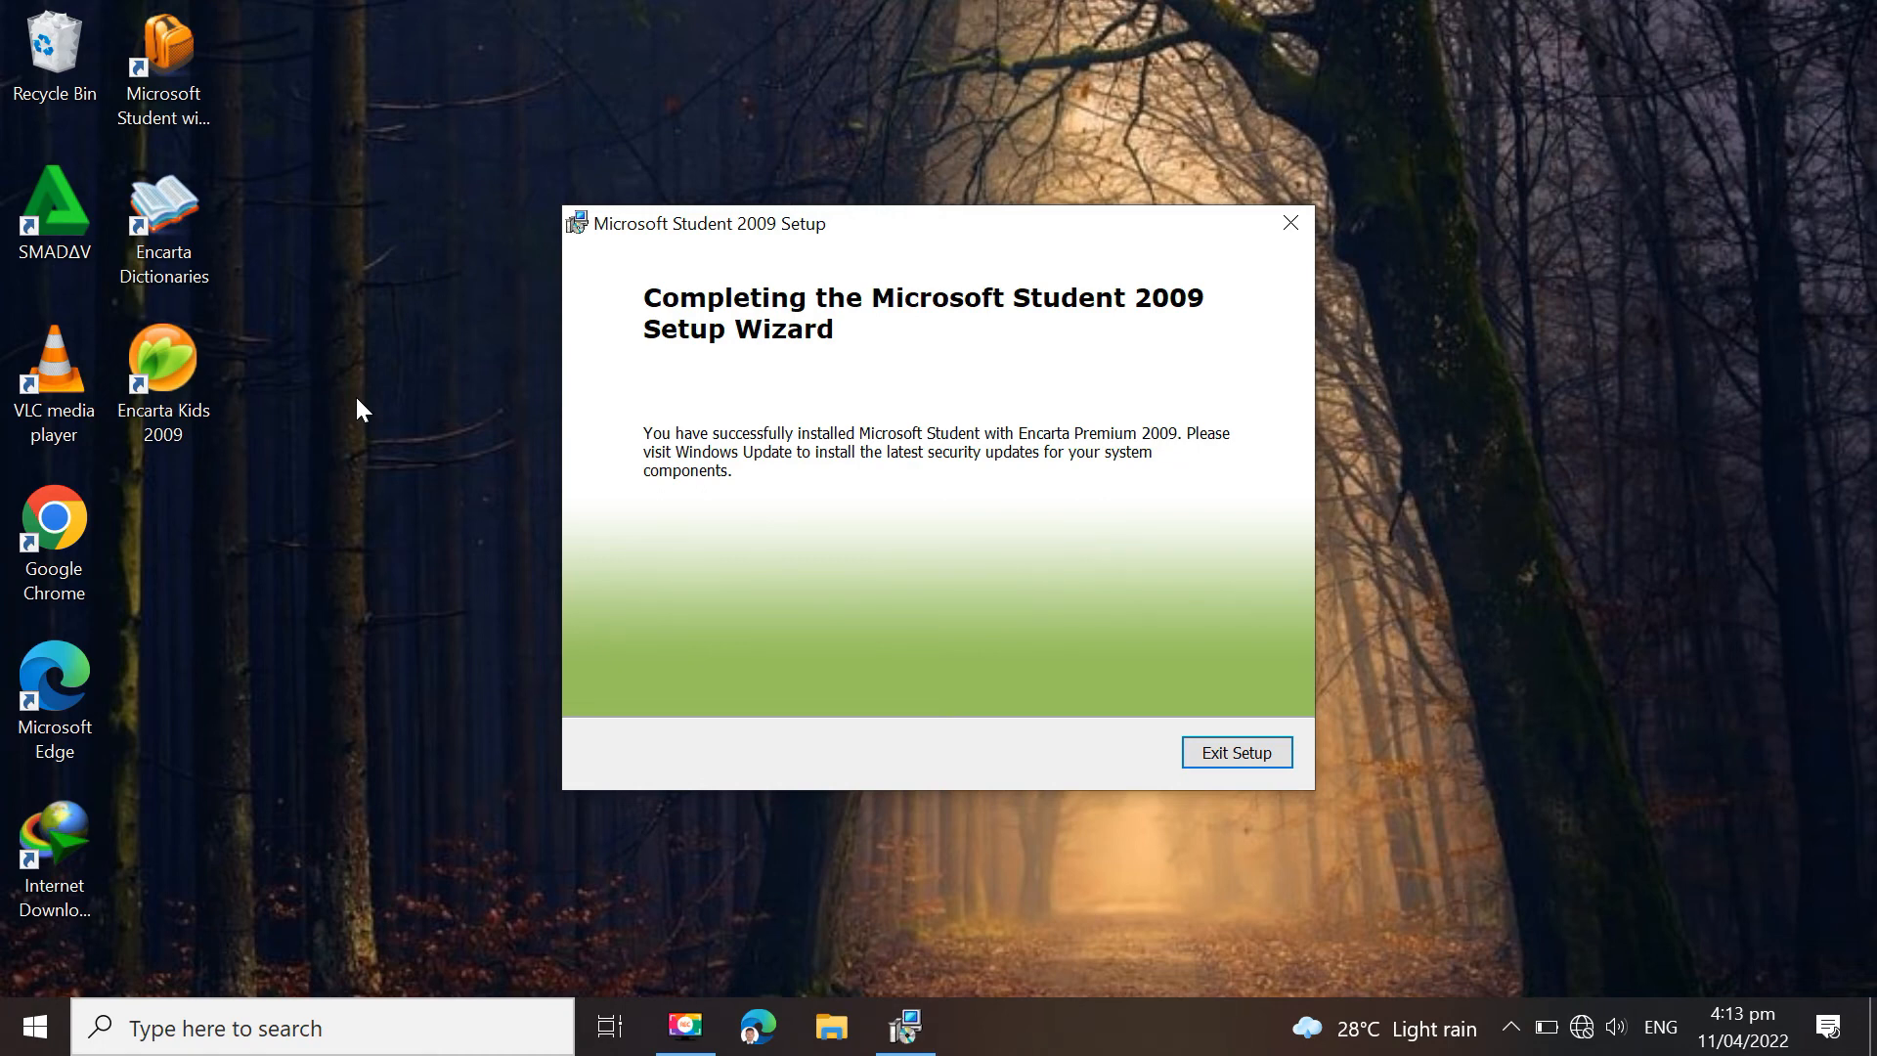
pyautogui.moveTo(1099, 704)
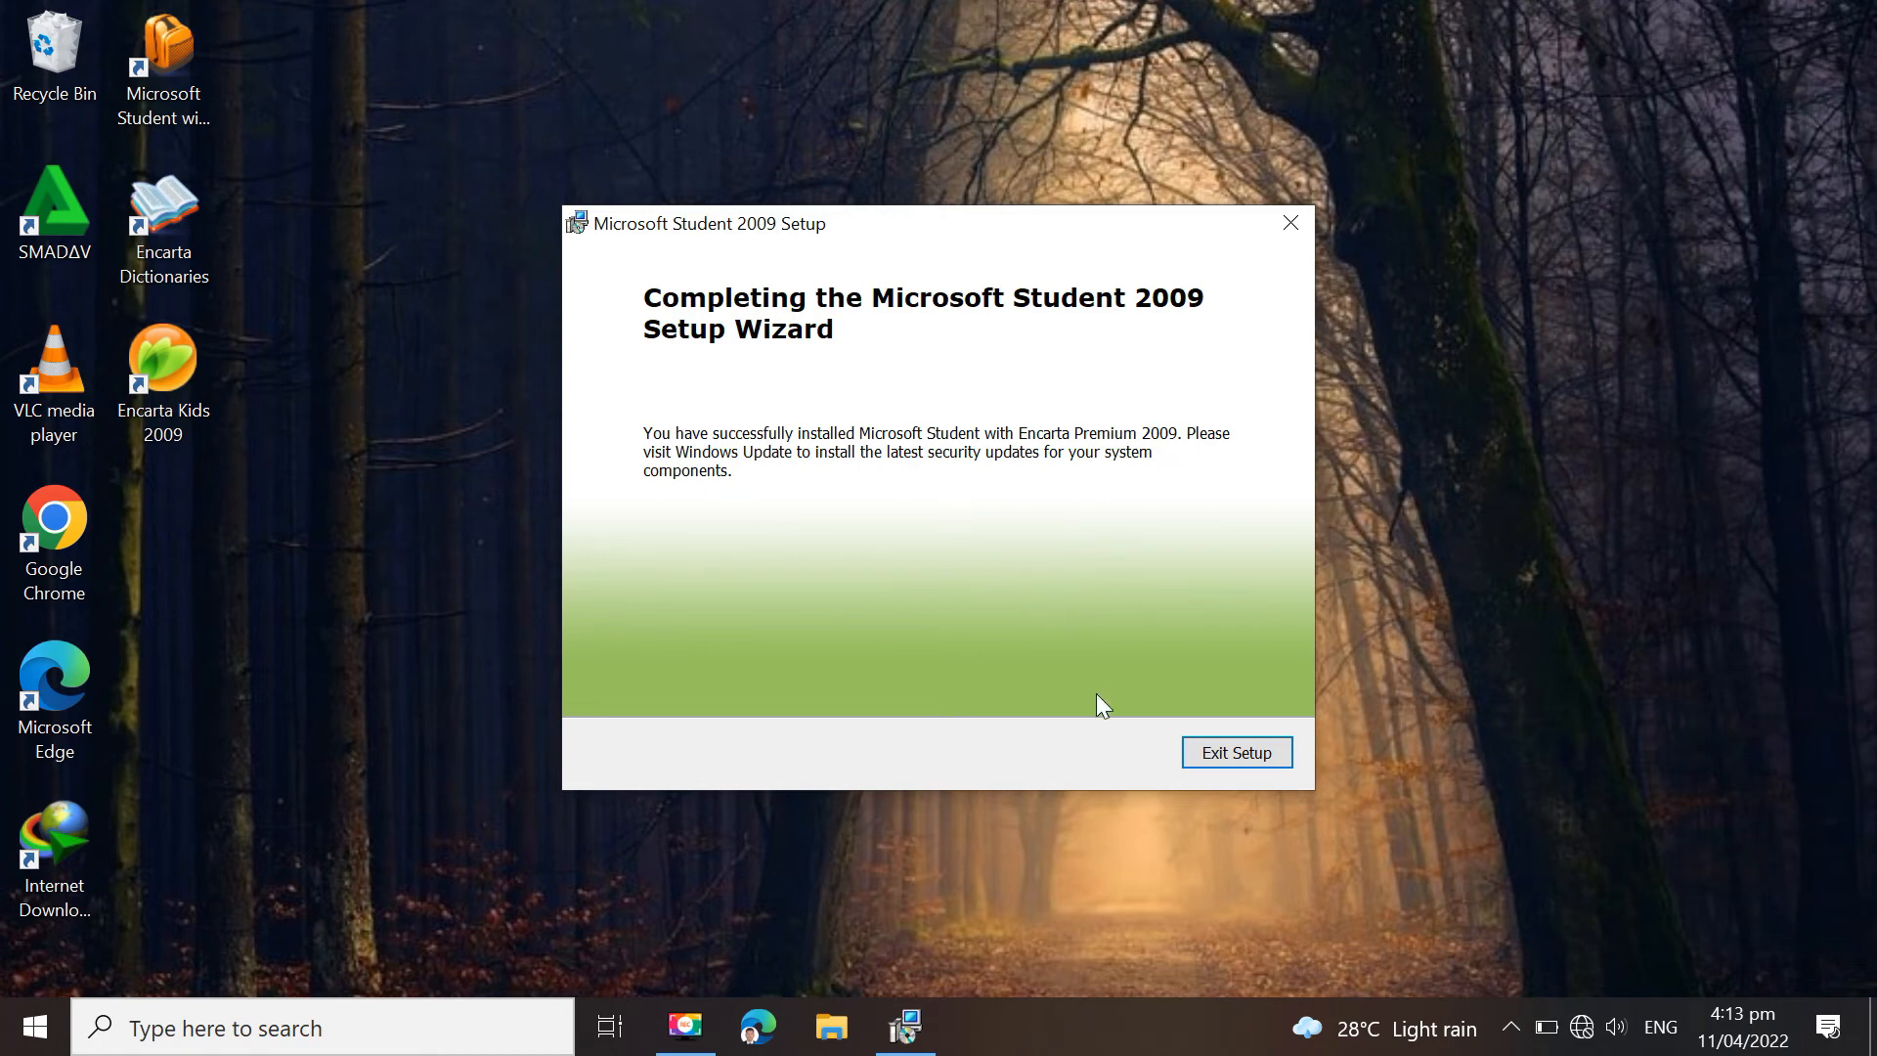
pyautogui.moveTo(1257, 766)
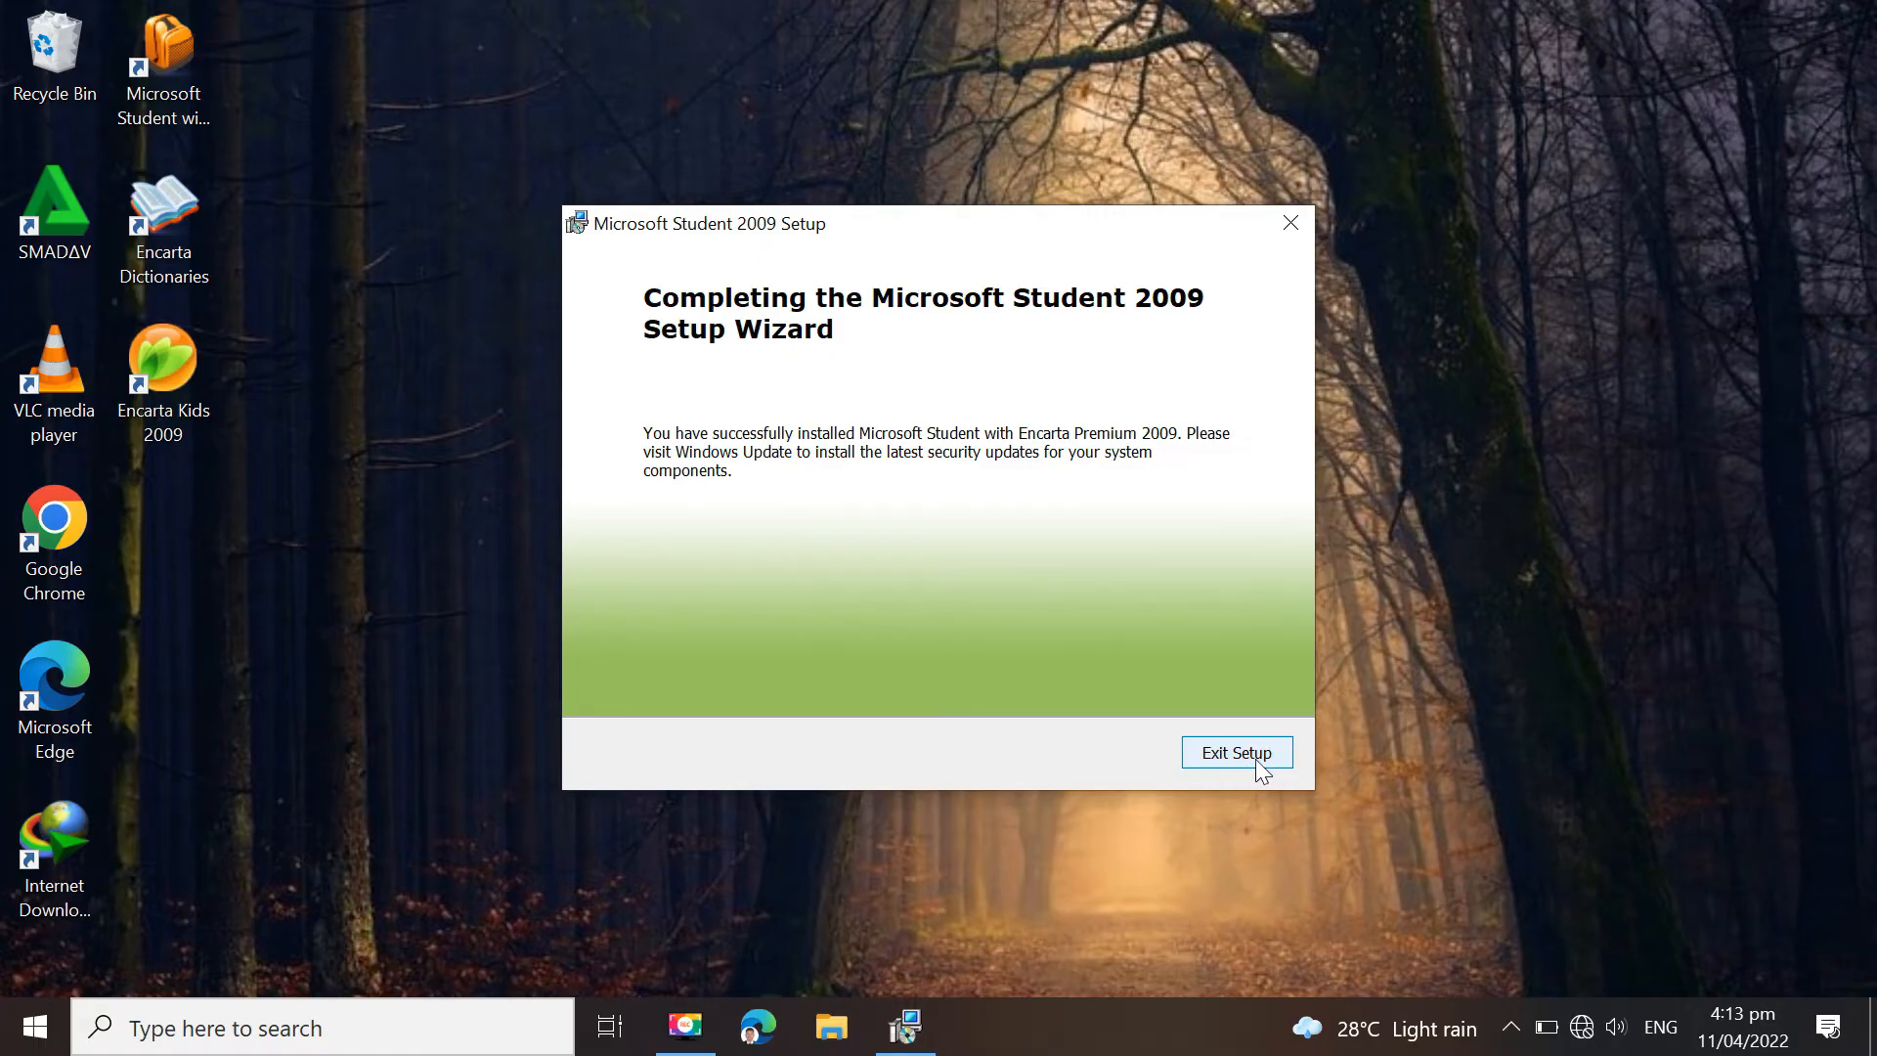
pyautogui.click(1235, 751)
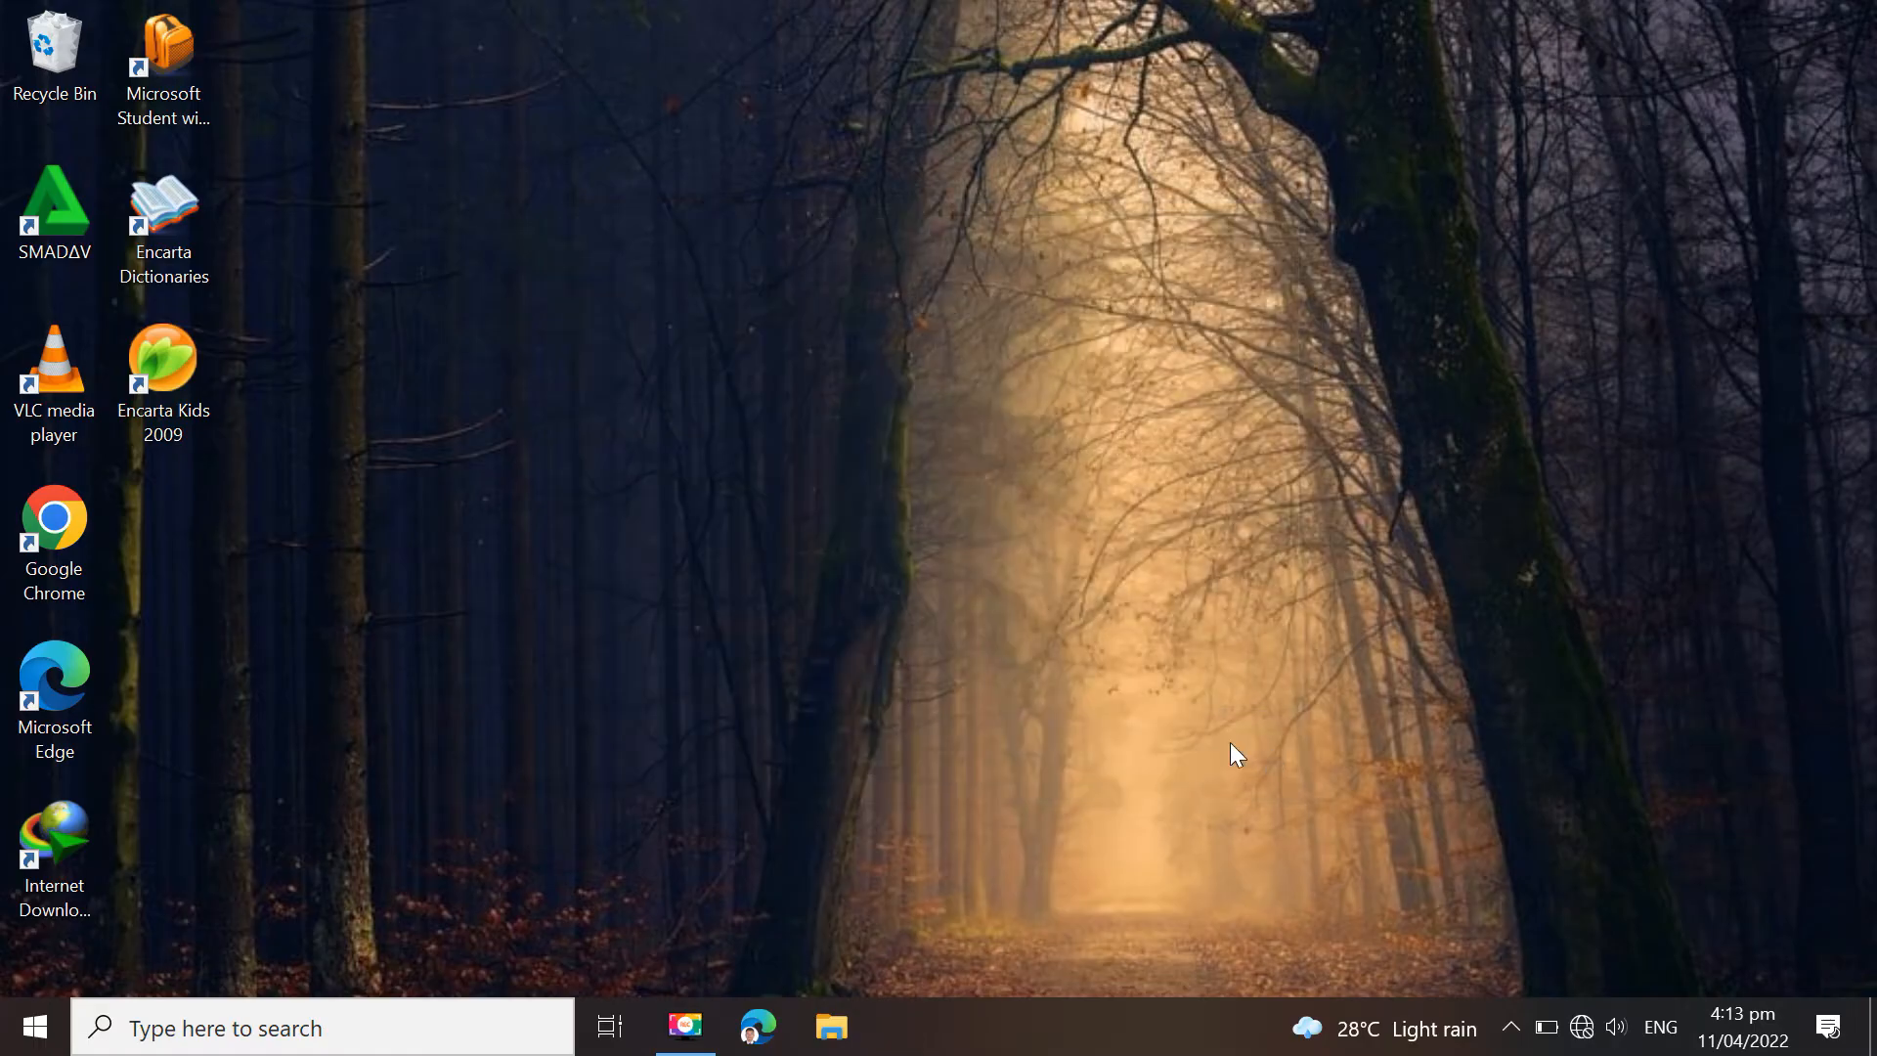
pyautogui.moveTo(914, 749)
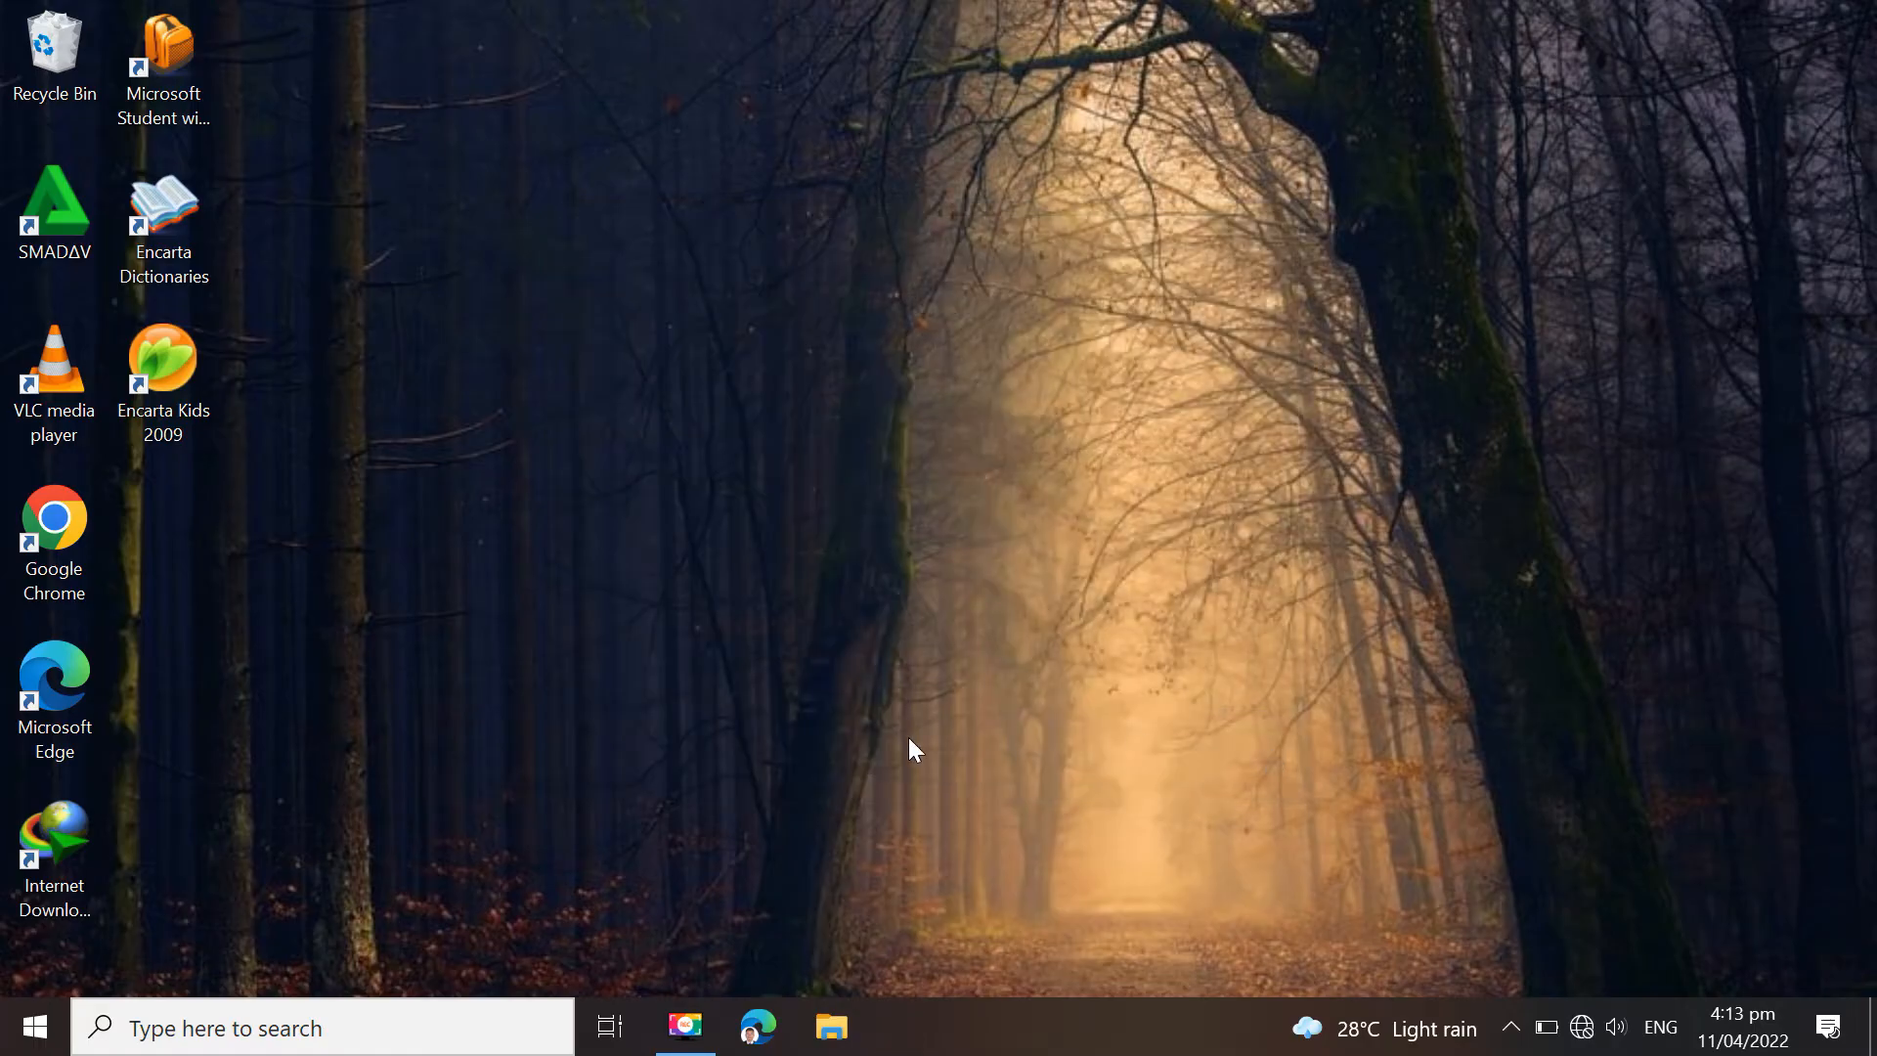
# Launch Encarta Kids 2009 from its new desktop shortcut
pyautogui.click(164, 371)
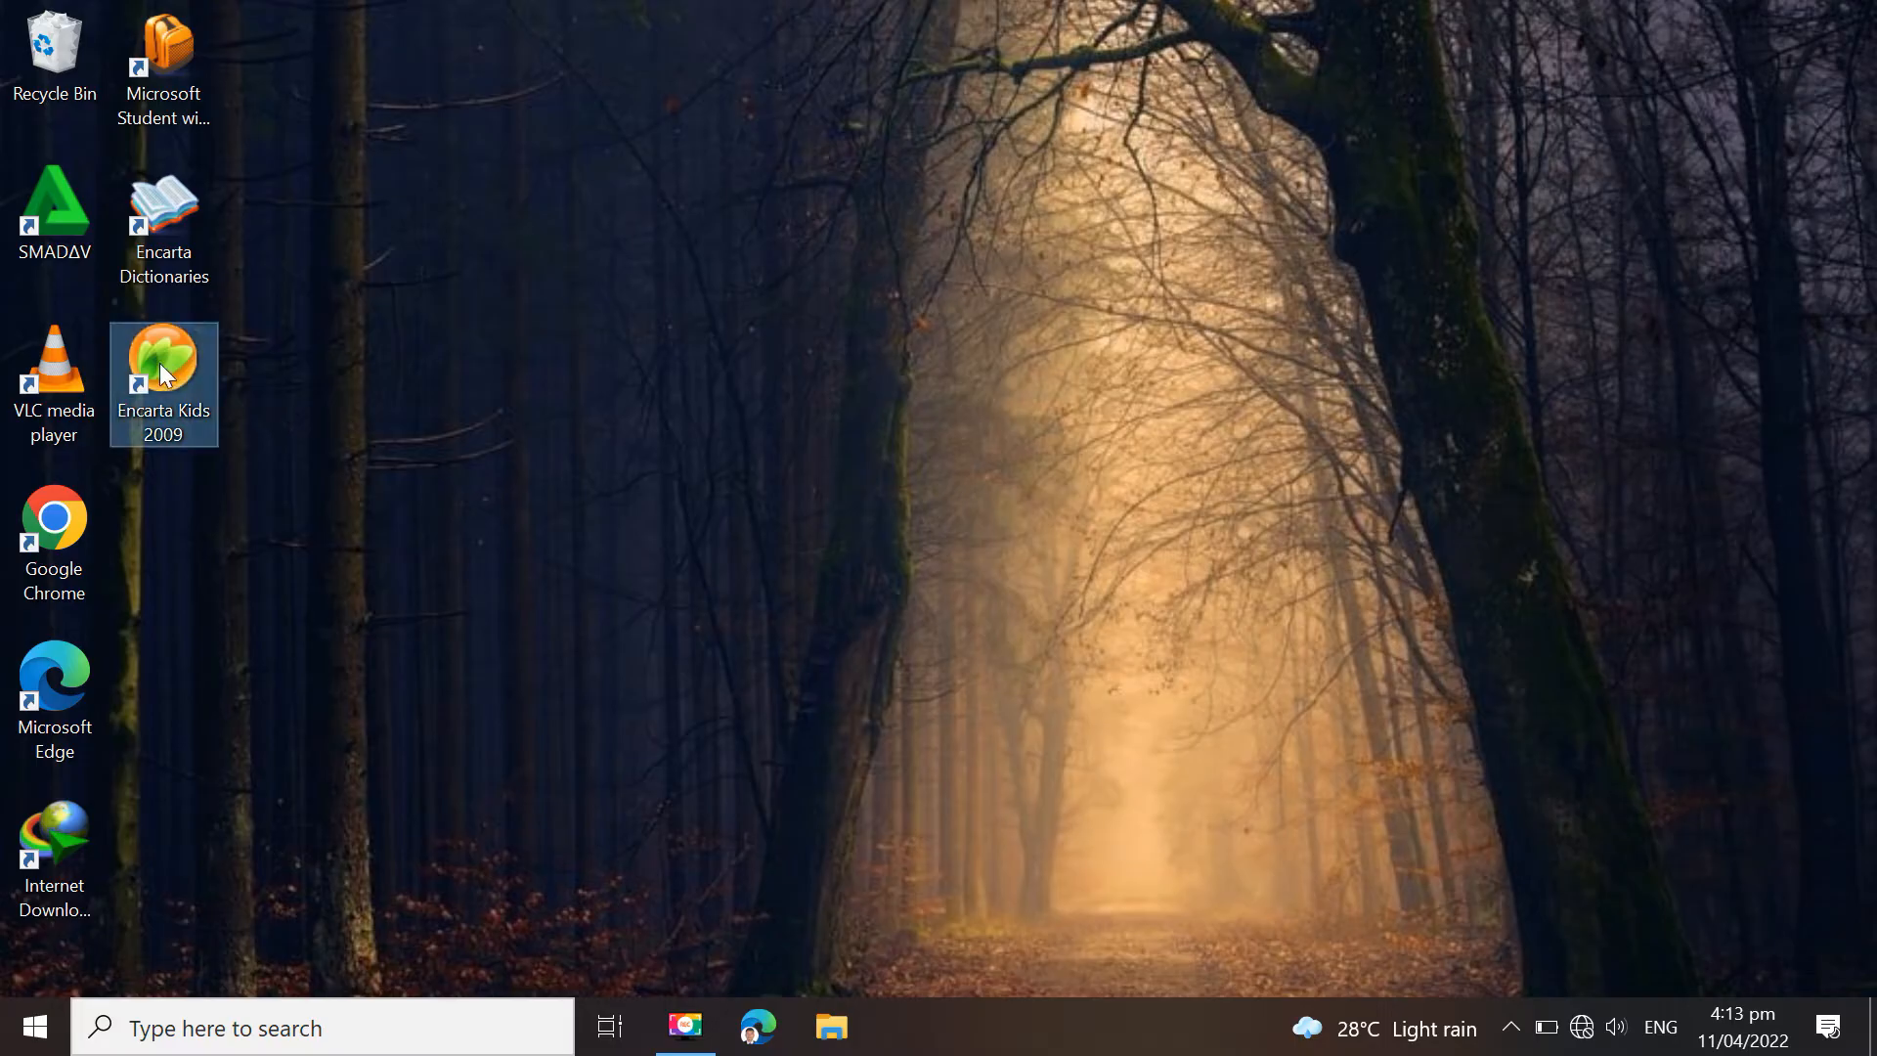
pyautogui.doubleClick(163, 369)
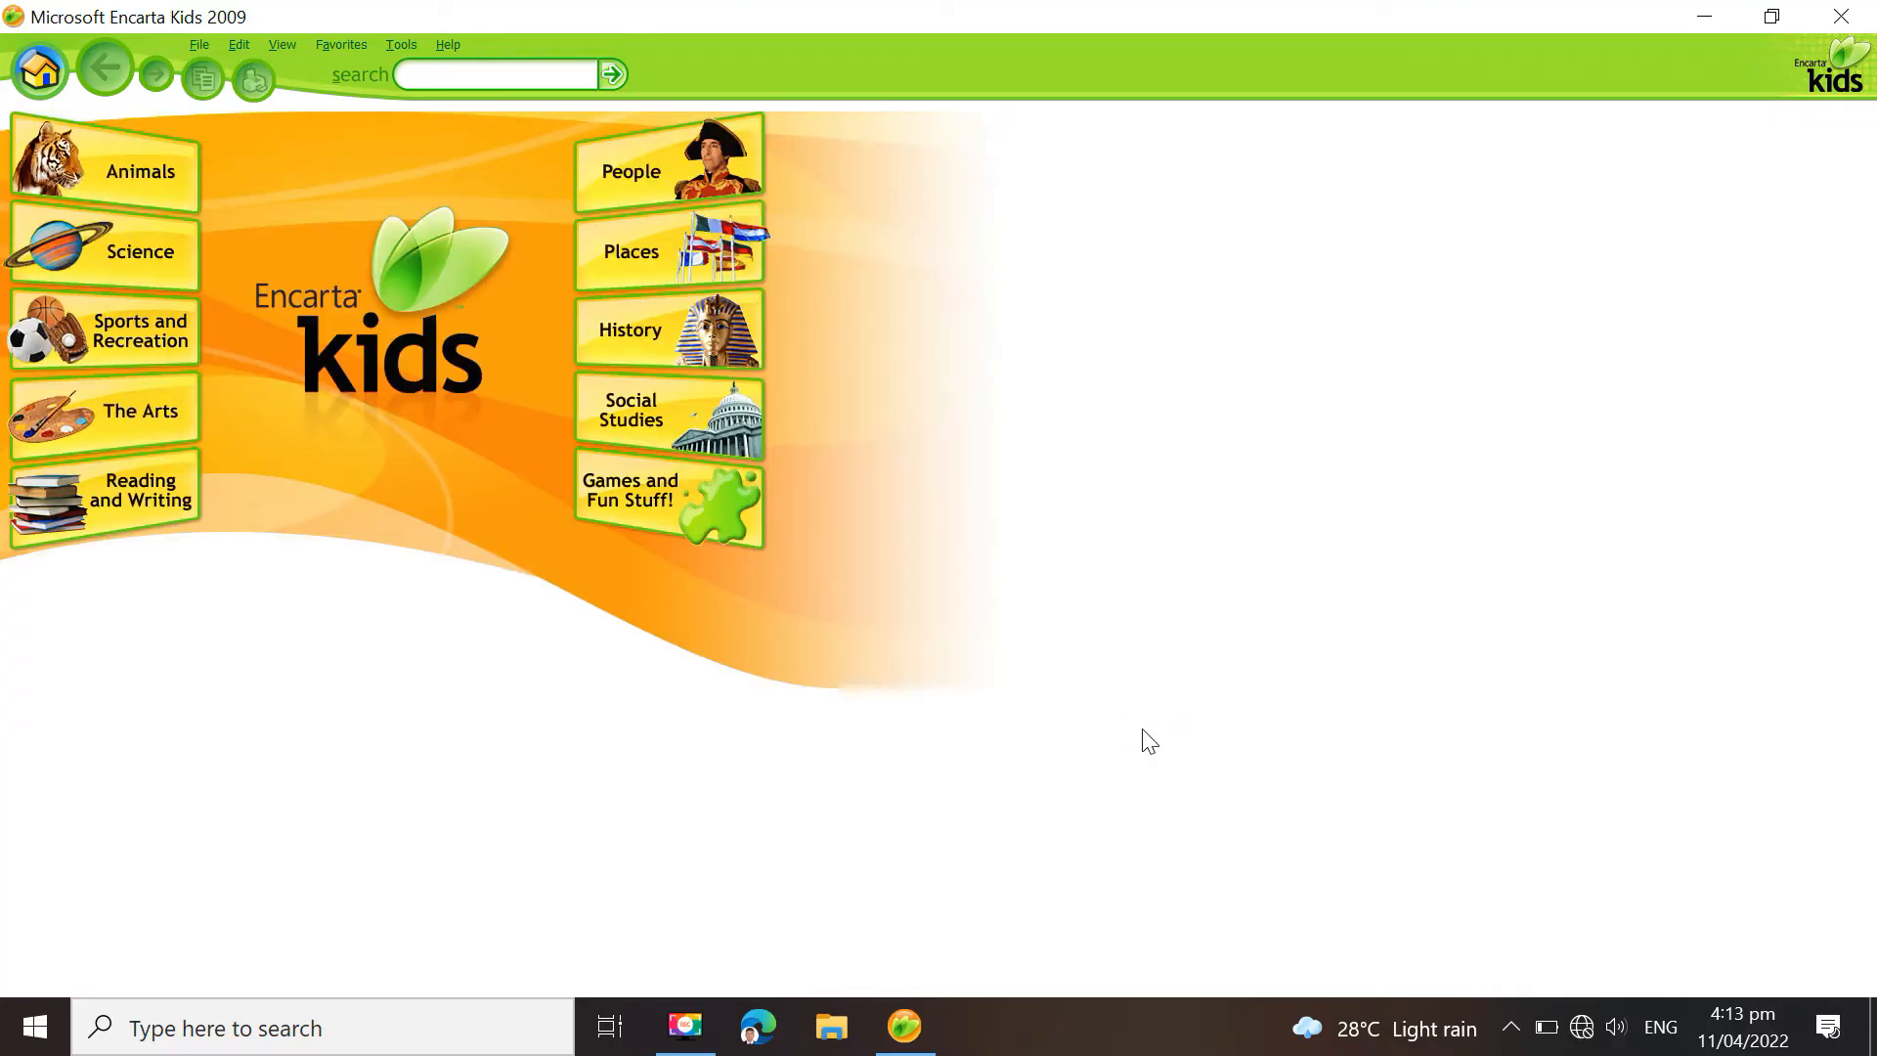
pyautogui.click(494, 75)
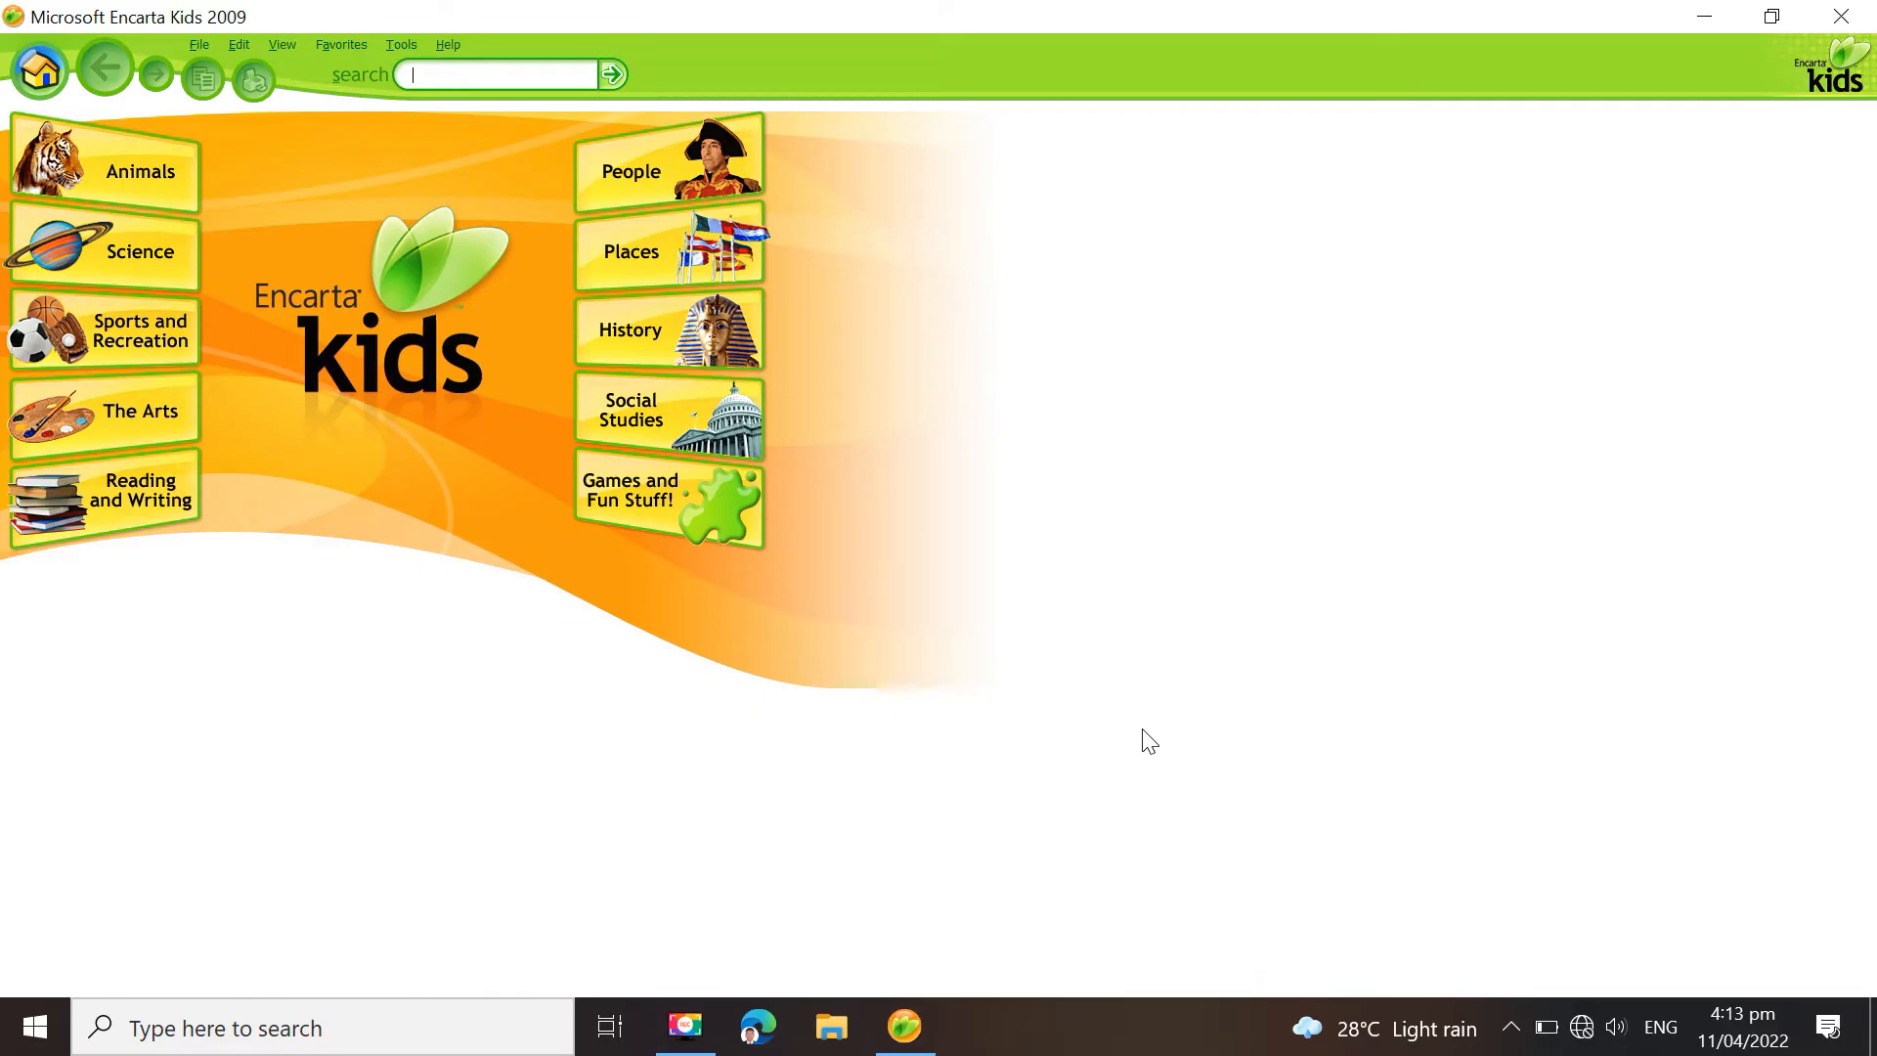
pyautogui.moveTo(12, 186)
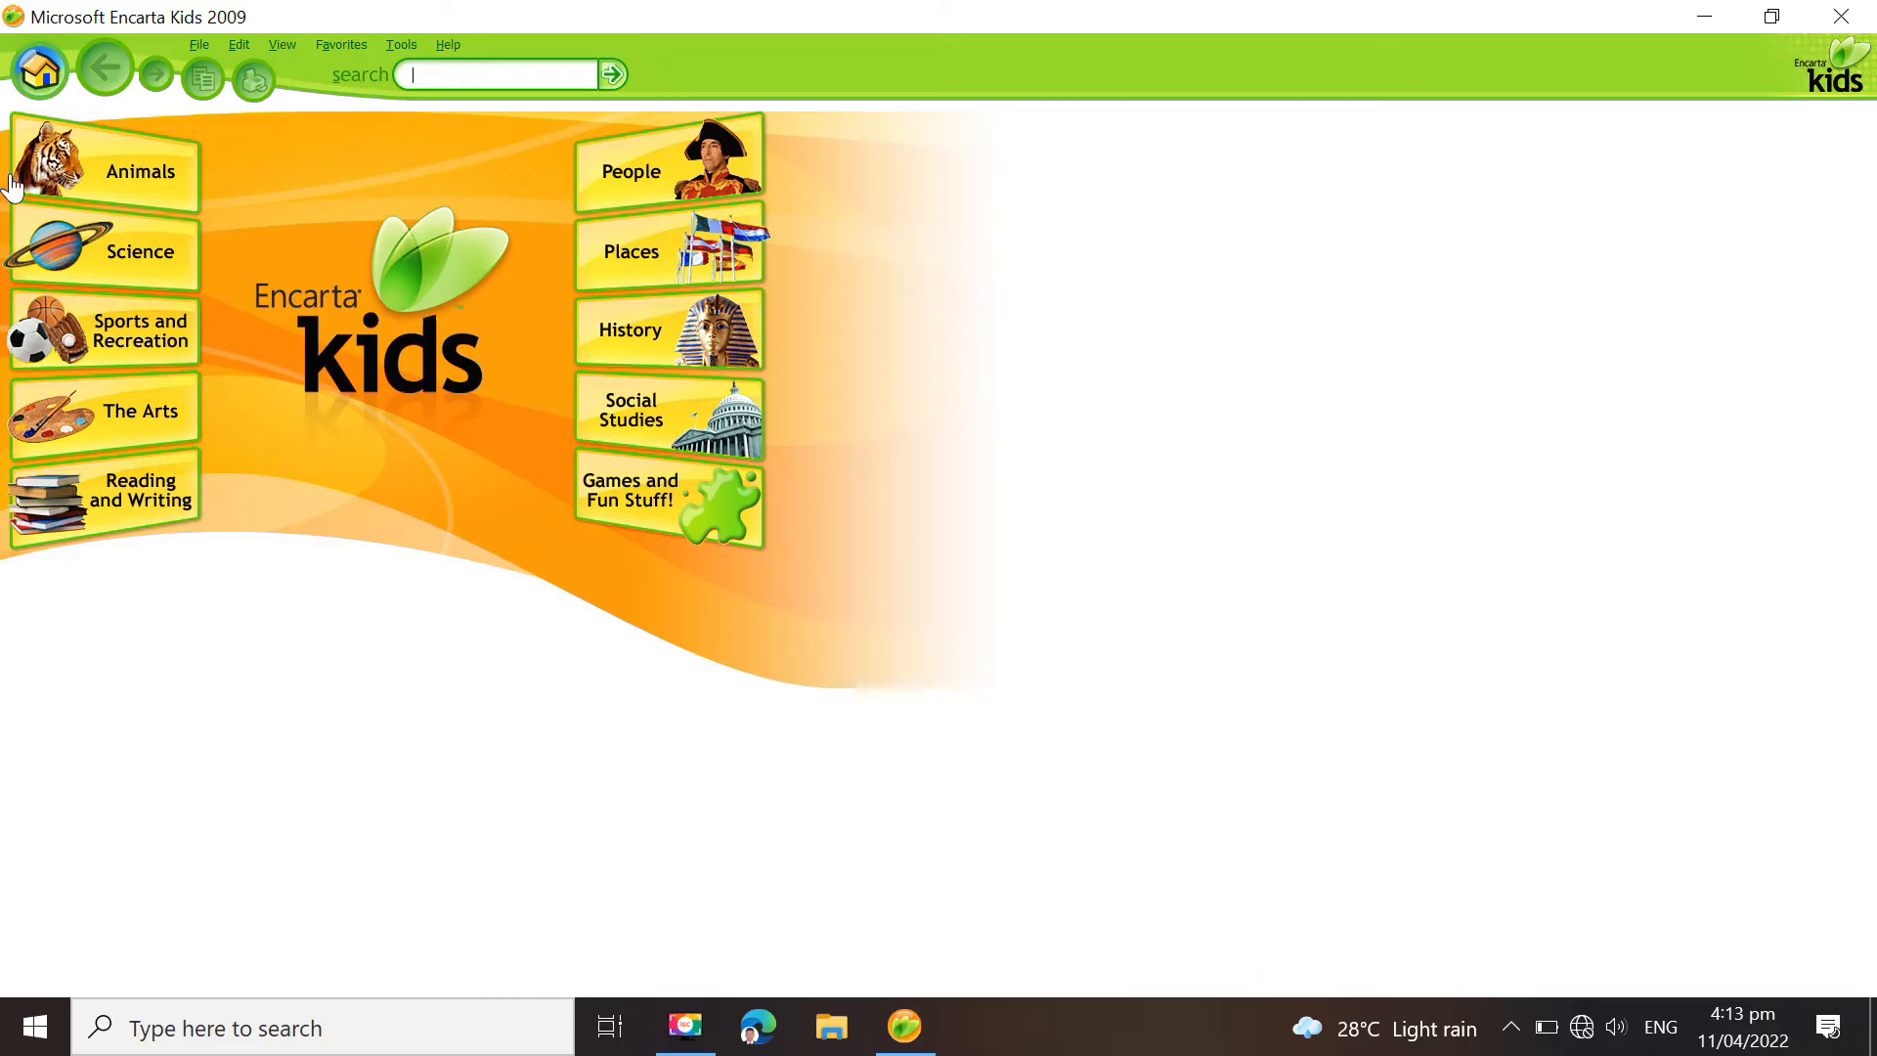
# Open the Kangaroos article from Animals > Mammals
pyautogui.click(139, 172)
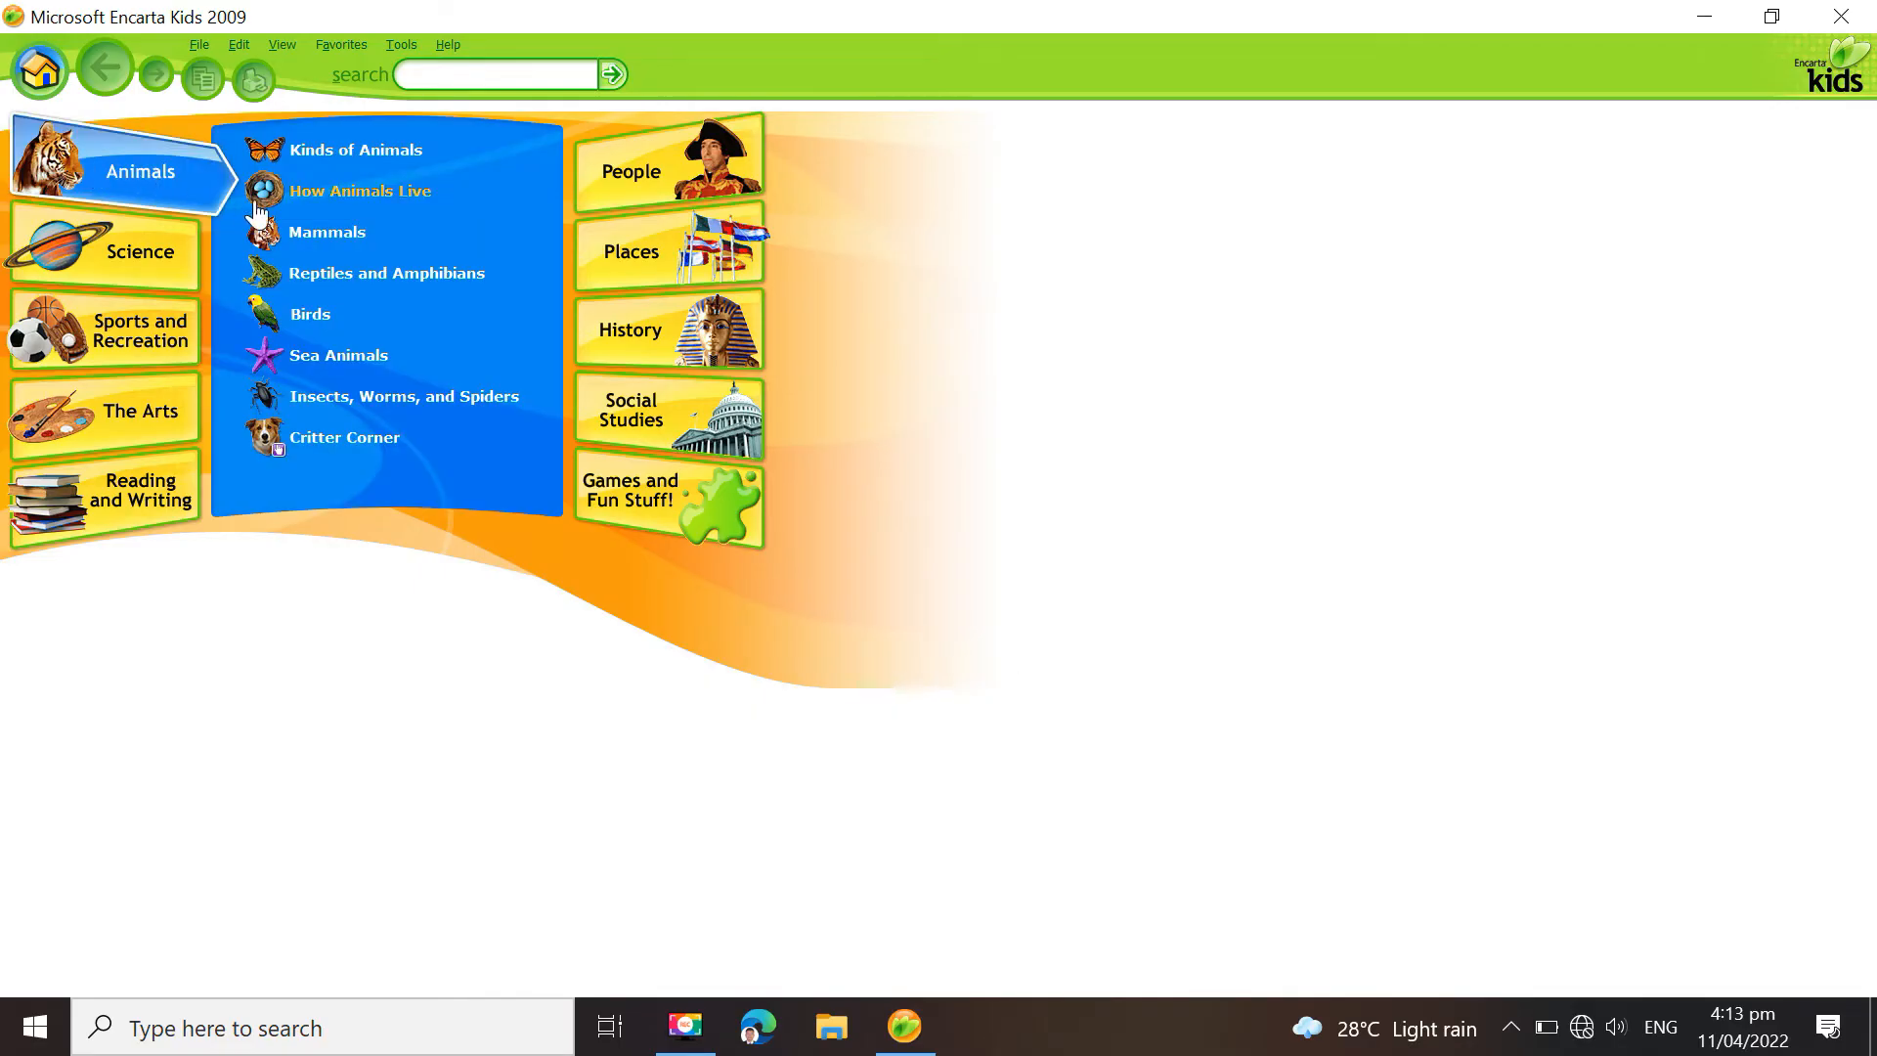
pyautogui.moveTo(326, 230)
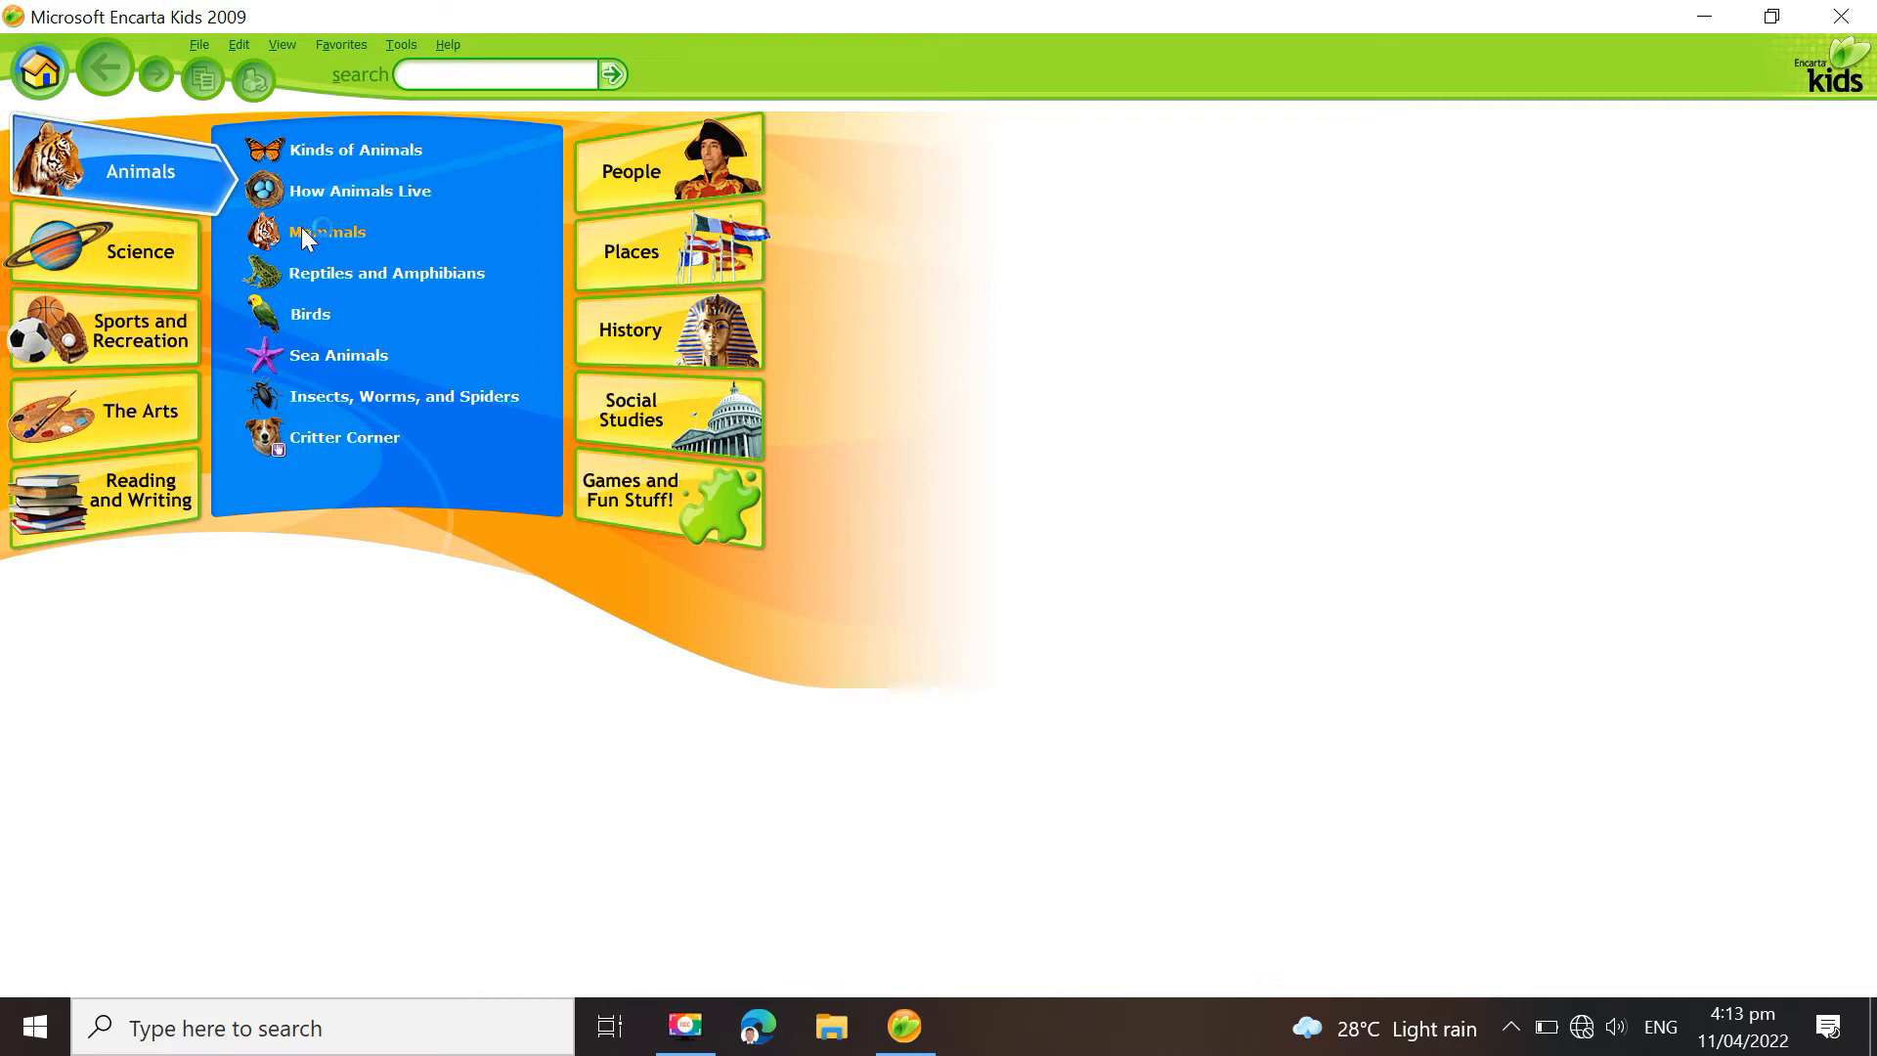
pyautogui.click(326, 232)
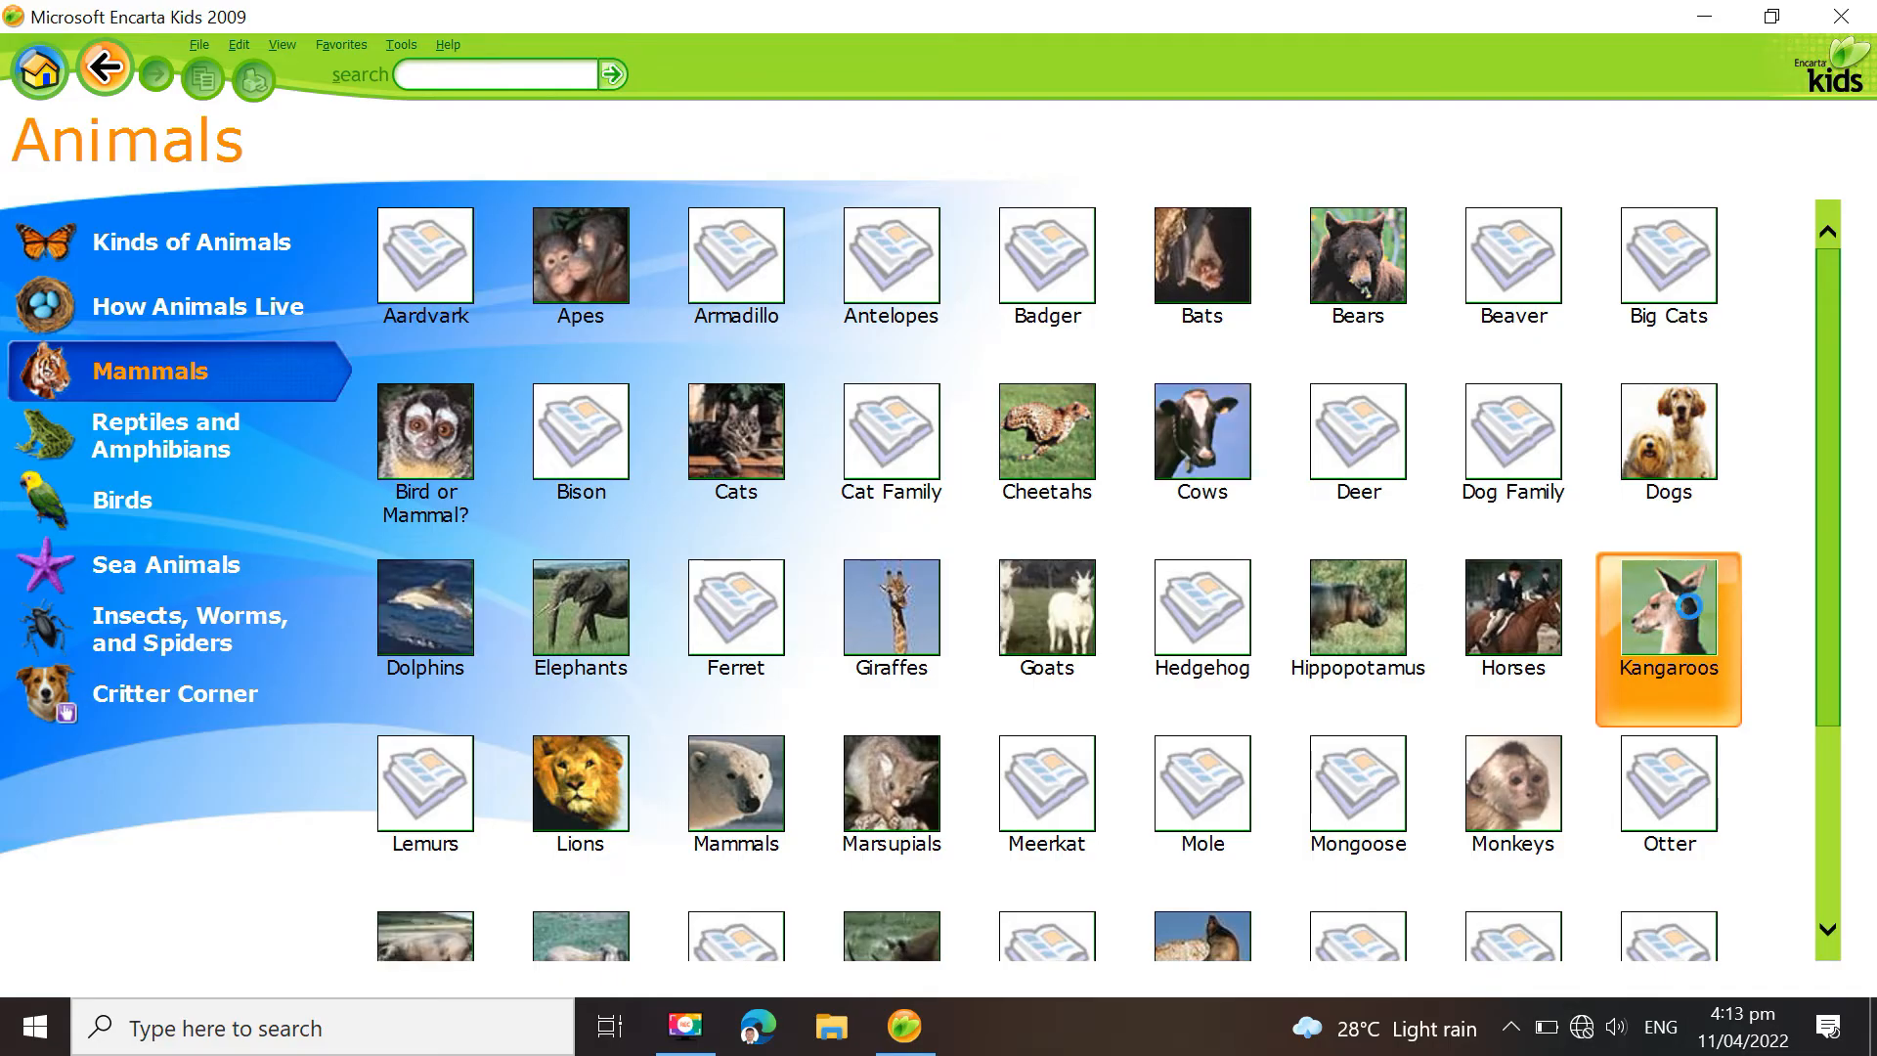
pyautogui.click(1666, 614)
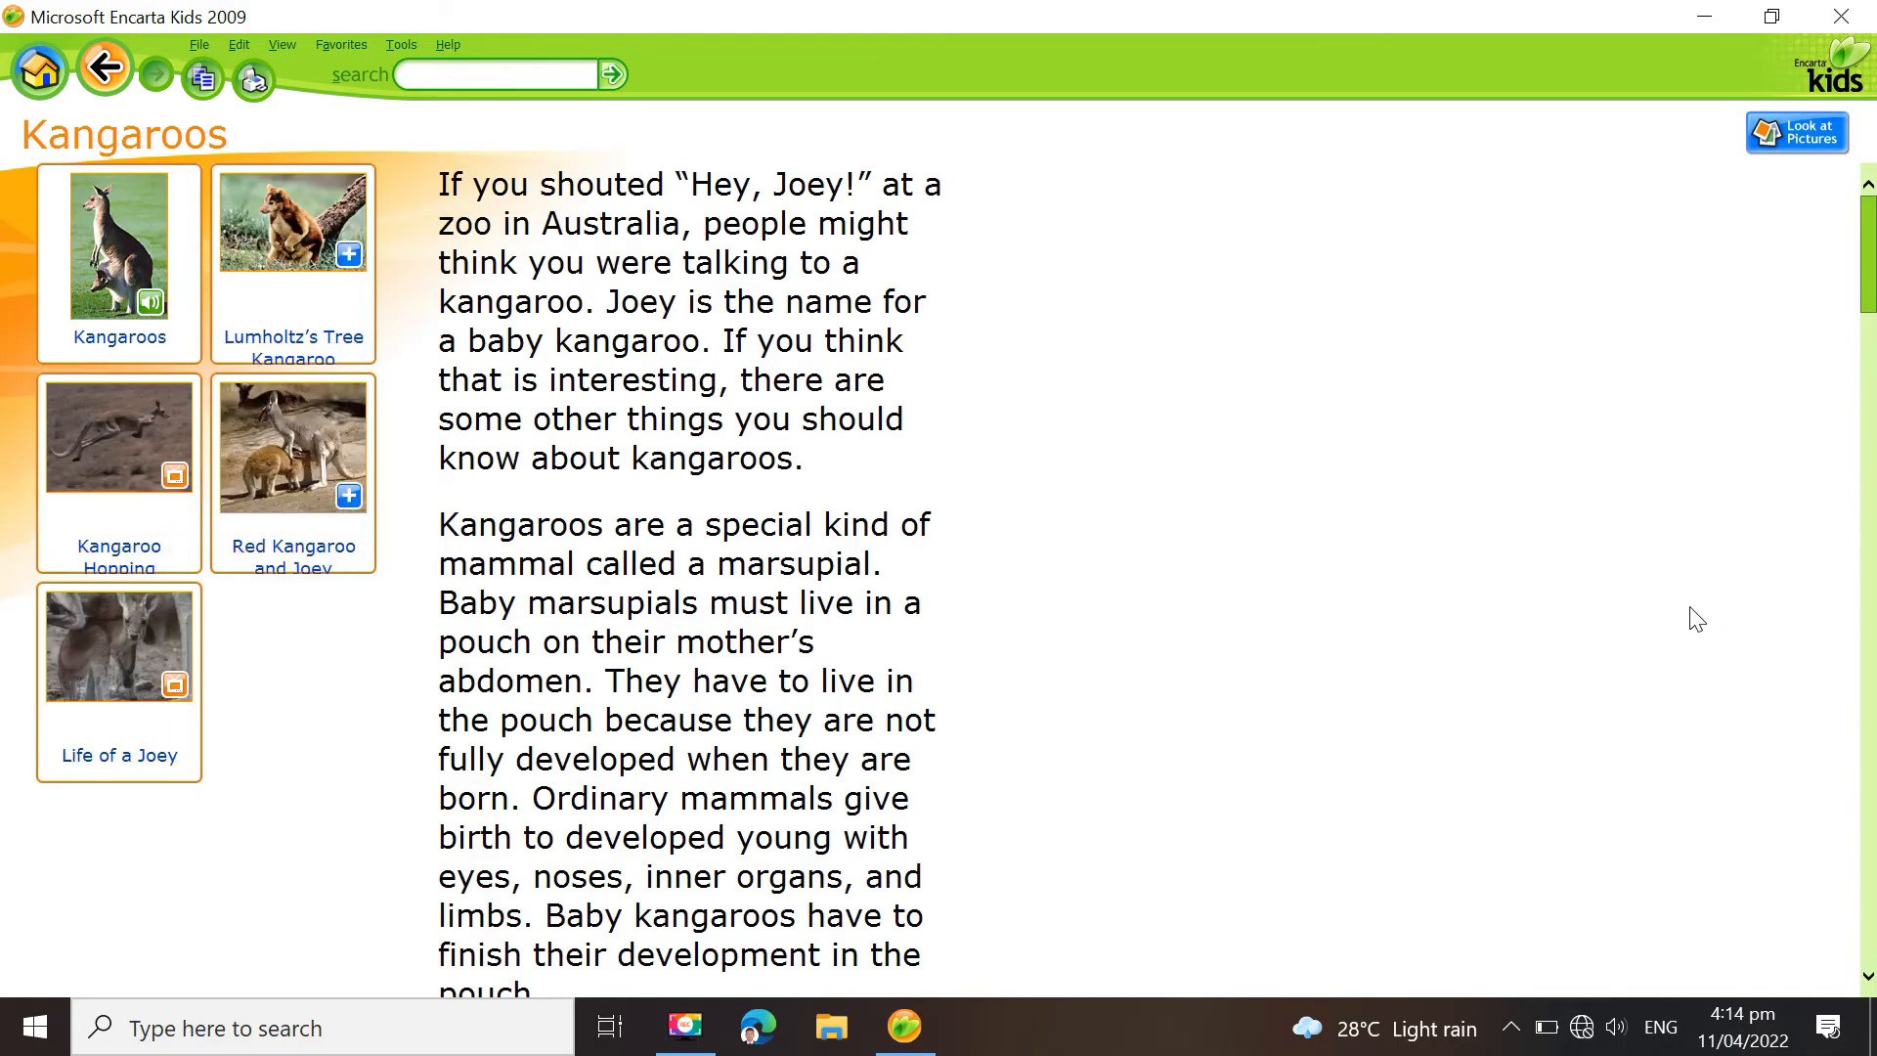
pyautogui.moveTo(957, 471)
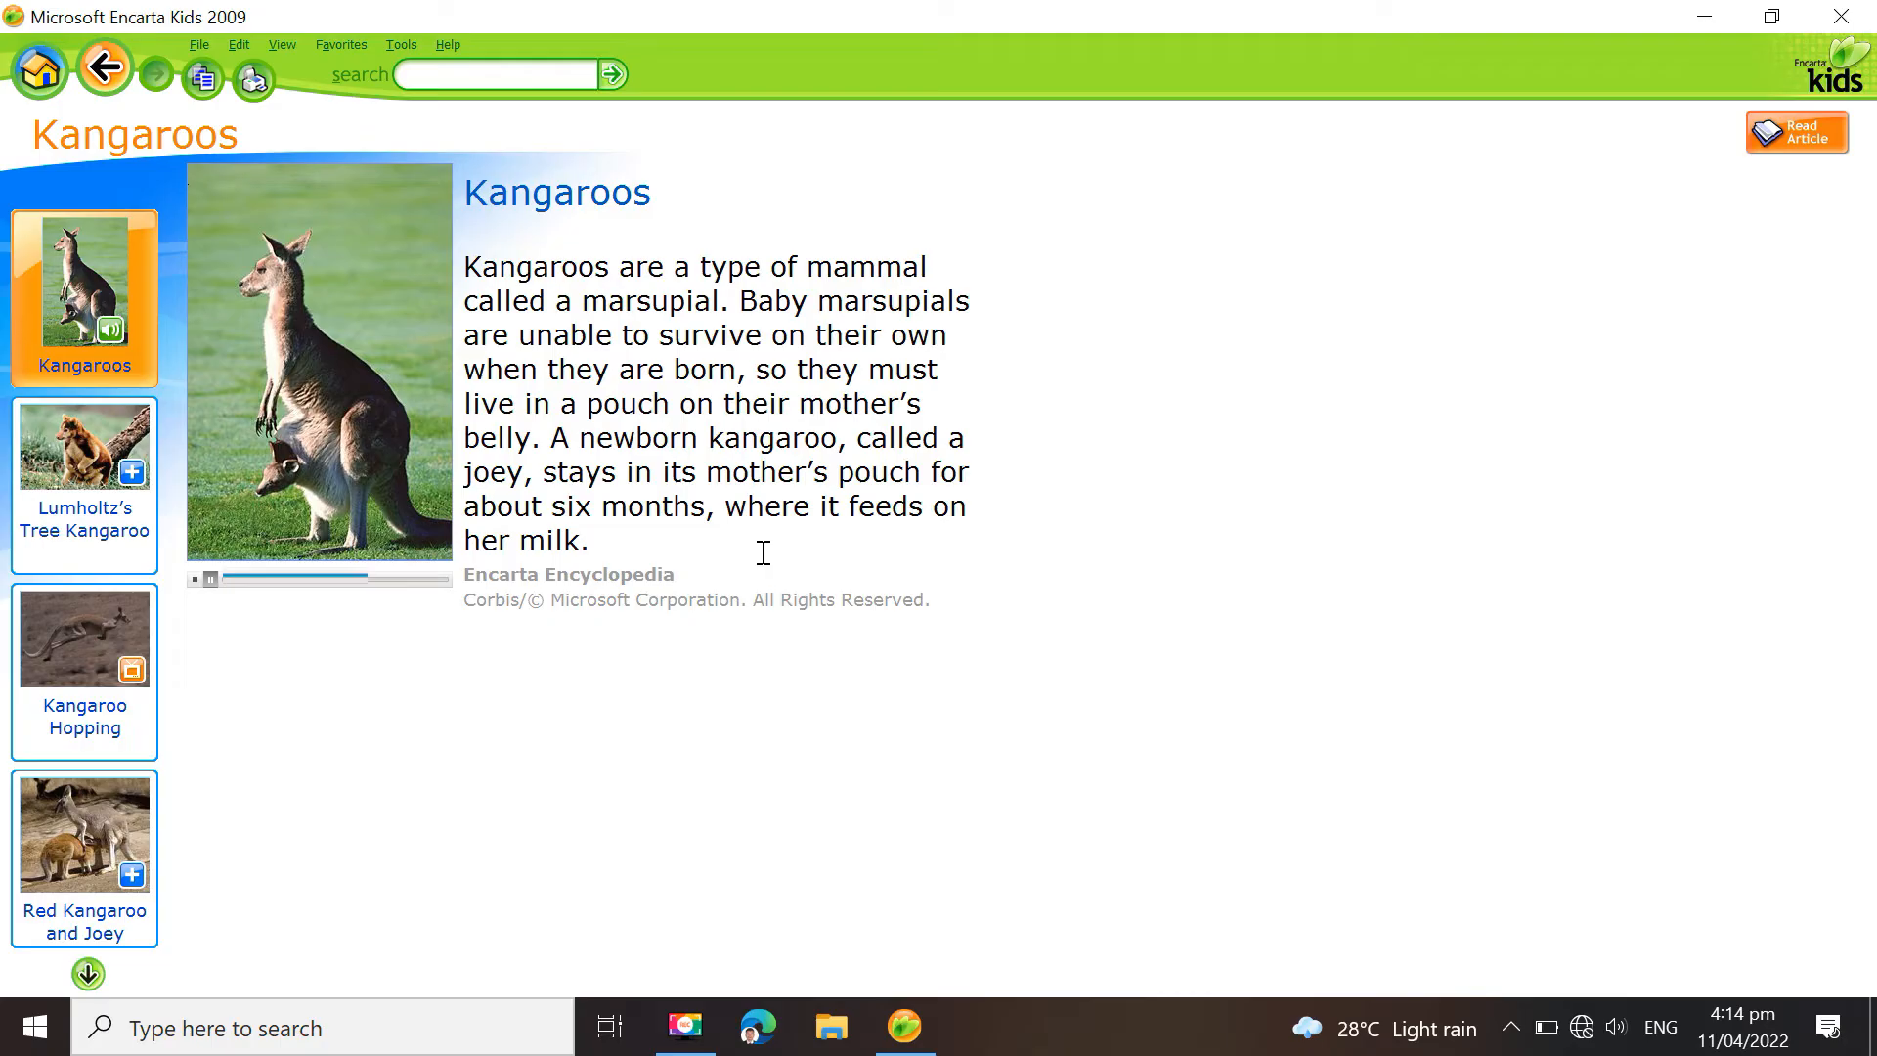
pyautogui.moveTo(180, 203)
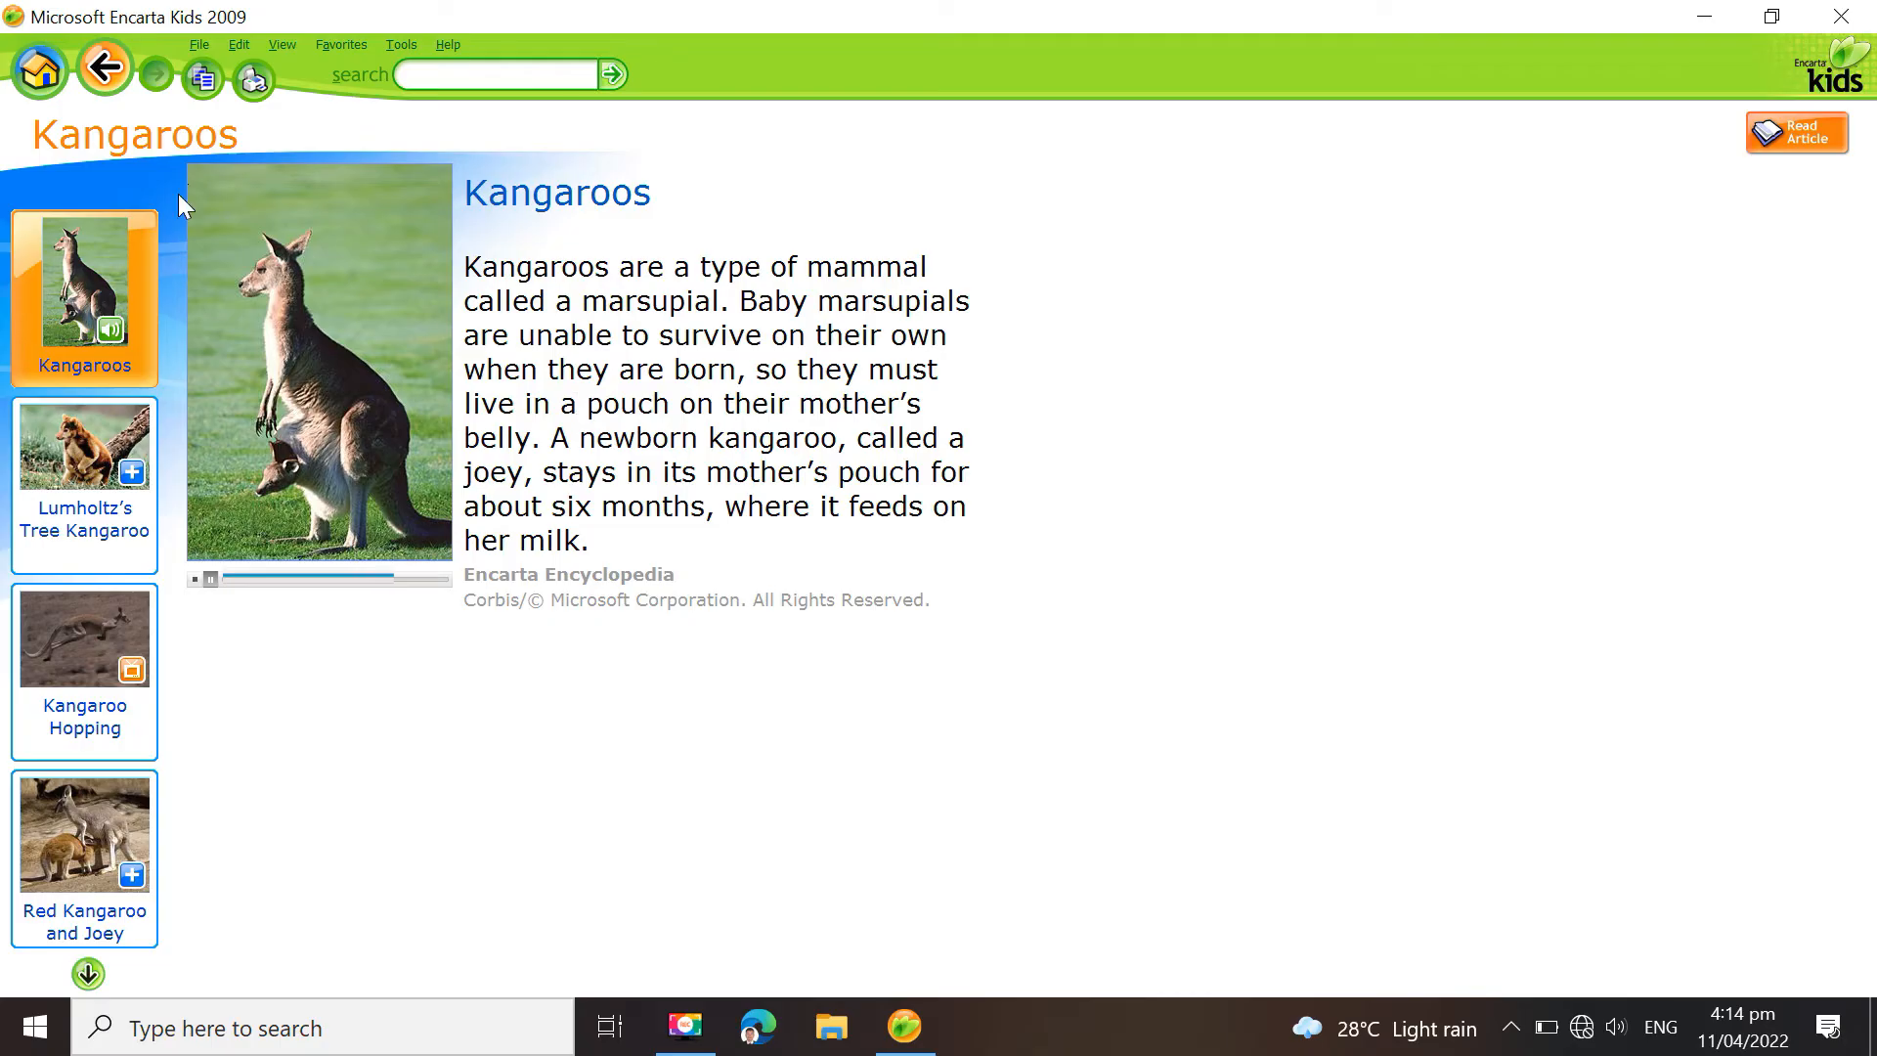
pyautogui.moveTo(104, 67)
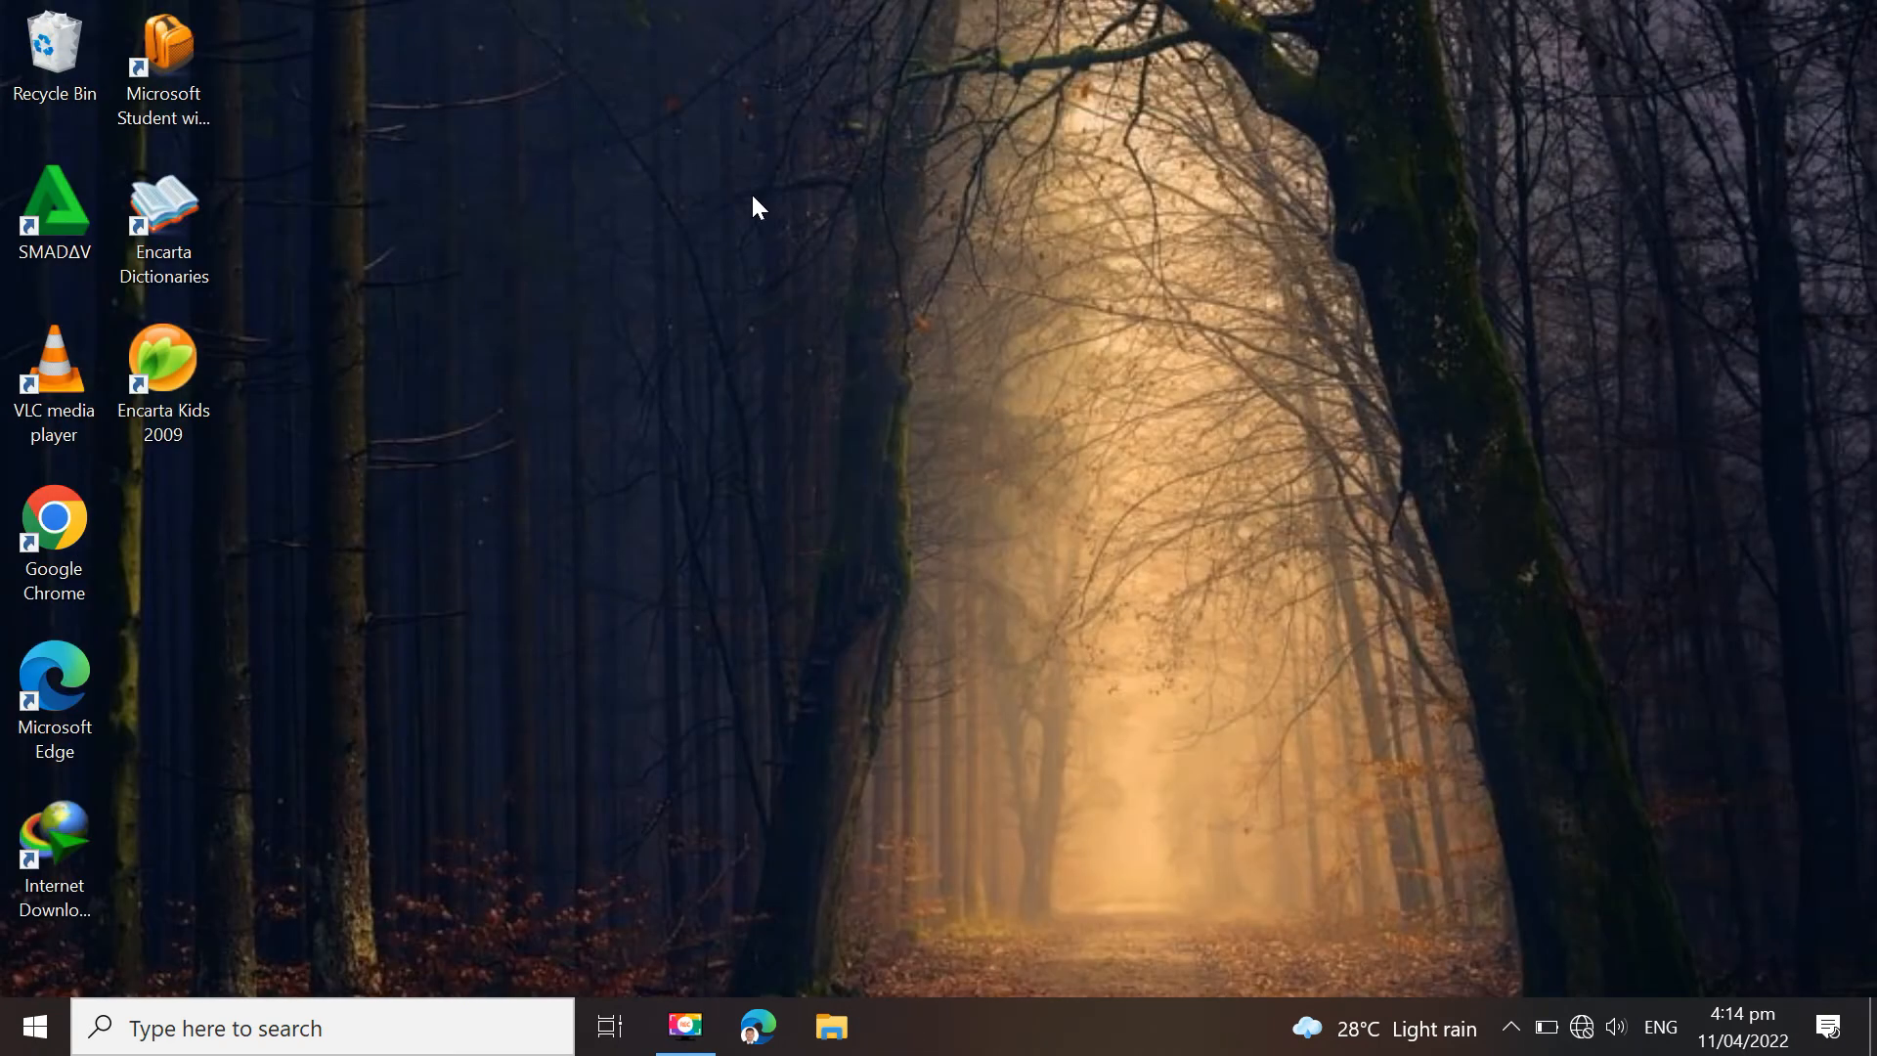
# Launch Microsoft Student 2009 and decline the customer experience improvement program
pyautogui.doubleClick(164, 55)
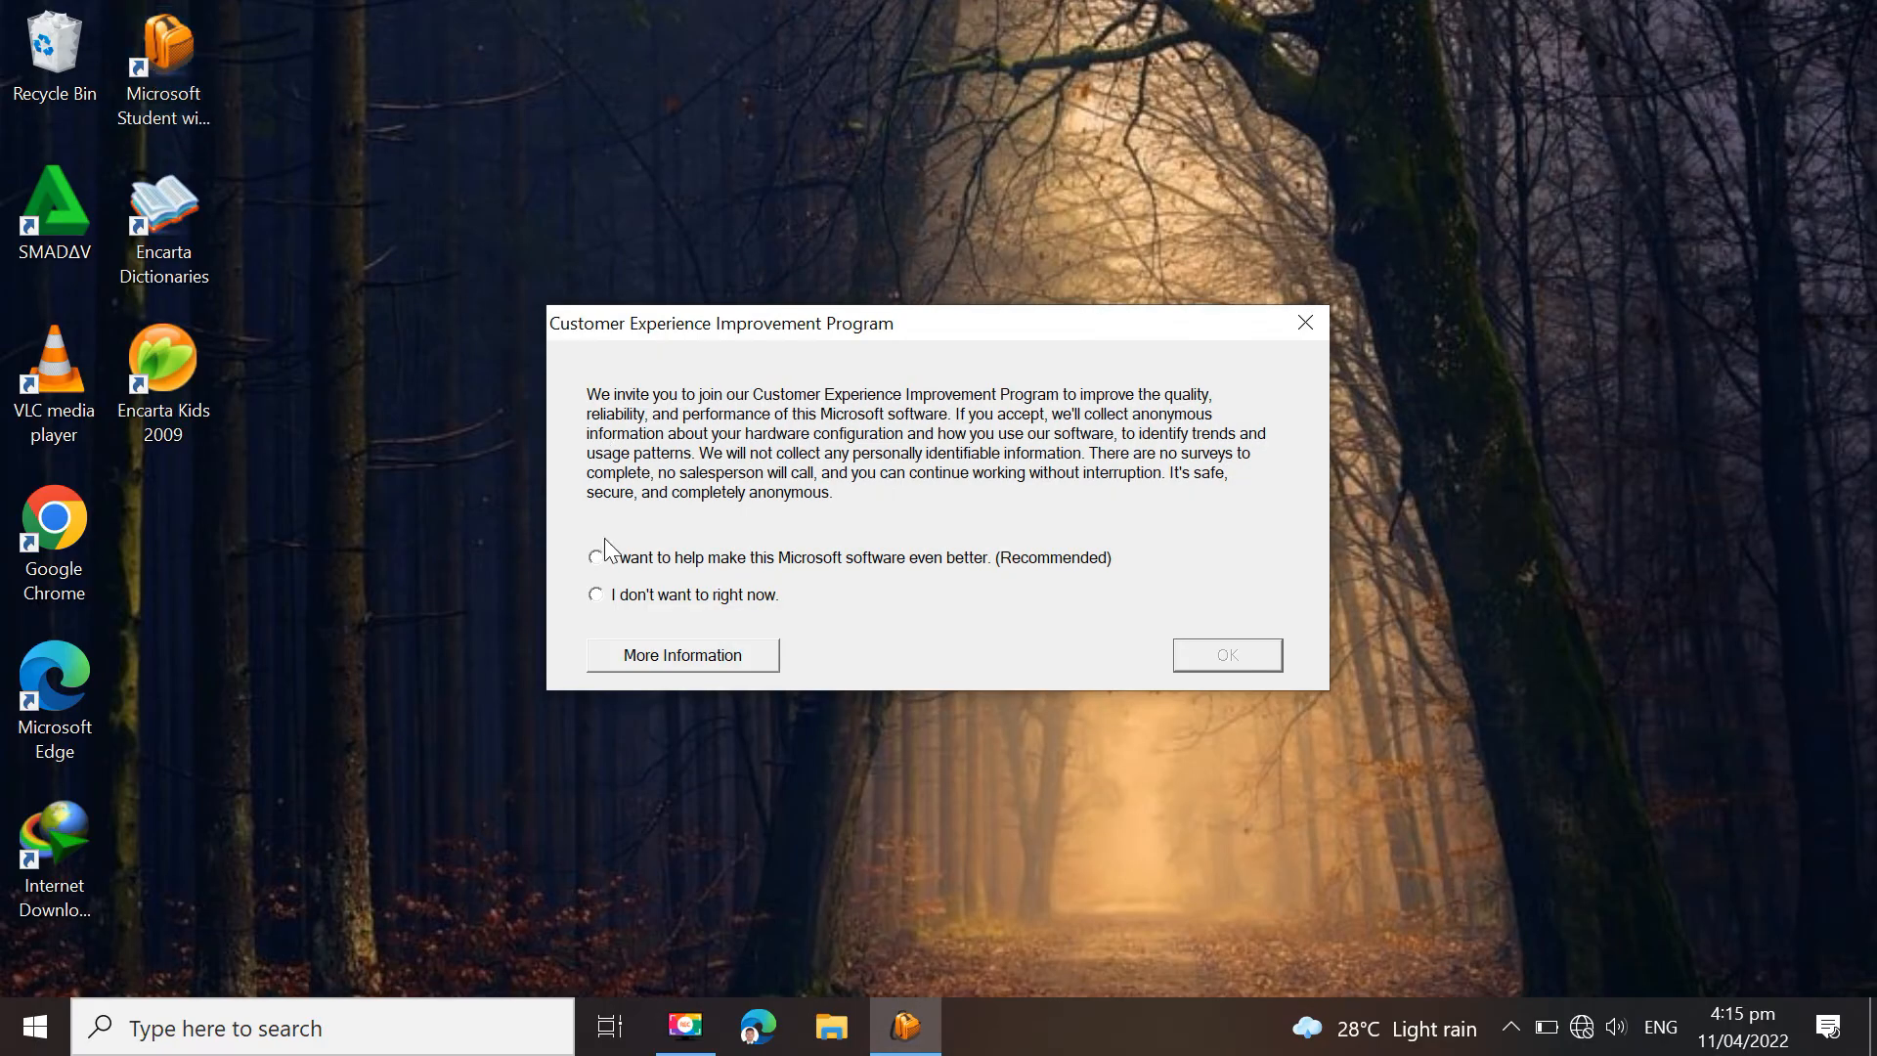
pyautogui.click(594, 594)
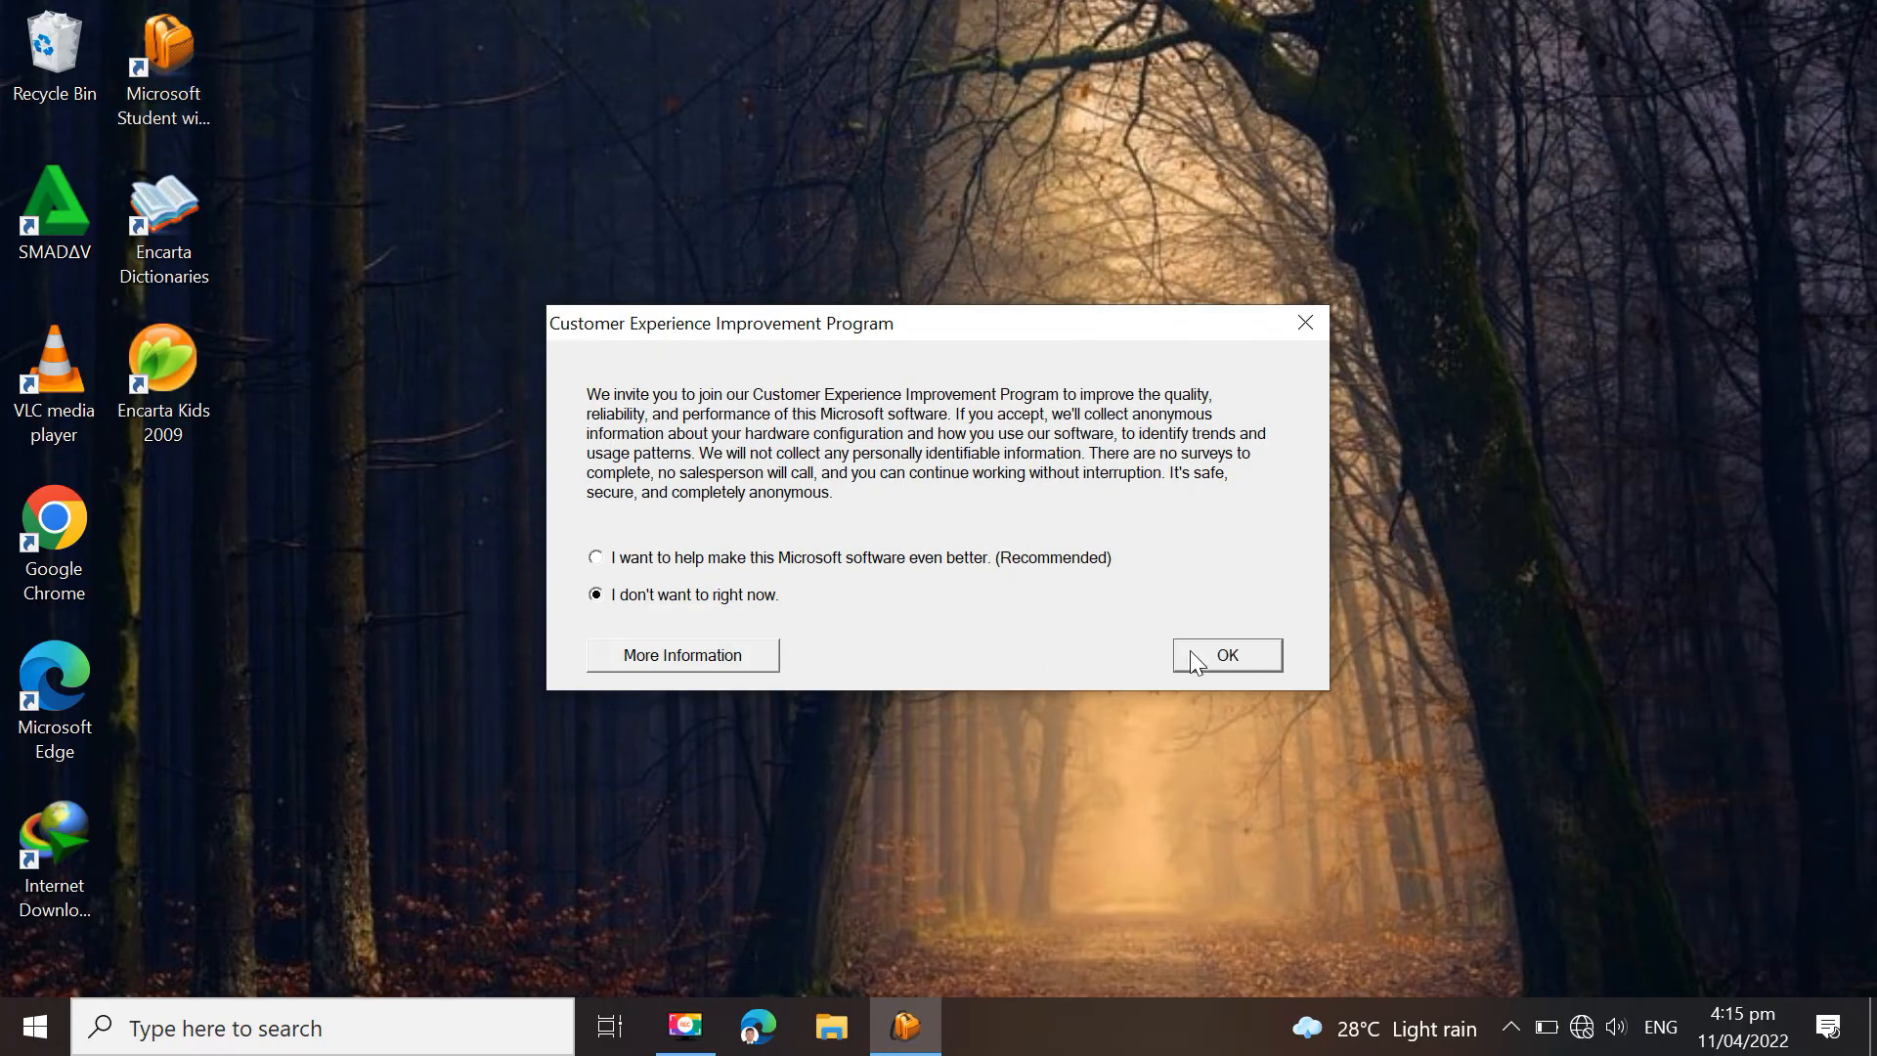
pyautogui.click(1226, 655)
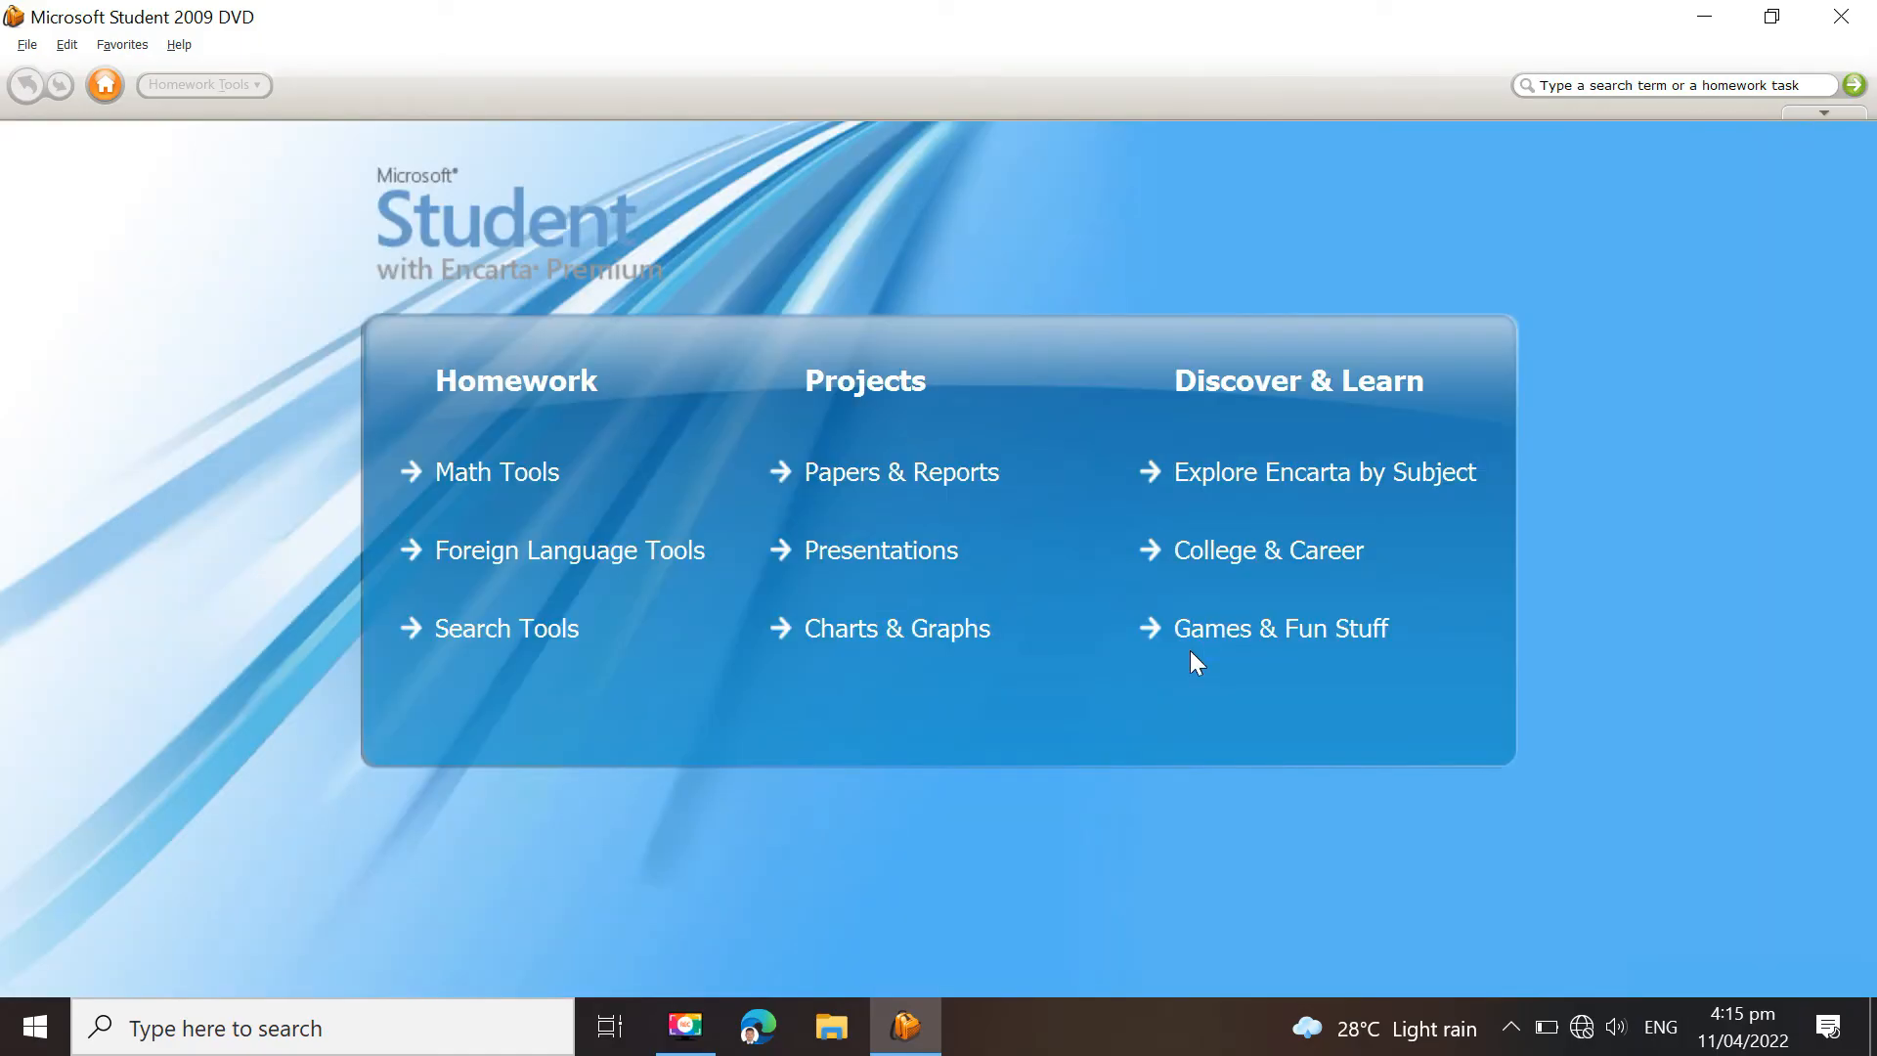
# Go to Presentations > Presentation Templates and choose the Class Debate template
pyautogui.click(882, 550)
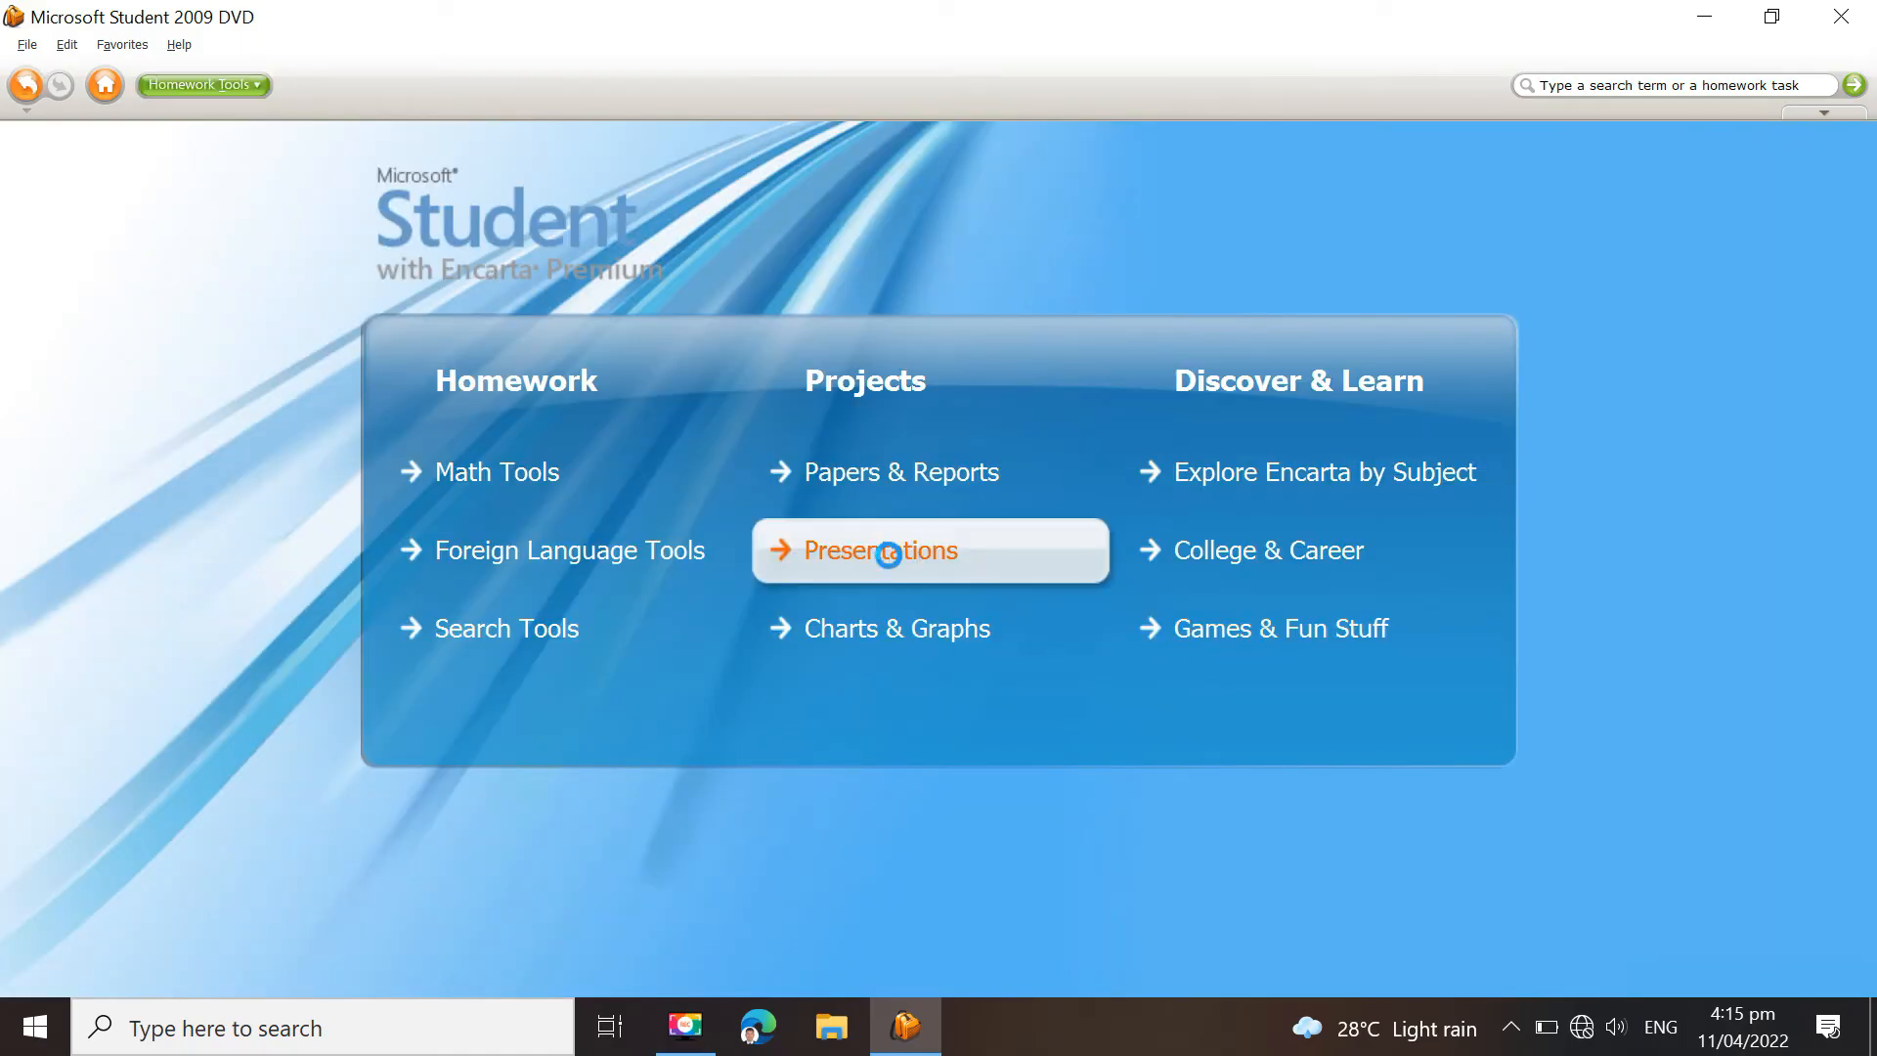
pyautogui.click(882, 550)
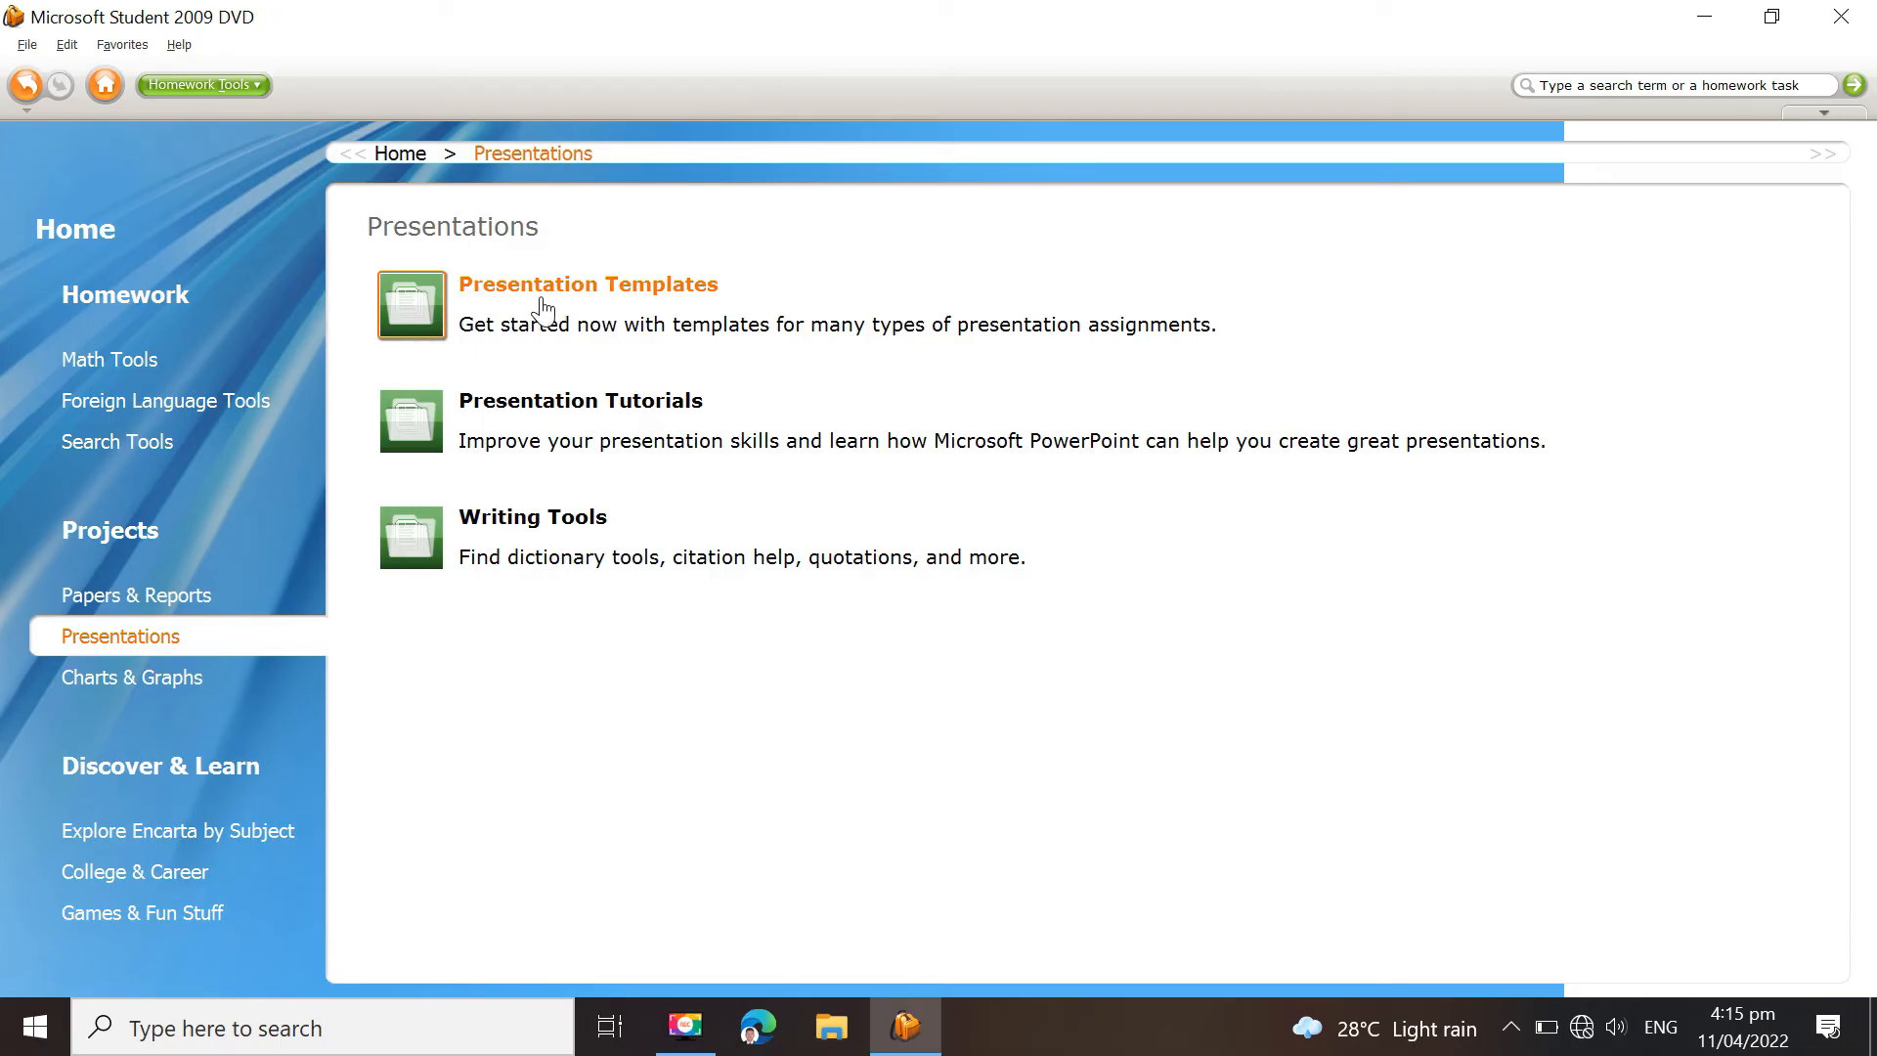
pyautogui.click(589, 283)
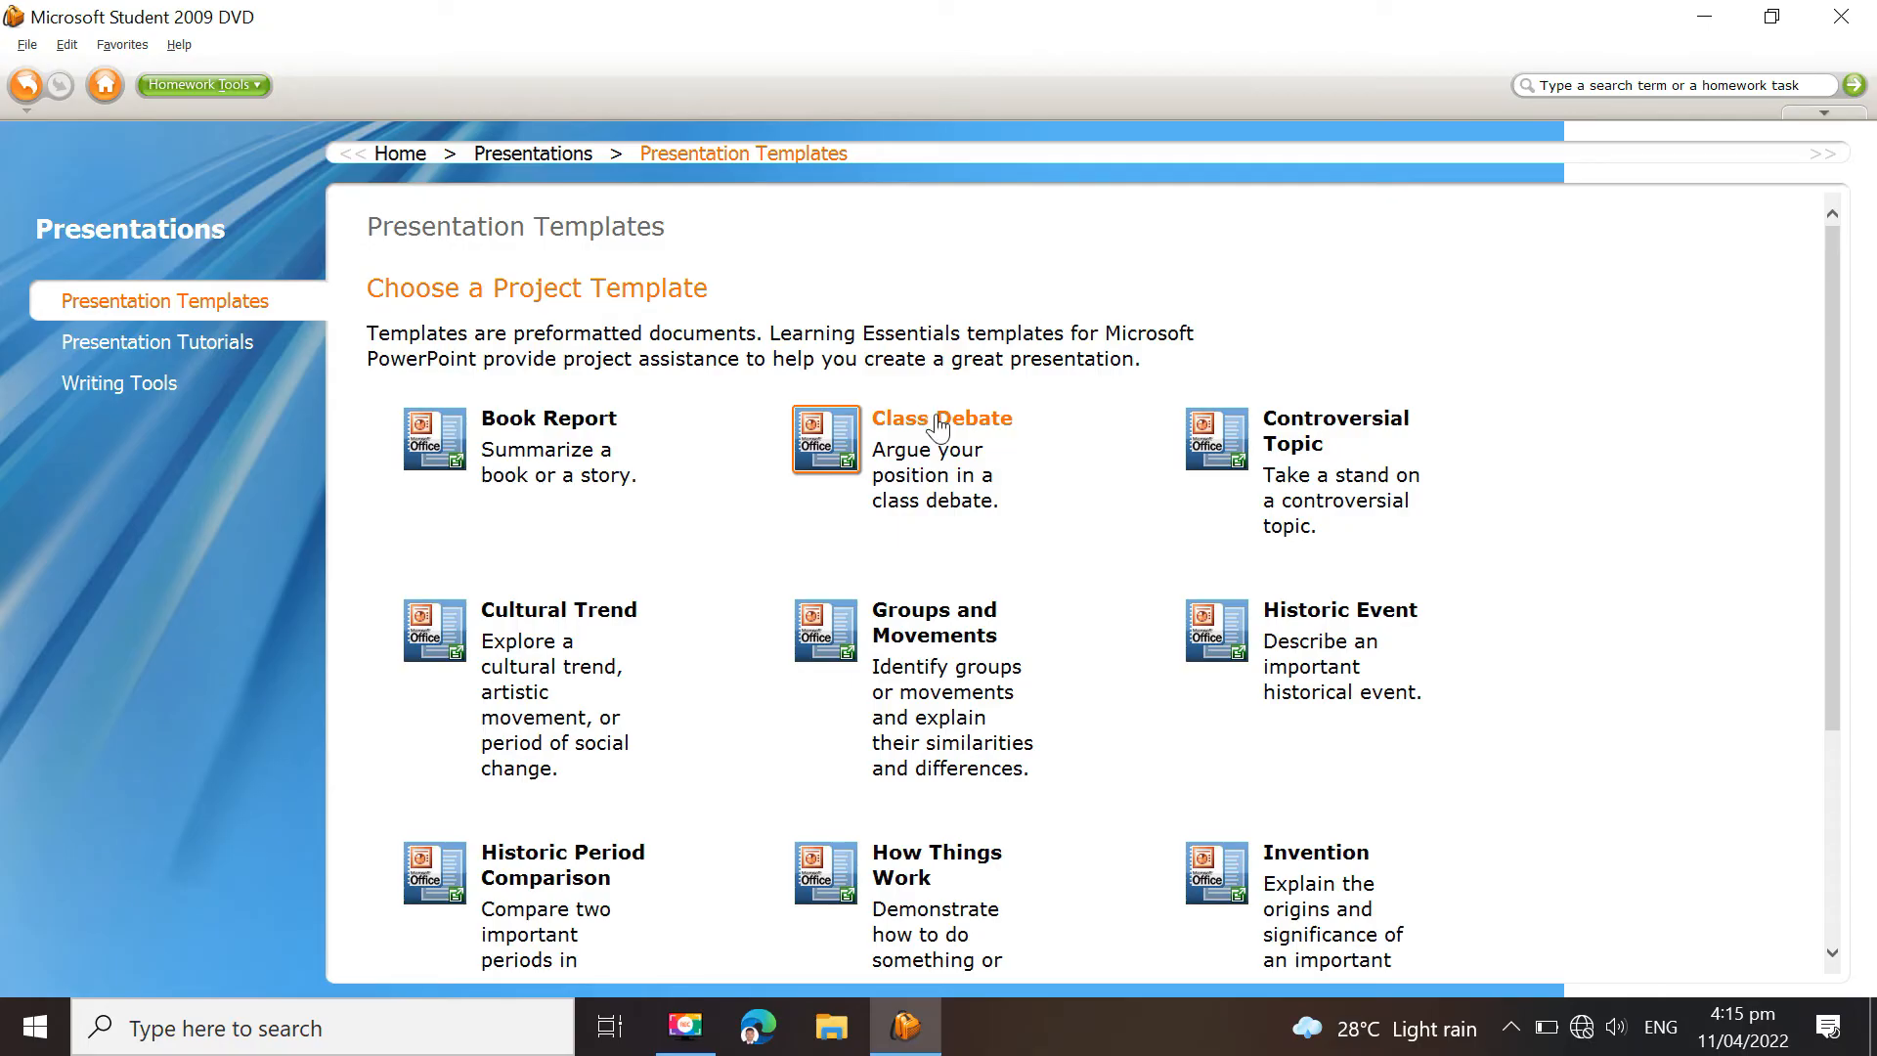
pyautogui.click(940, 418)
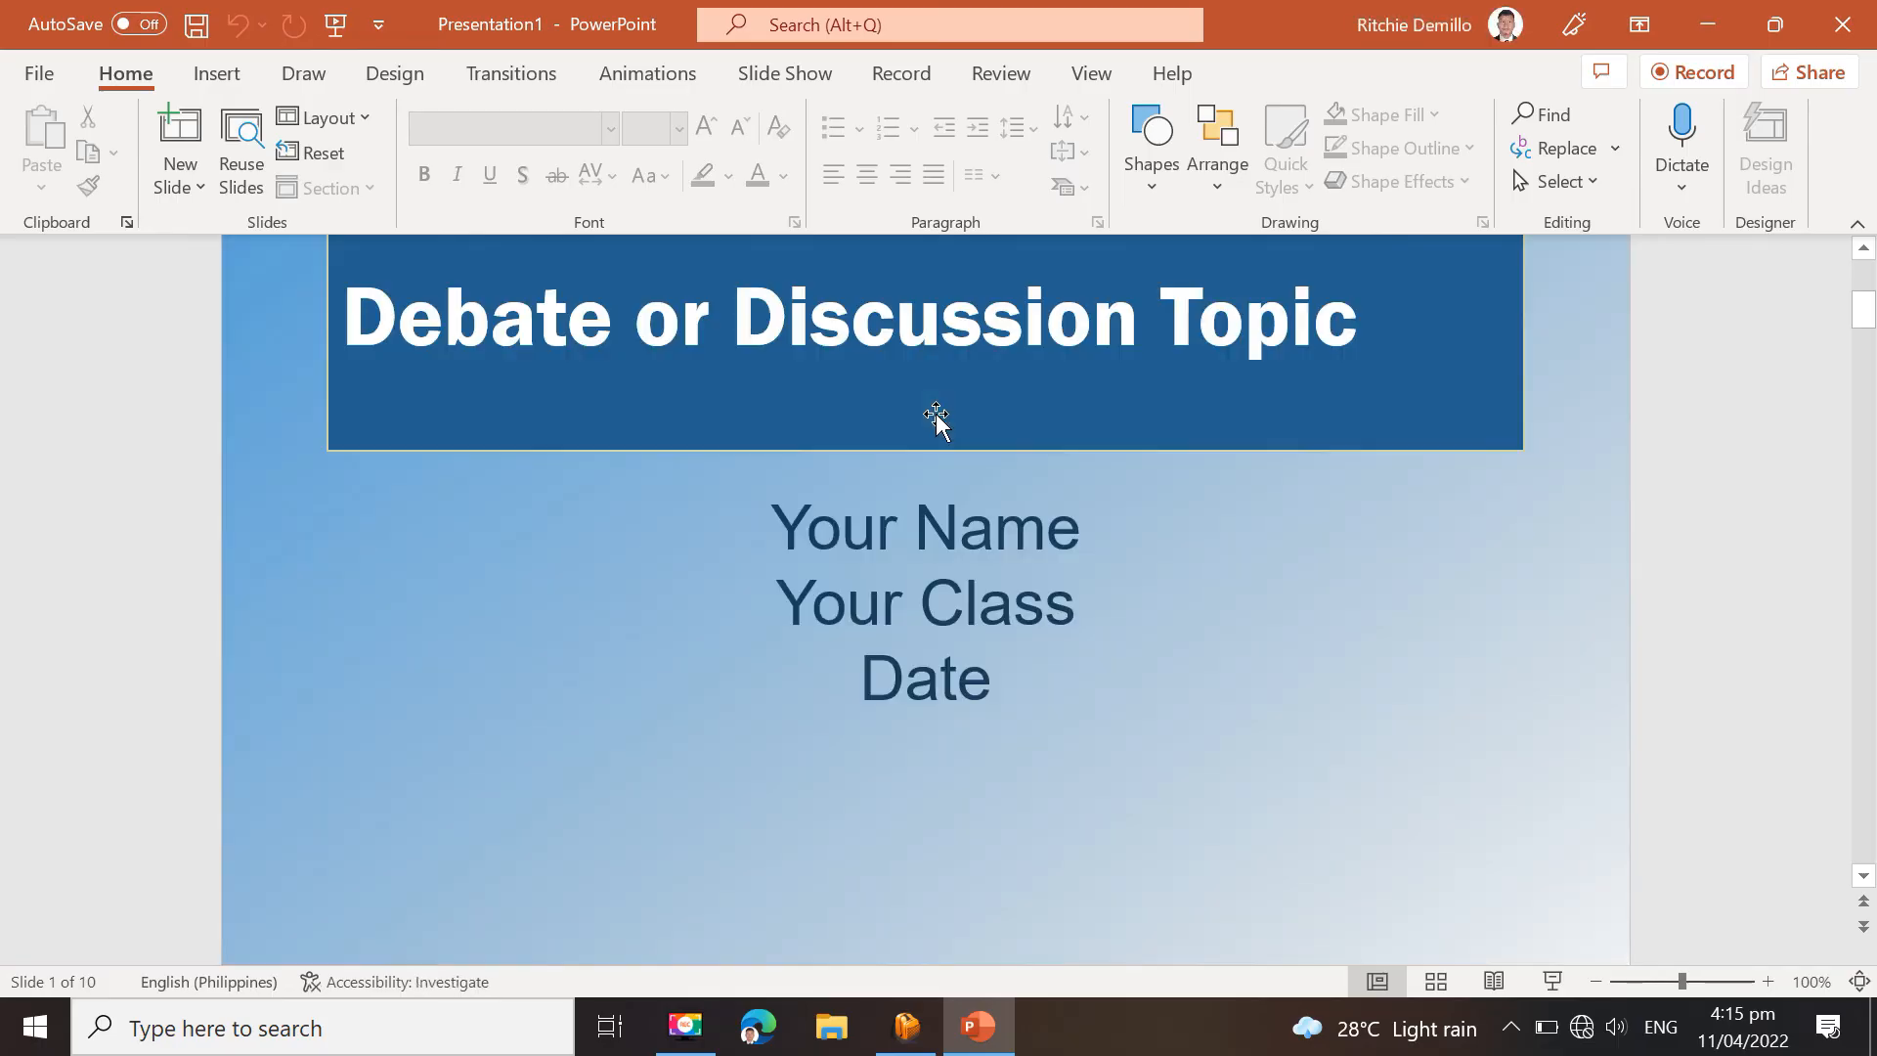
# Scroll through the Class Debate slides, then close the presentation and Microsoft Student
pyautogui.scroll(-3)
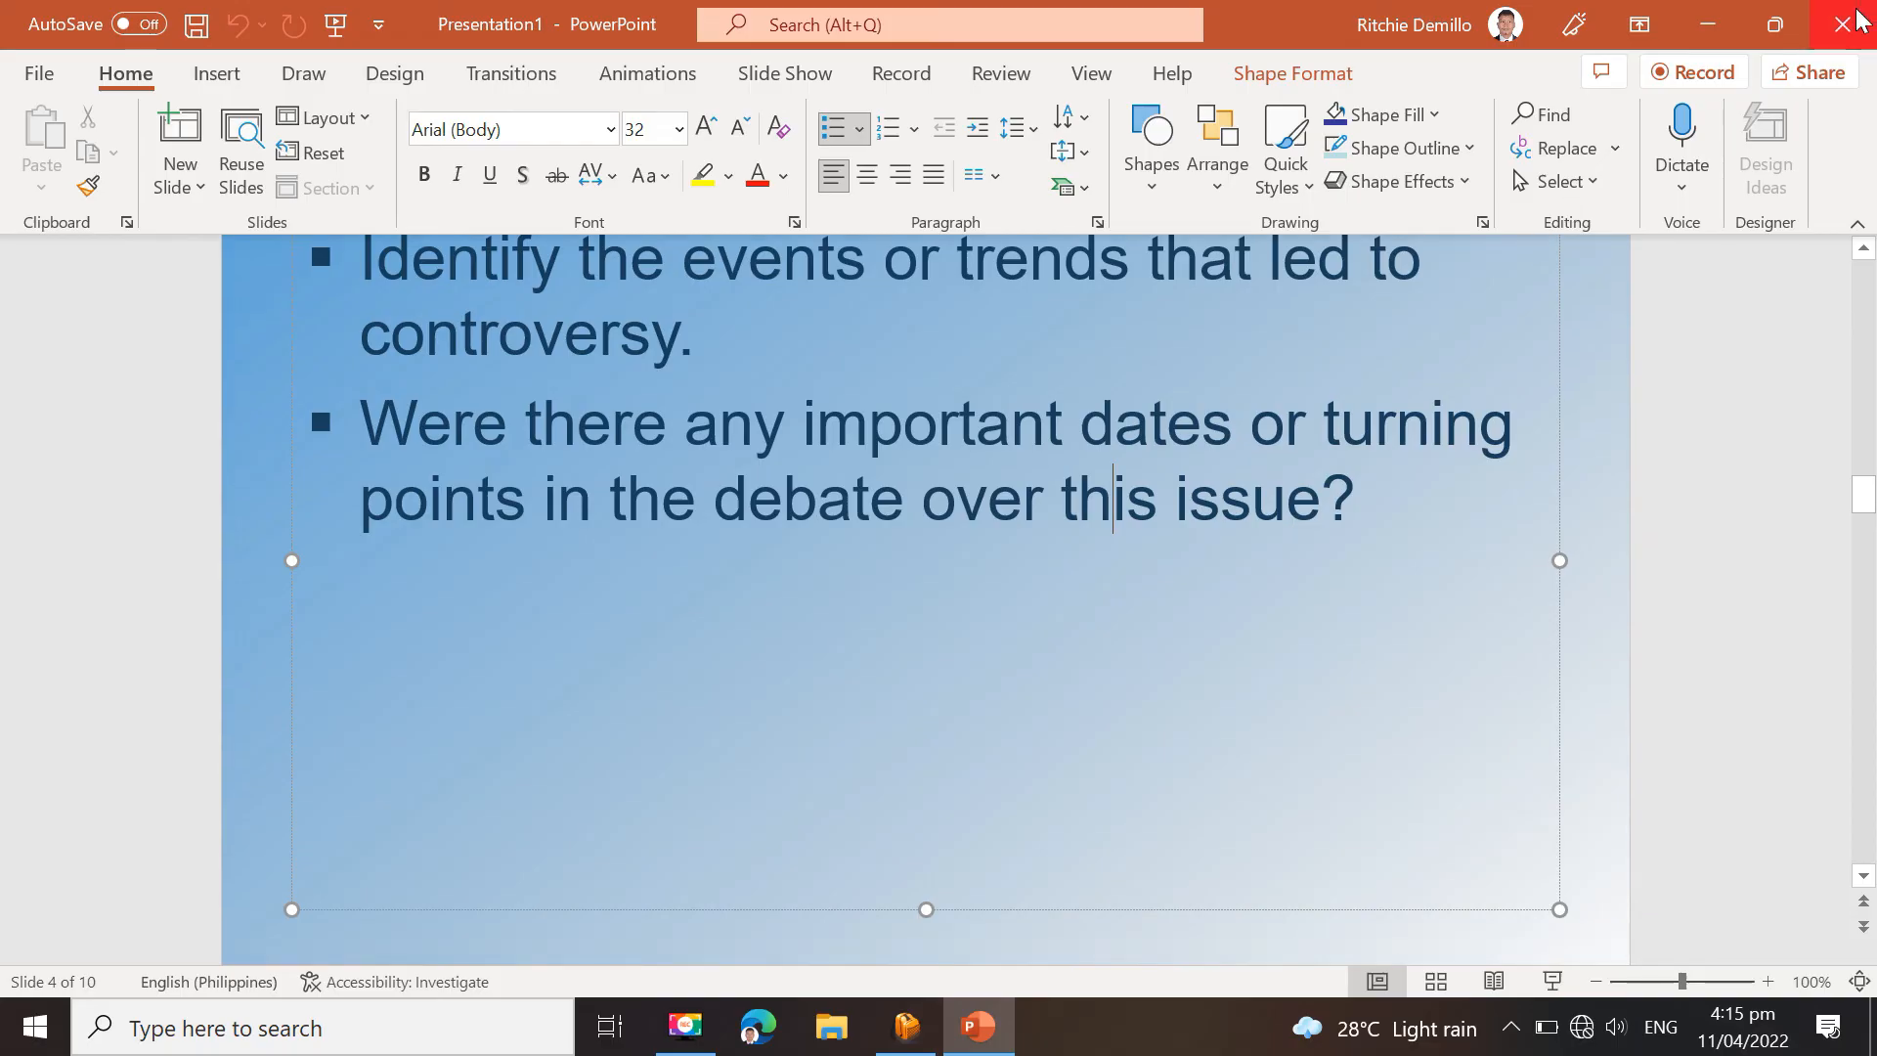
pyautogui.click(905, 1026)
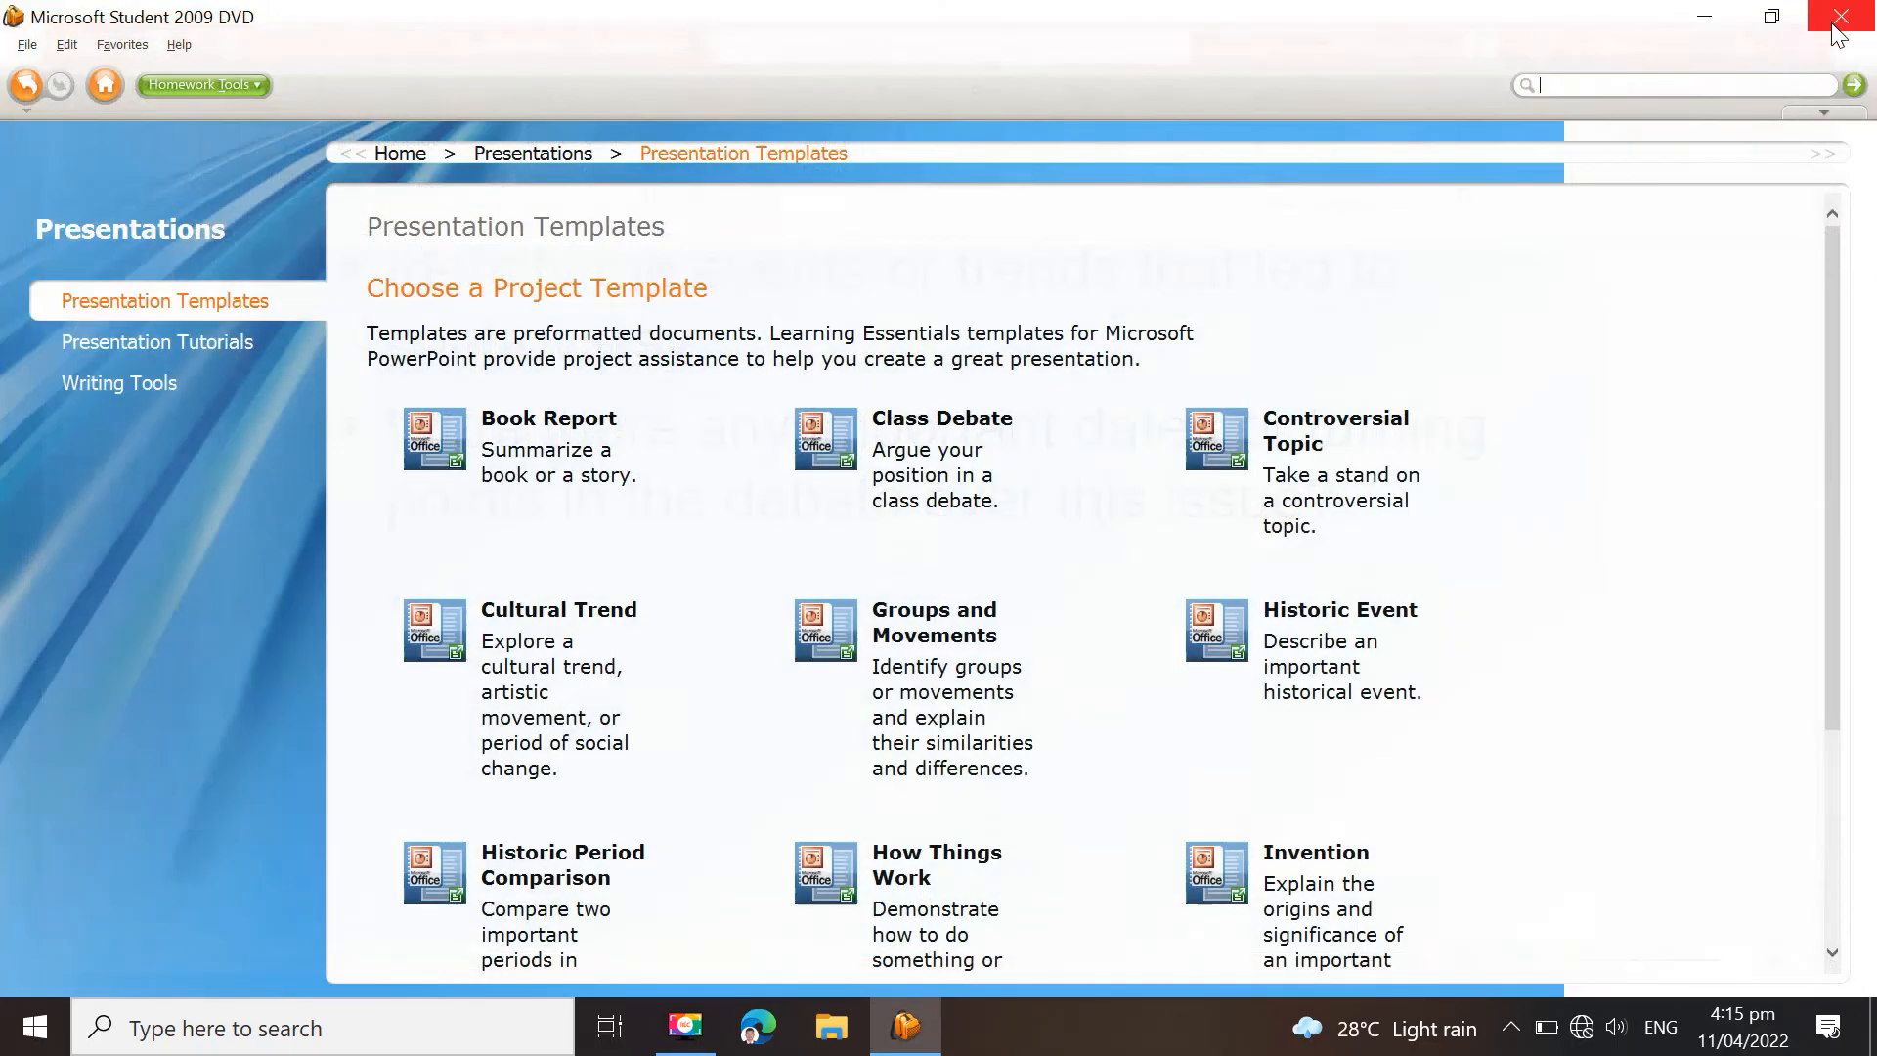
pyautogui.click(1840, 18)
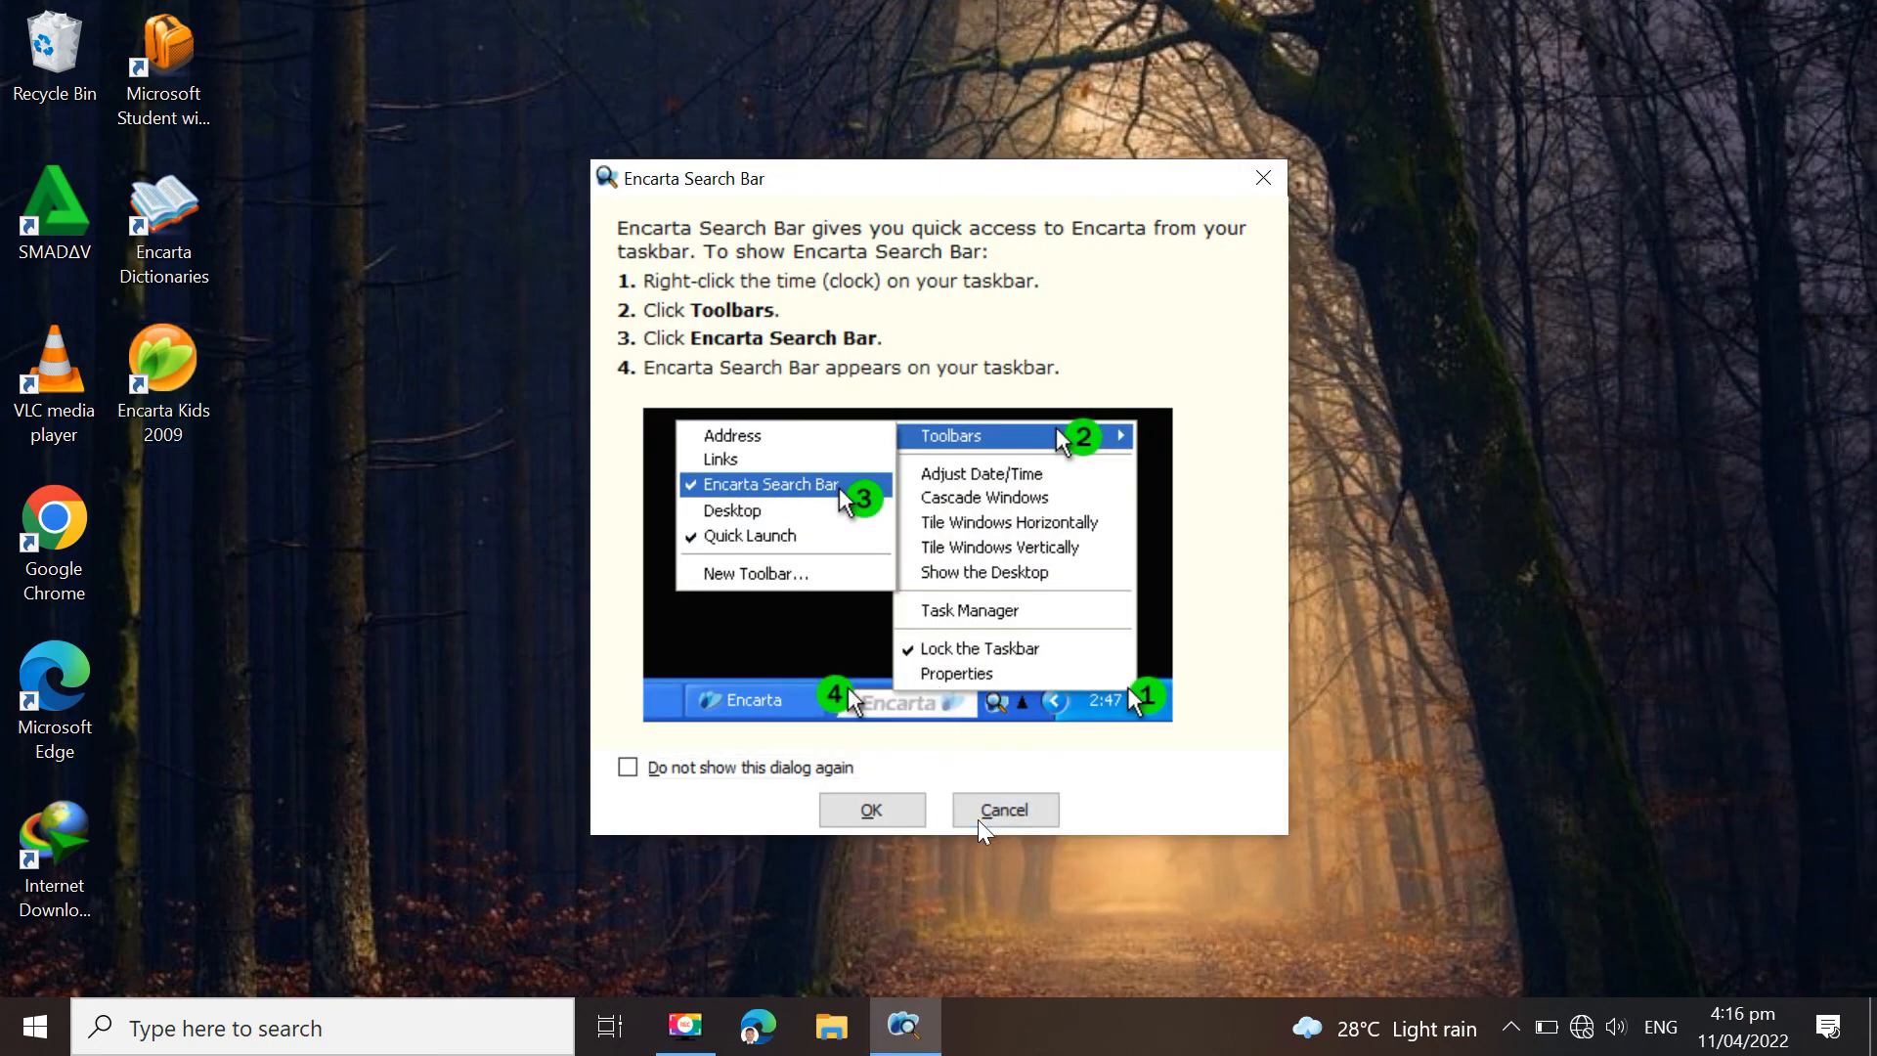
# Cancel the Encarta Search Bar tip, relaunch Encarta Kids 2009 and reach its home screen
pyautogui.click(1003, 810)
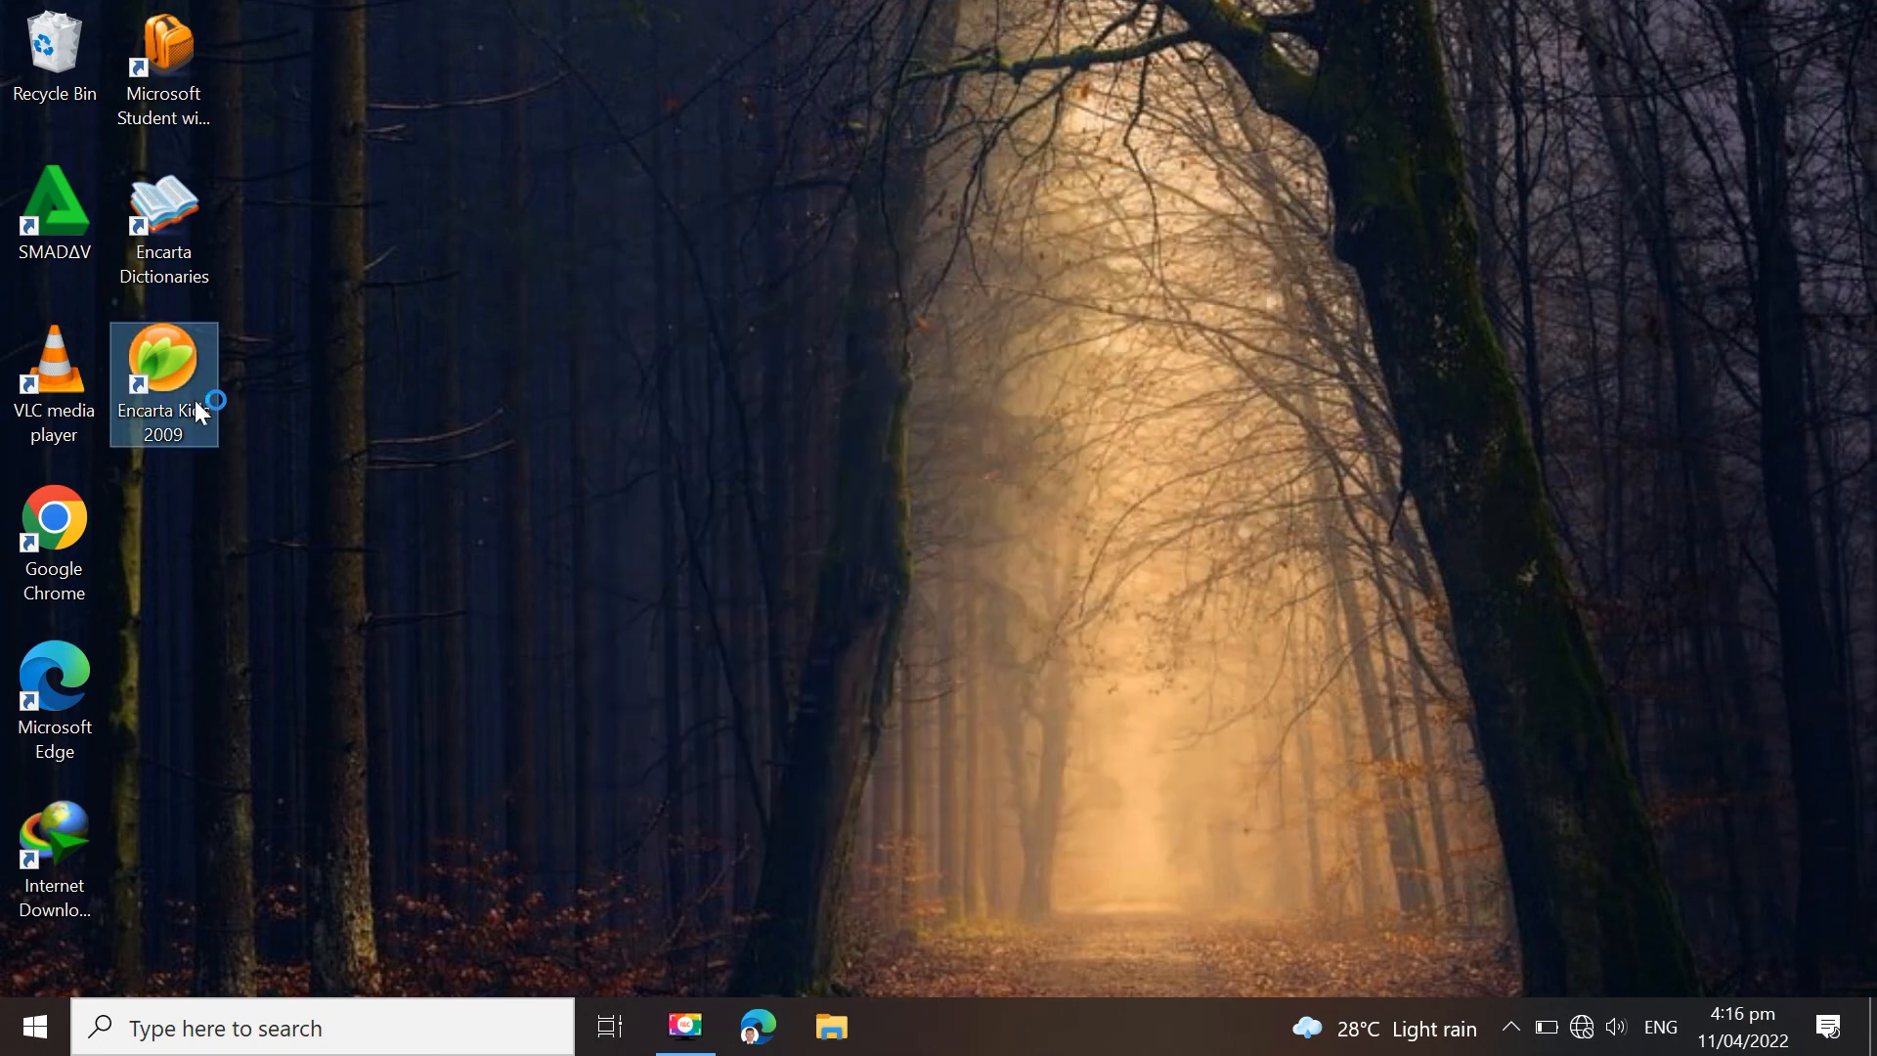
pyautogui.doubleClick(163, 383)
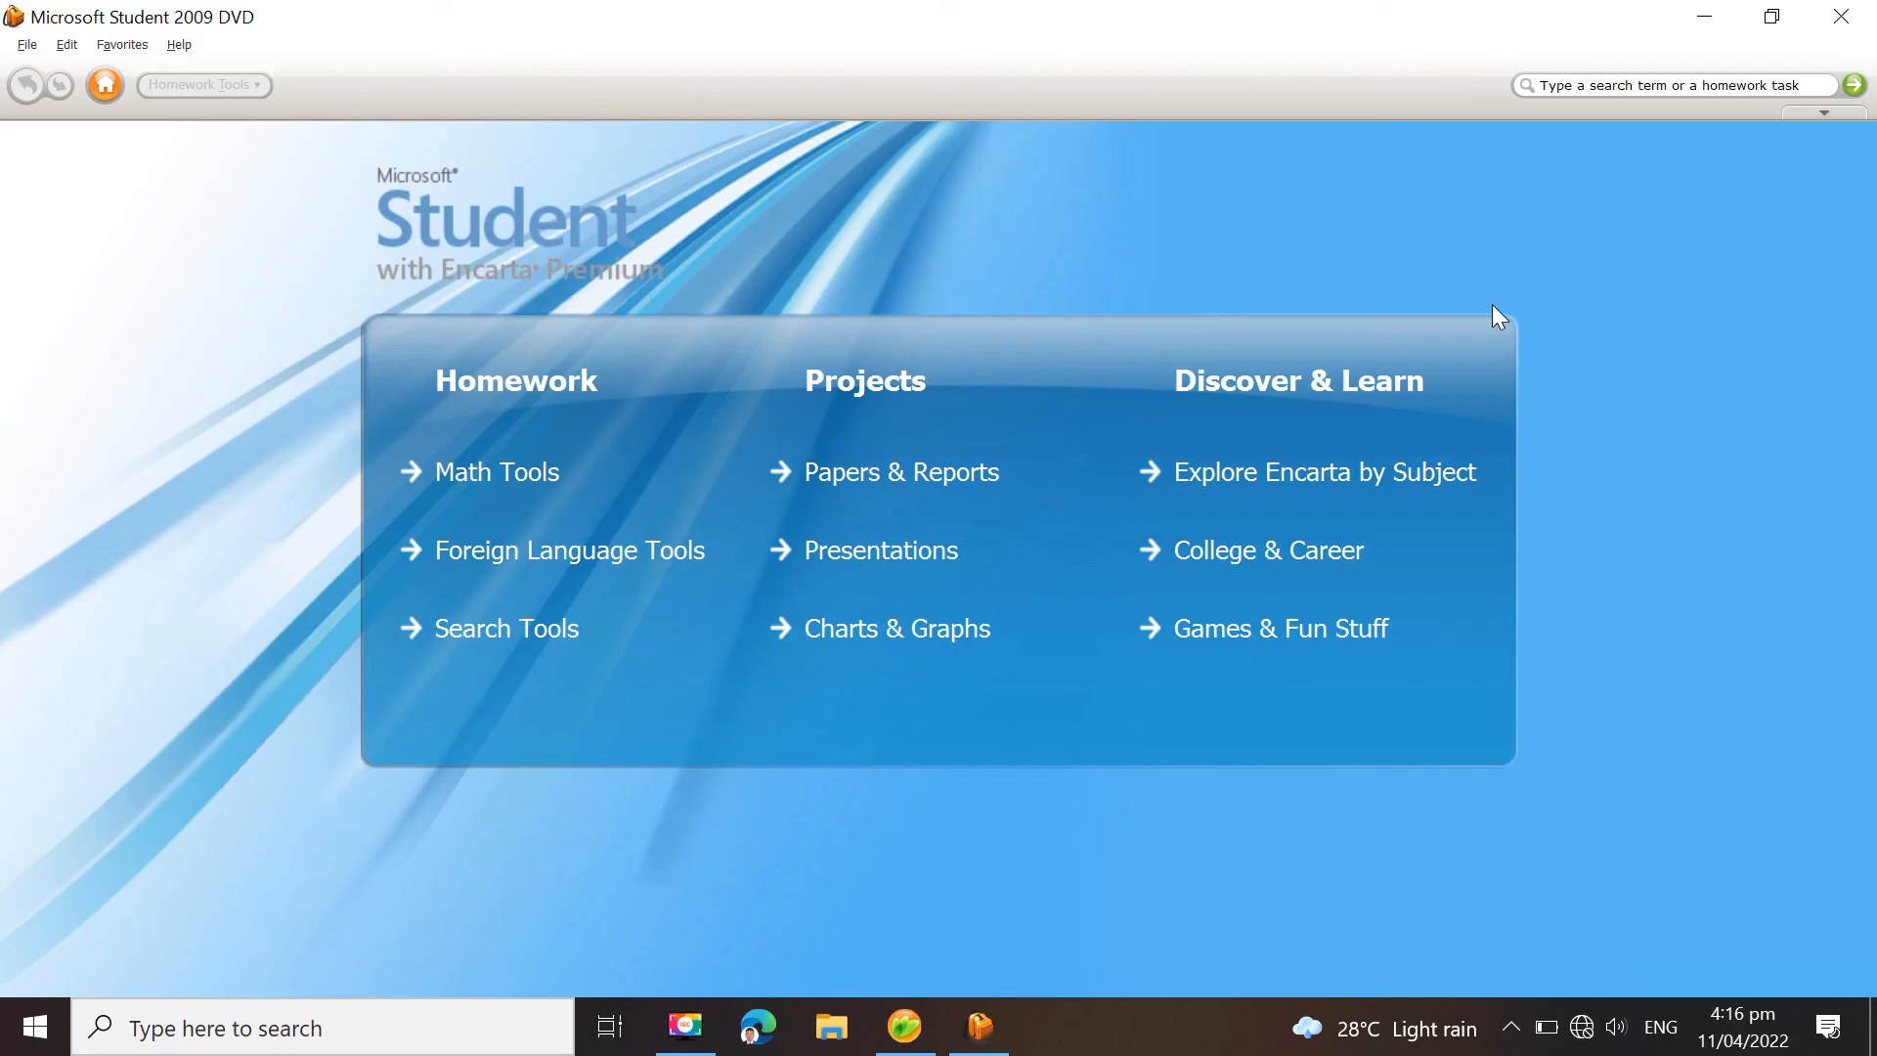
pyautogui.click(978, 1027)
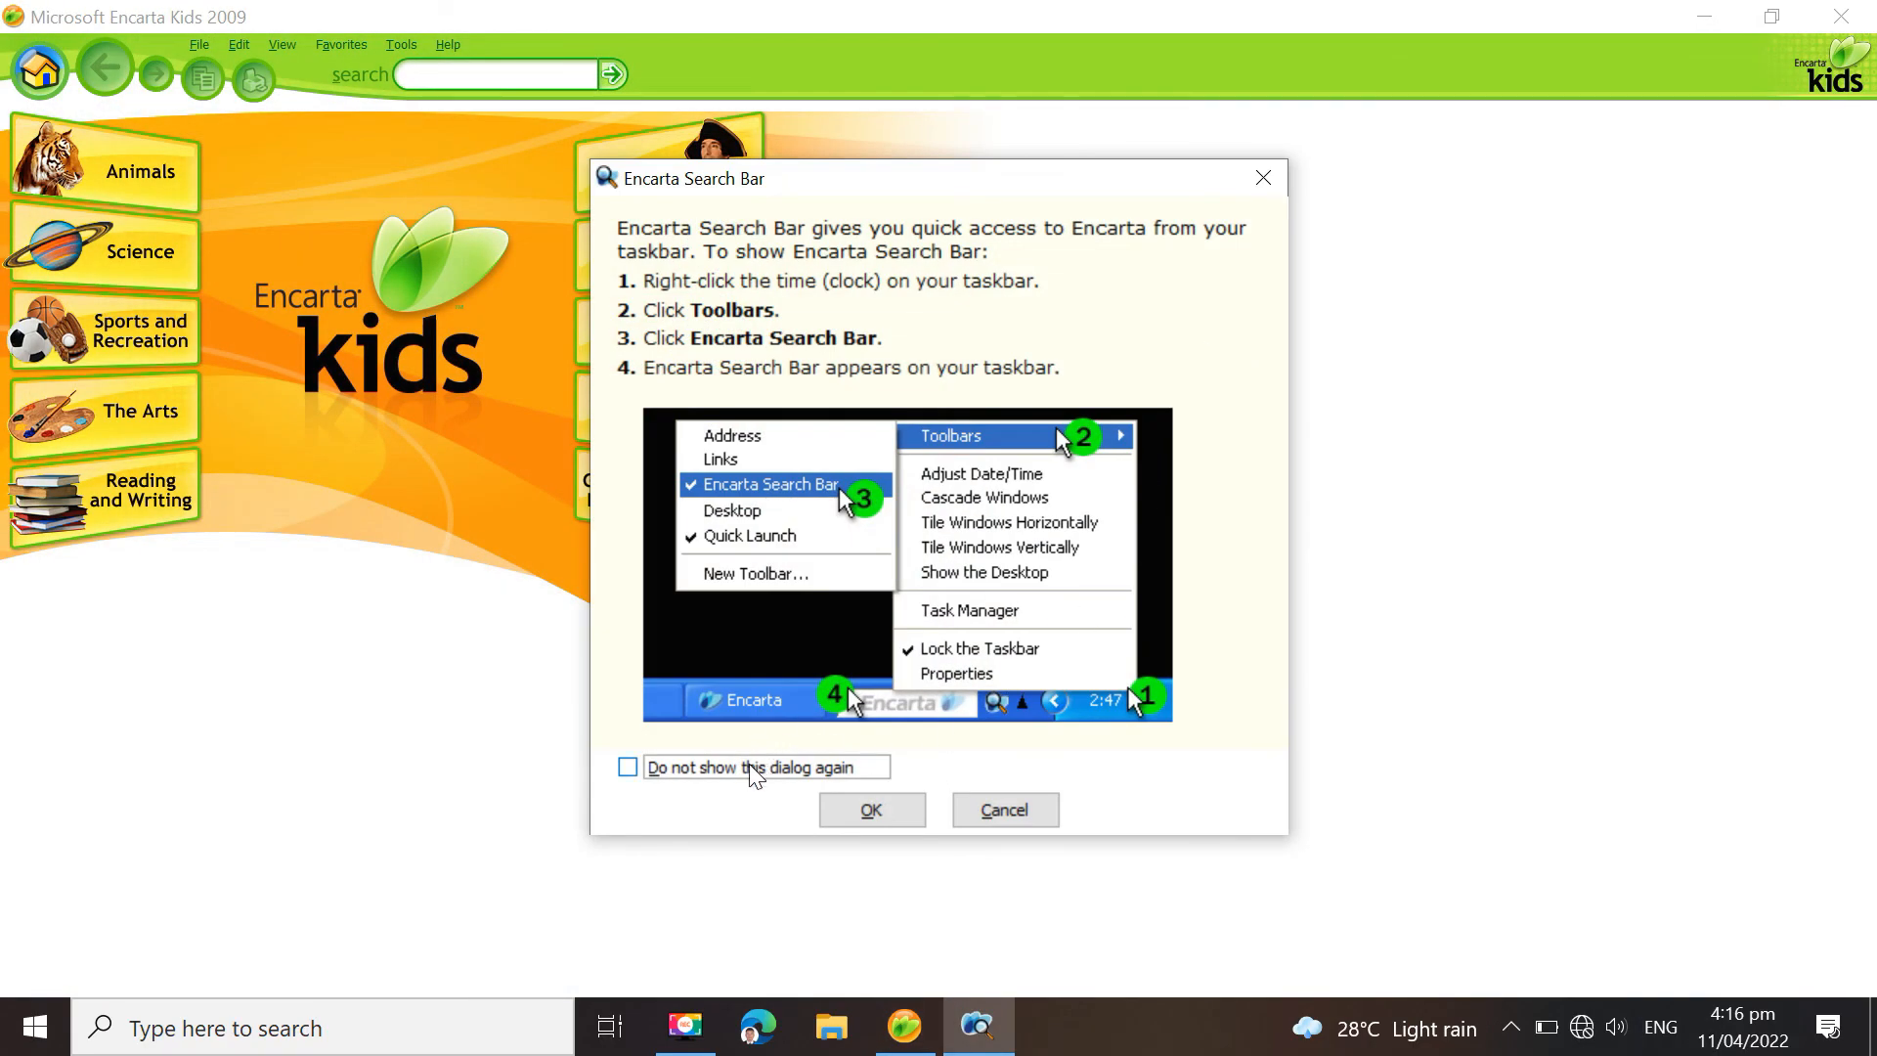
pyautogui.click(871, 809)
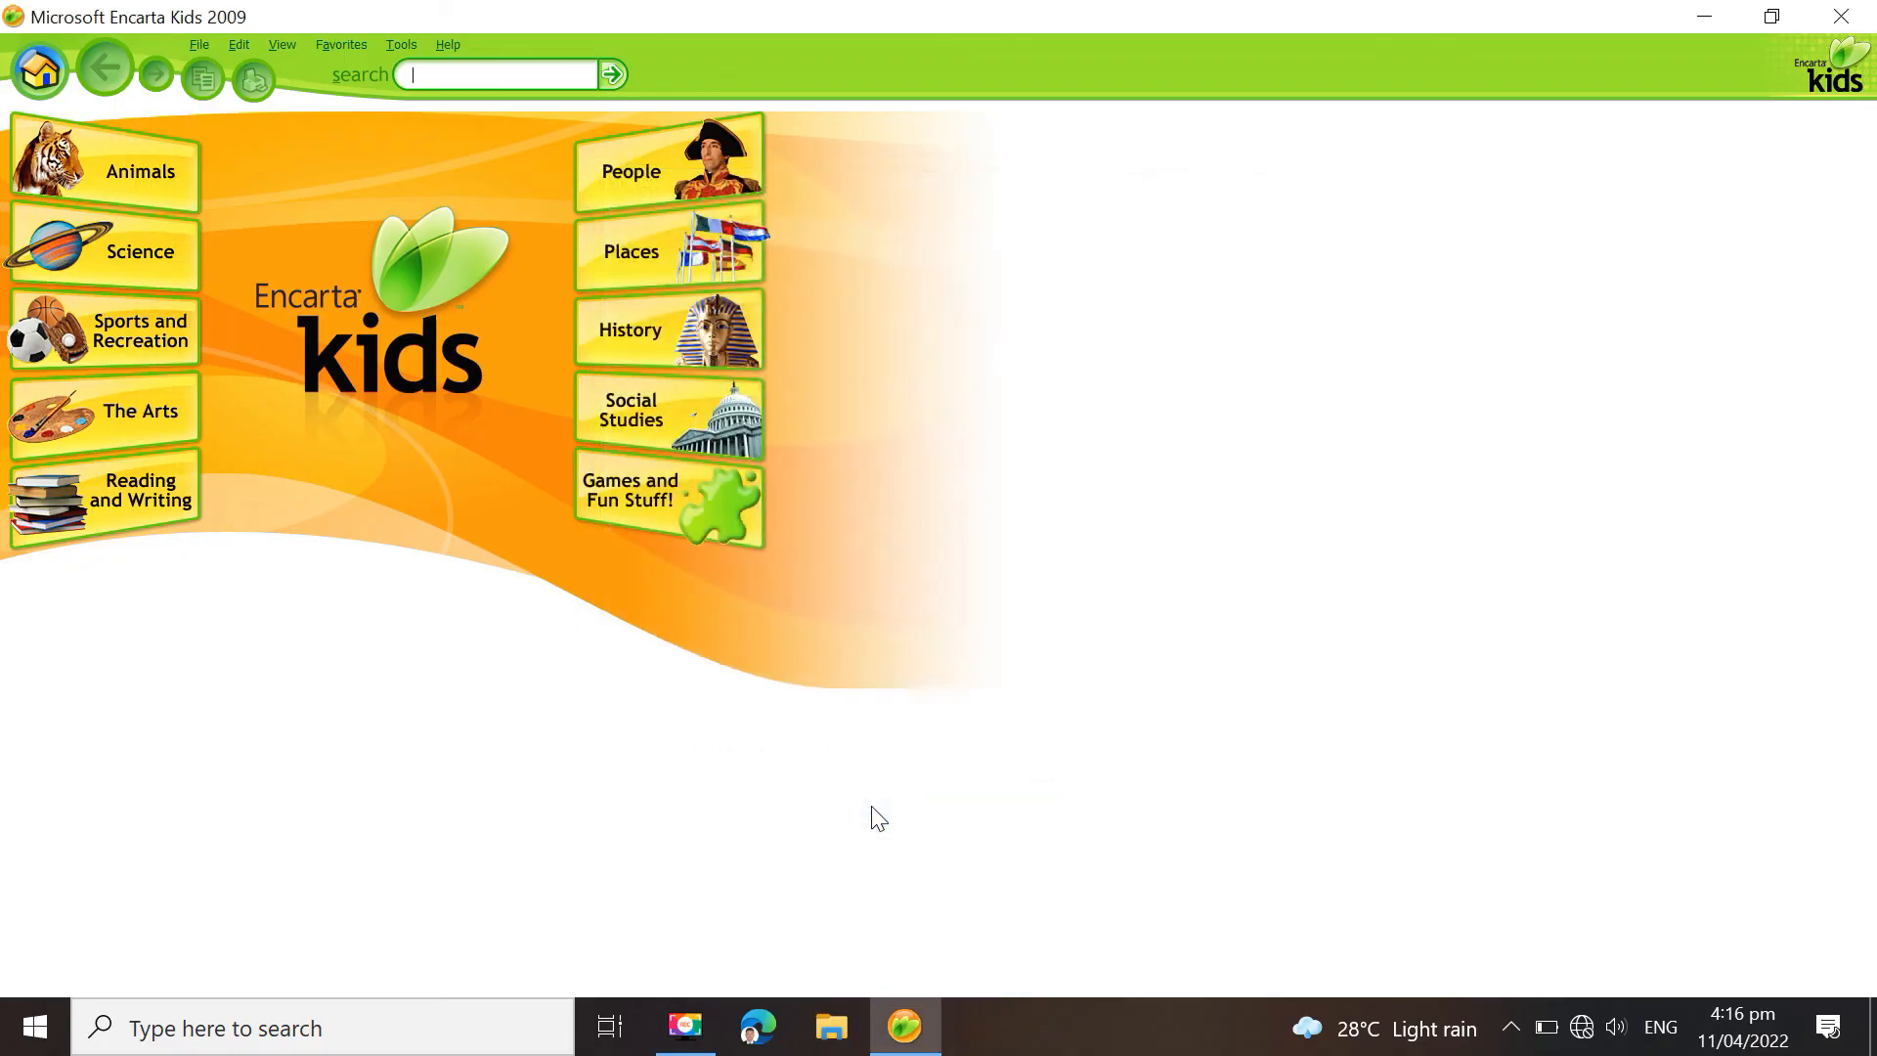